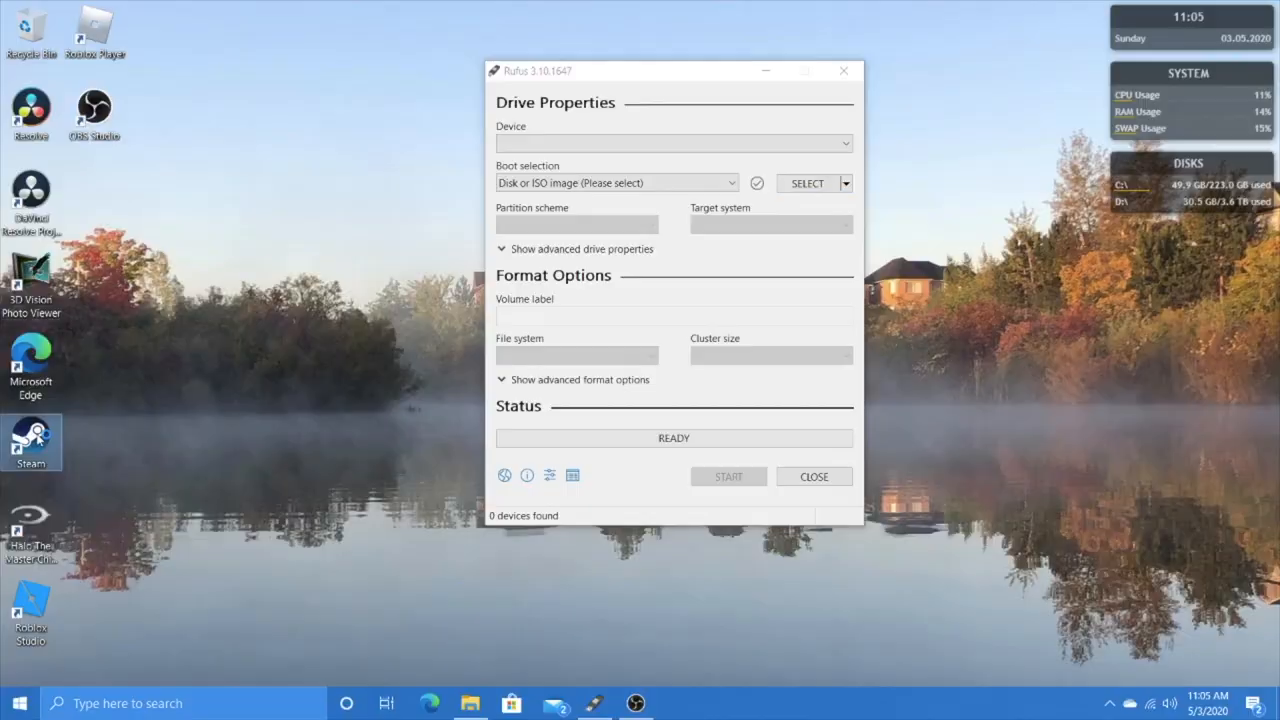
{"action": "mouse_move", "coordinate": [116, 411]}
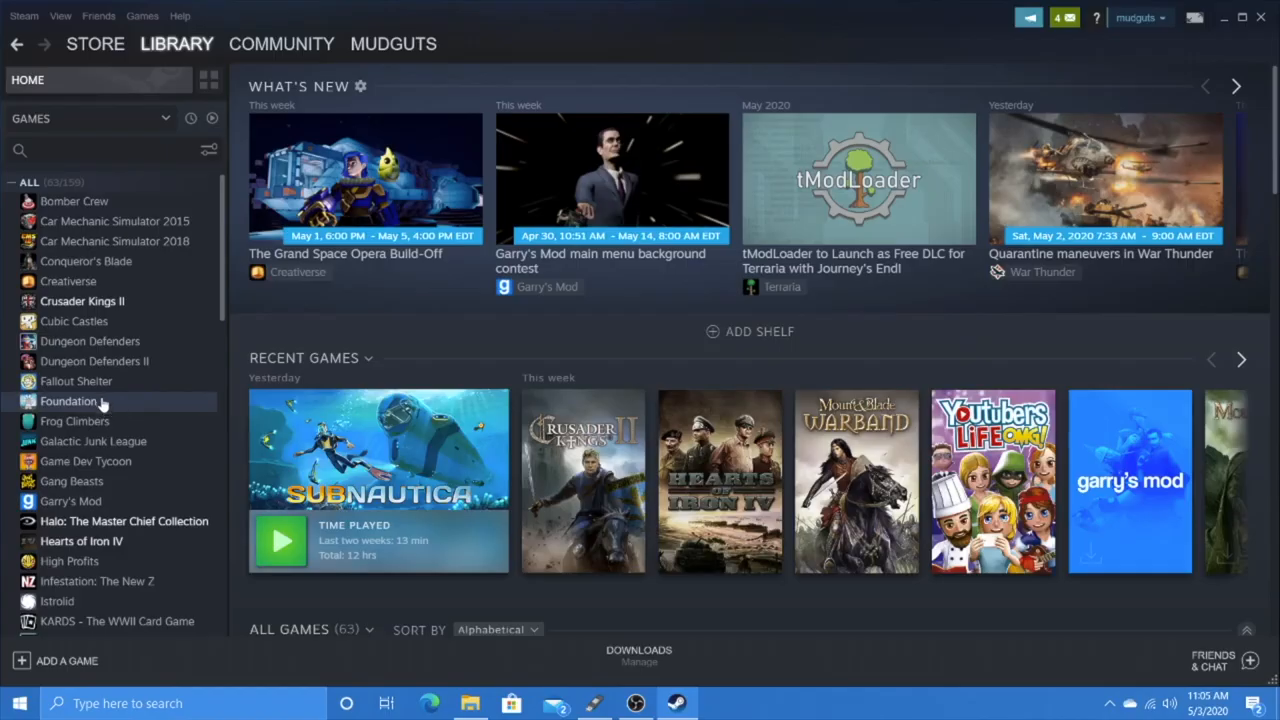
Show the About specs (i7-4770, 24.0 GB RAM) via System in Start's context menu.
{"action": "right_click", "coordinate": [18, 703]}
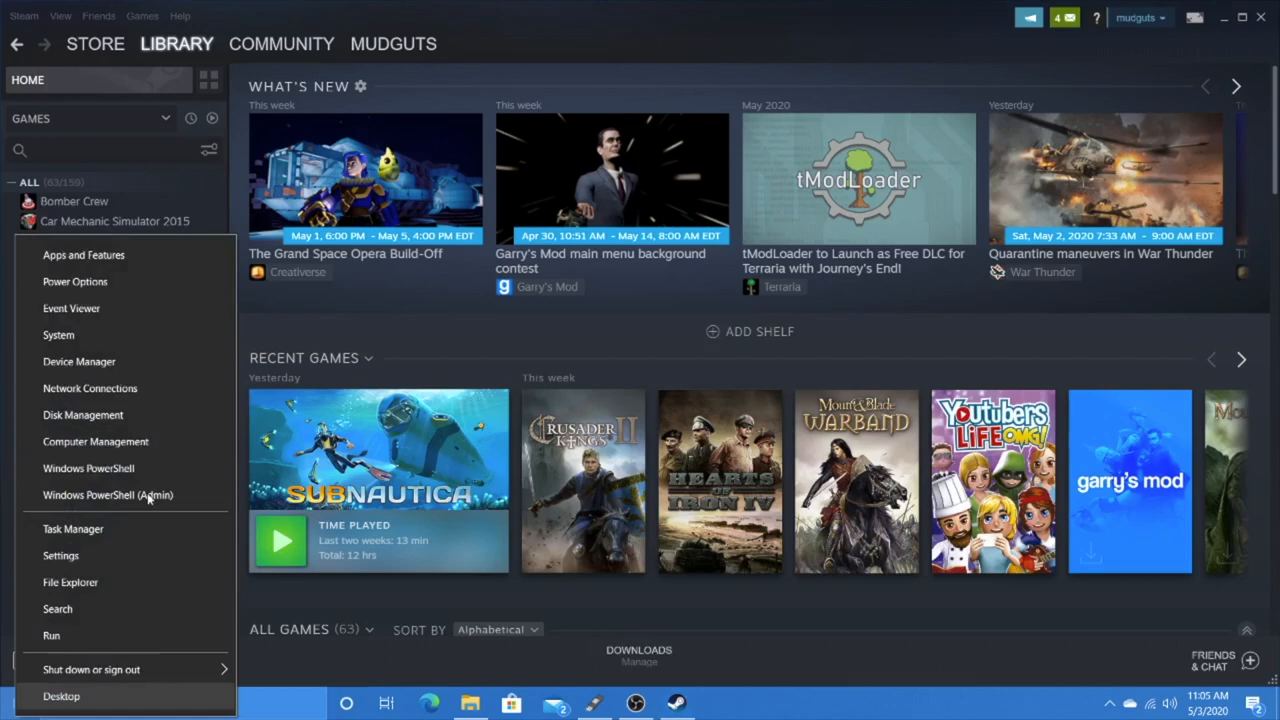
{"action": "mouse_move", "coordinate": [431, 345]}
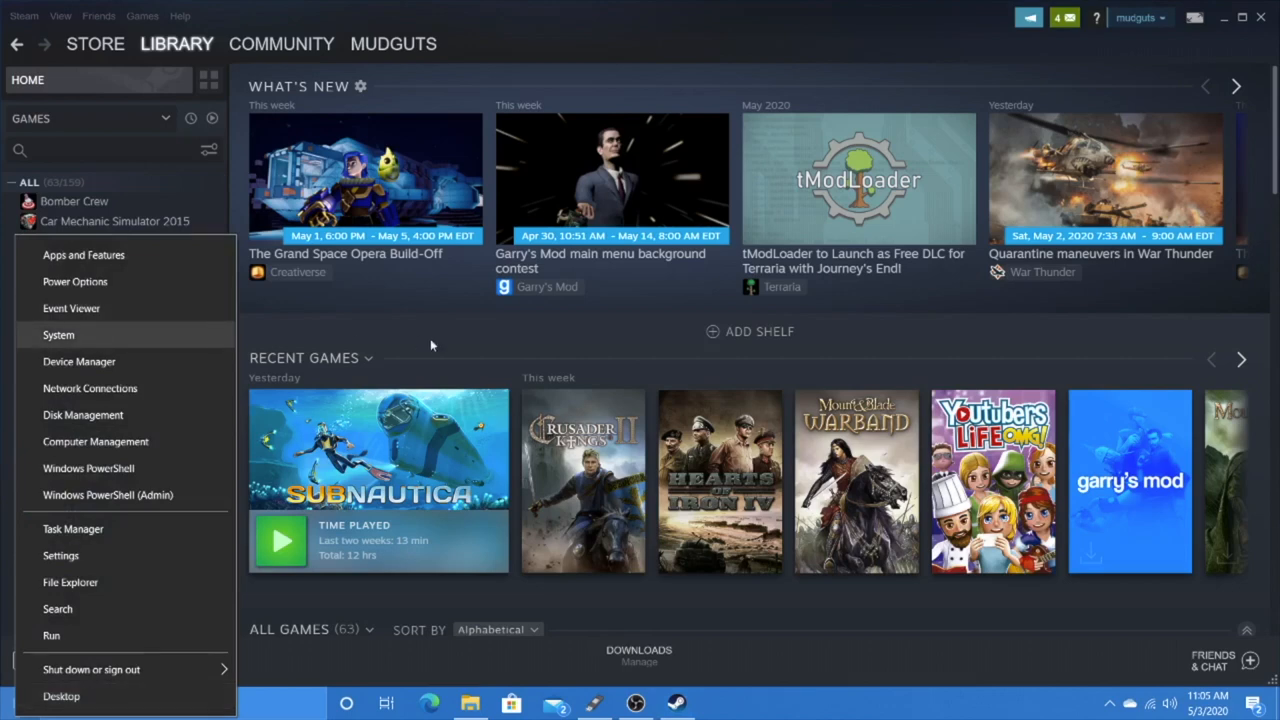
{"action": "left_click", "coordinate": [58, 335]}
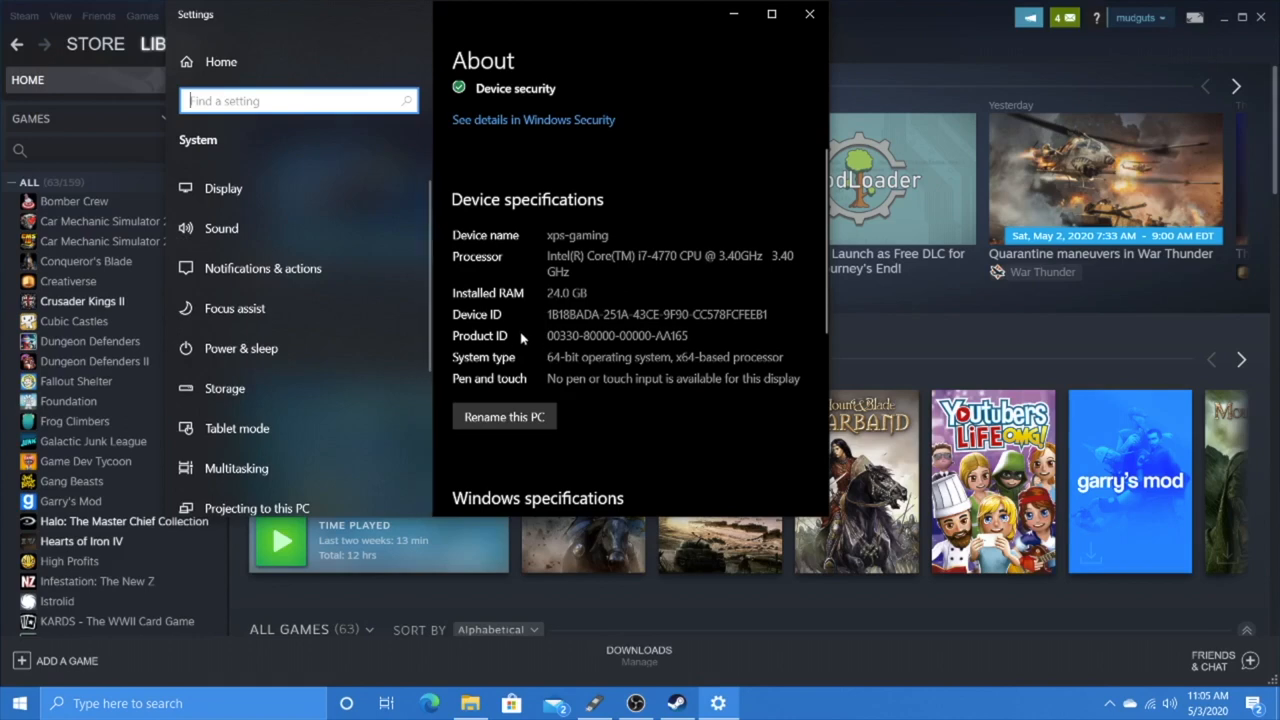
{"action": "mouse_move", "coordinate": [253, 430]}
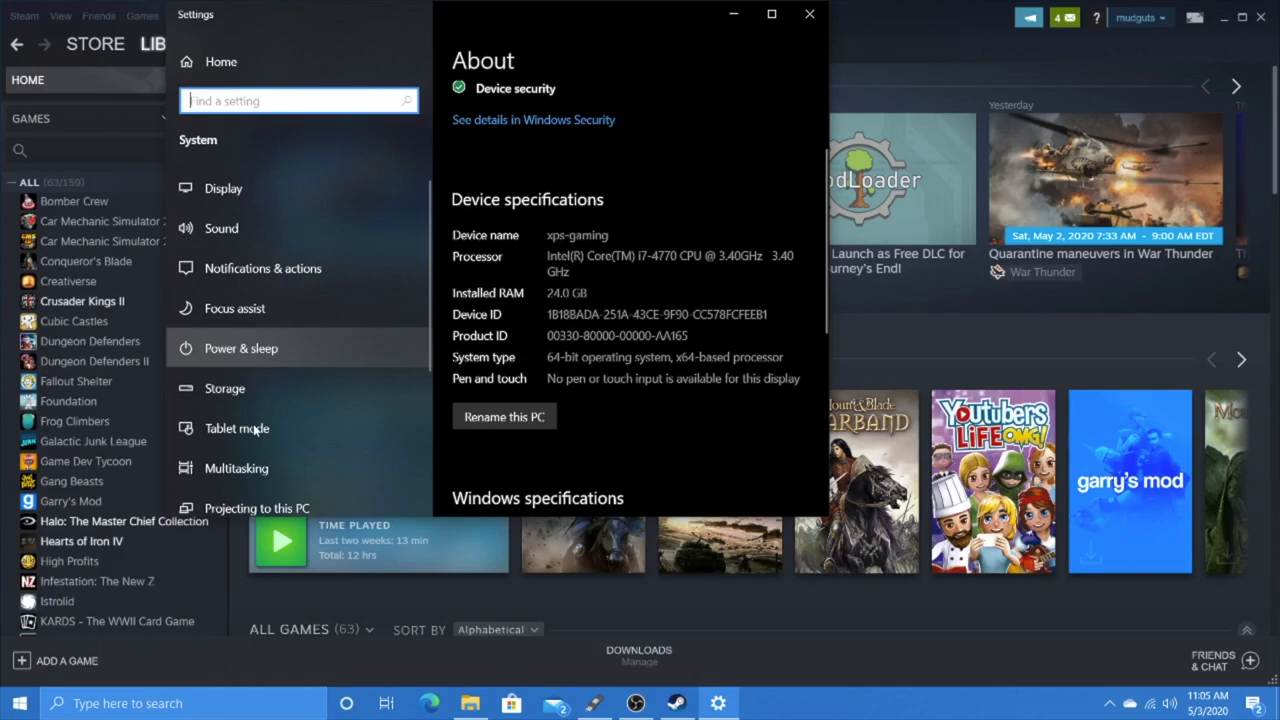
{"action": "right_click", "coordinate": [18, 703]}
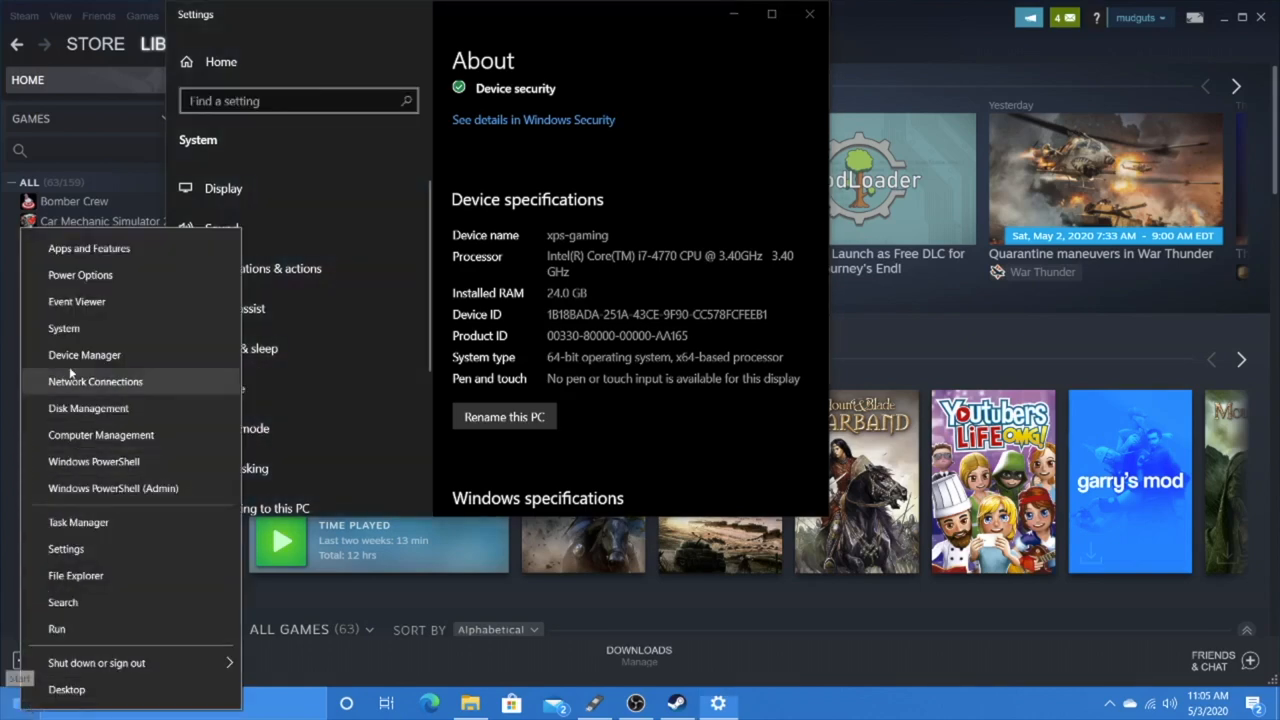
Open Device Manager and expand Display adapters and DVD/CD-ROM drives to show the Quadro 5000 and Pioneer drive.
{"action": "left_click", "coordinate": [85, 355]}
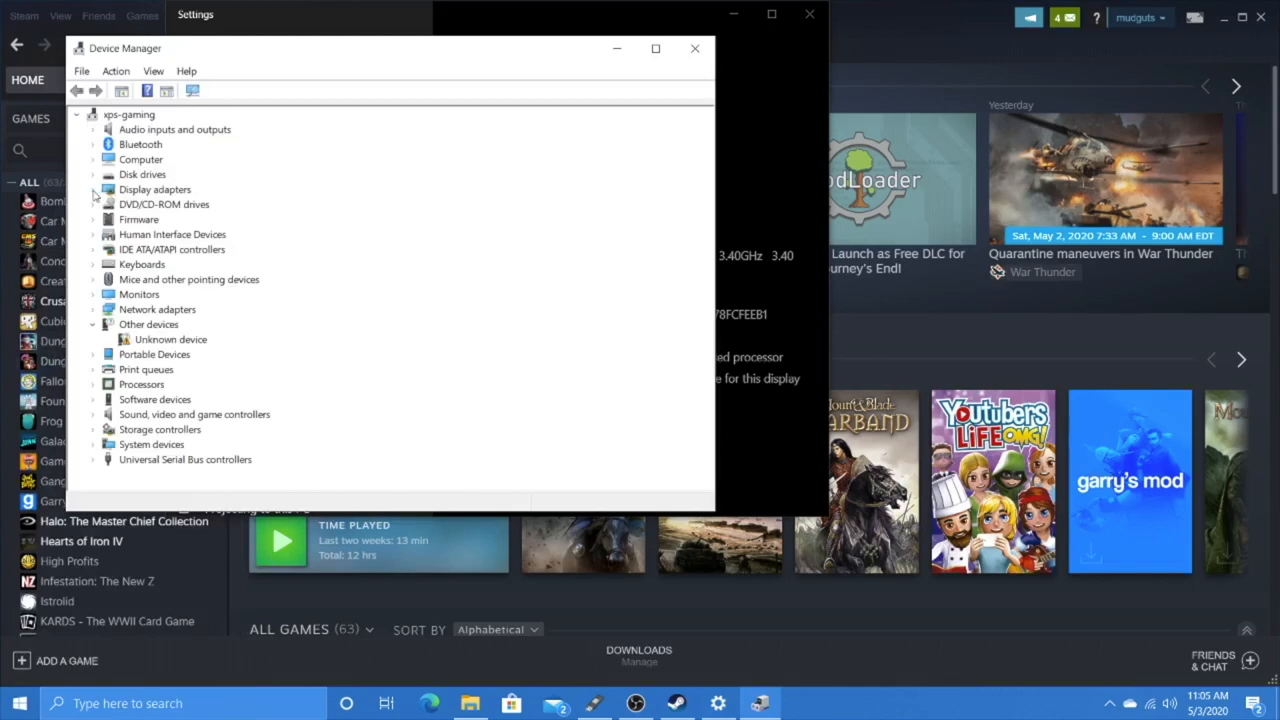
{"action": "left_click", "coordinate": [93, 189]}
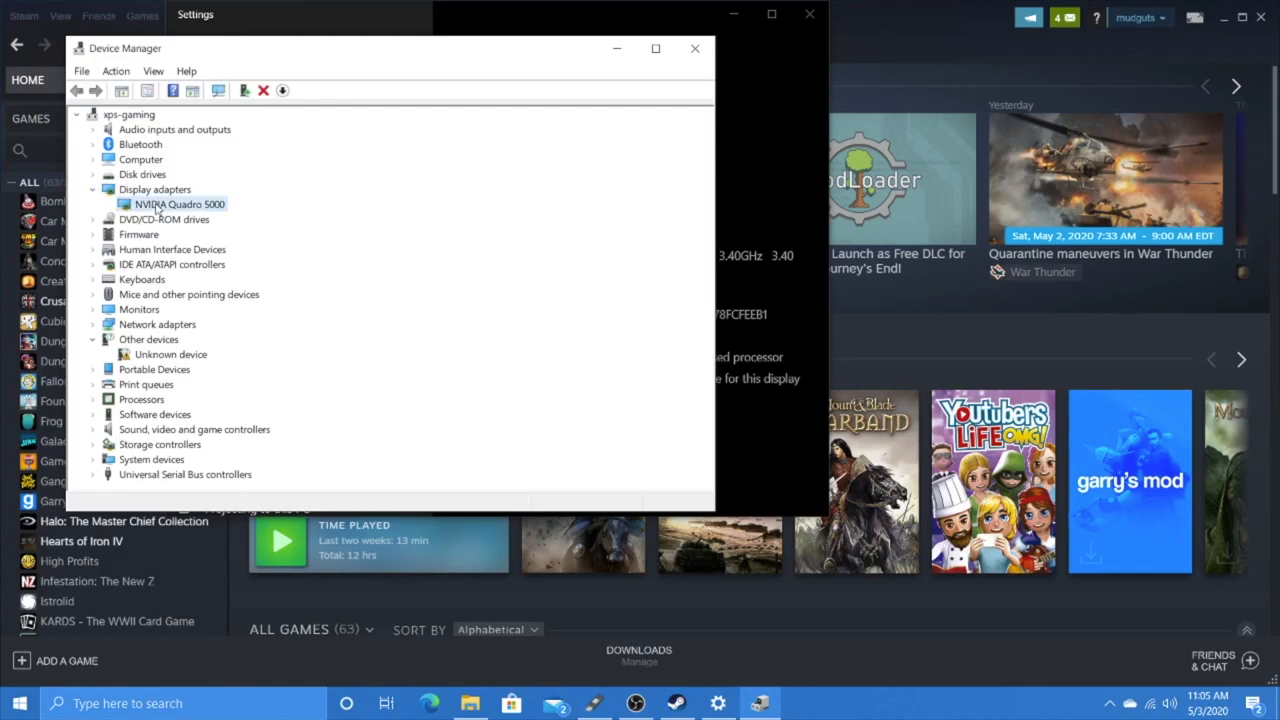
{"action": "left_click", "coordinate": [163, 219]}
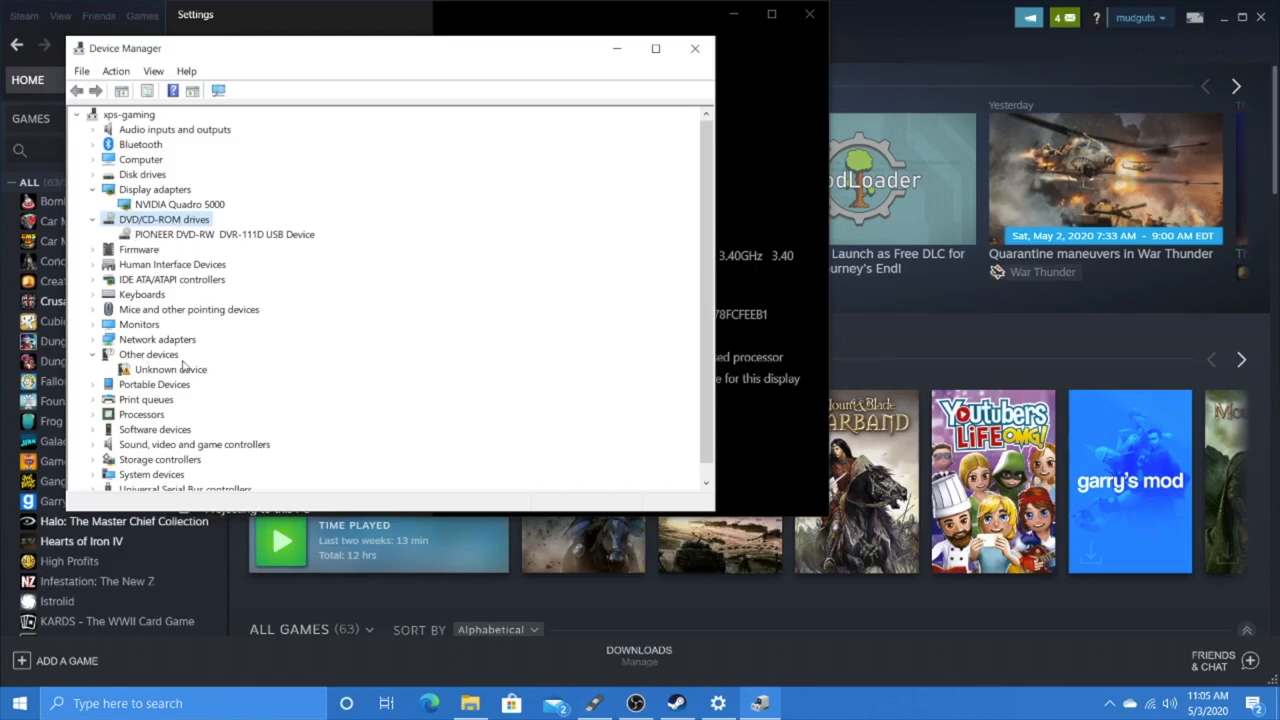
{"action": "mouse_move", "coordinate": [160, 547]}
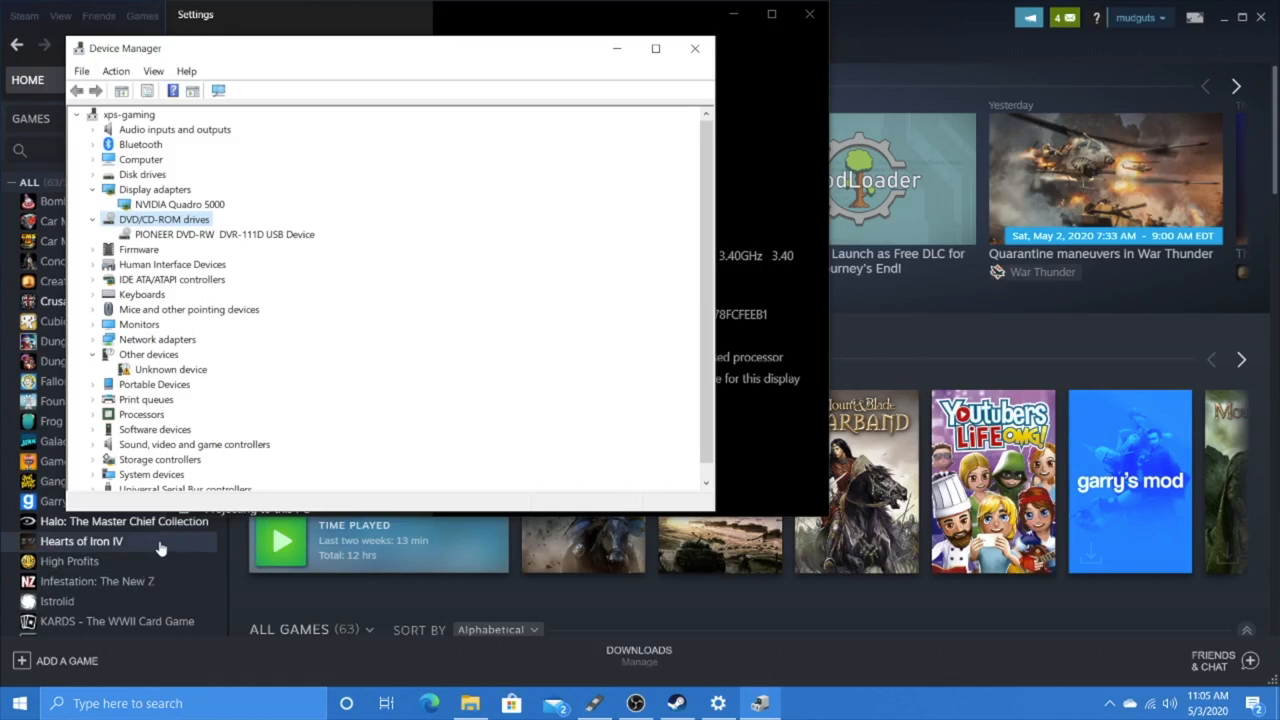
View This PC in File Explorer, selecting Local Disk C: and storage D:, then return to Device Manager.
{"action": "left_click", "coordinate": [469, 703]}
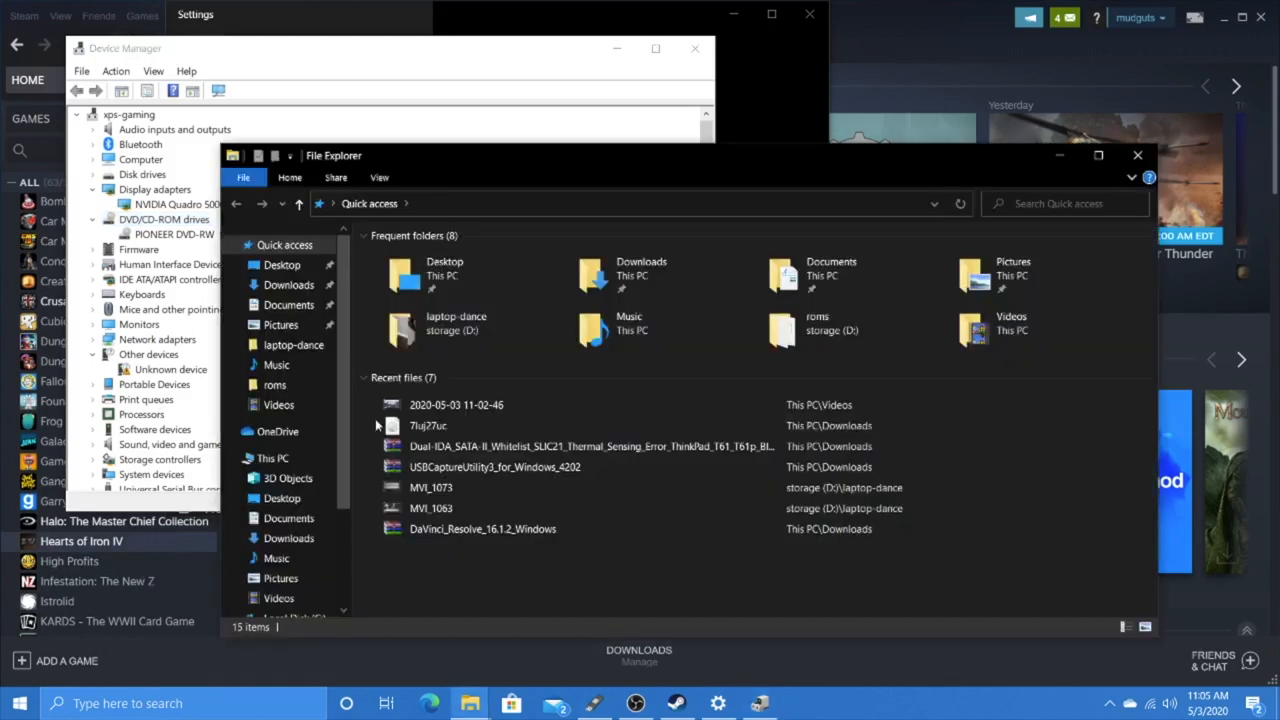
{"action": "left_click", "coordinate": [272, 458]}
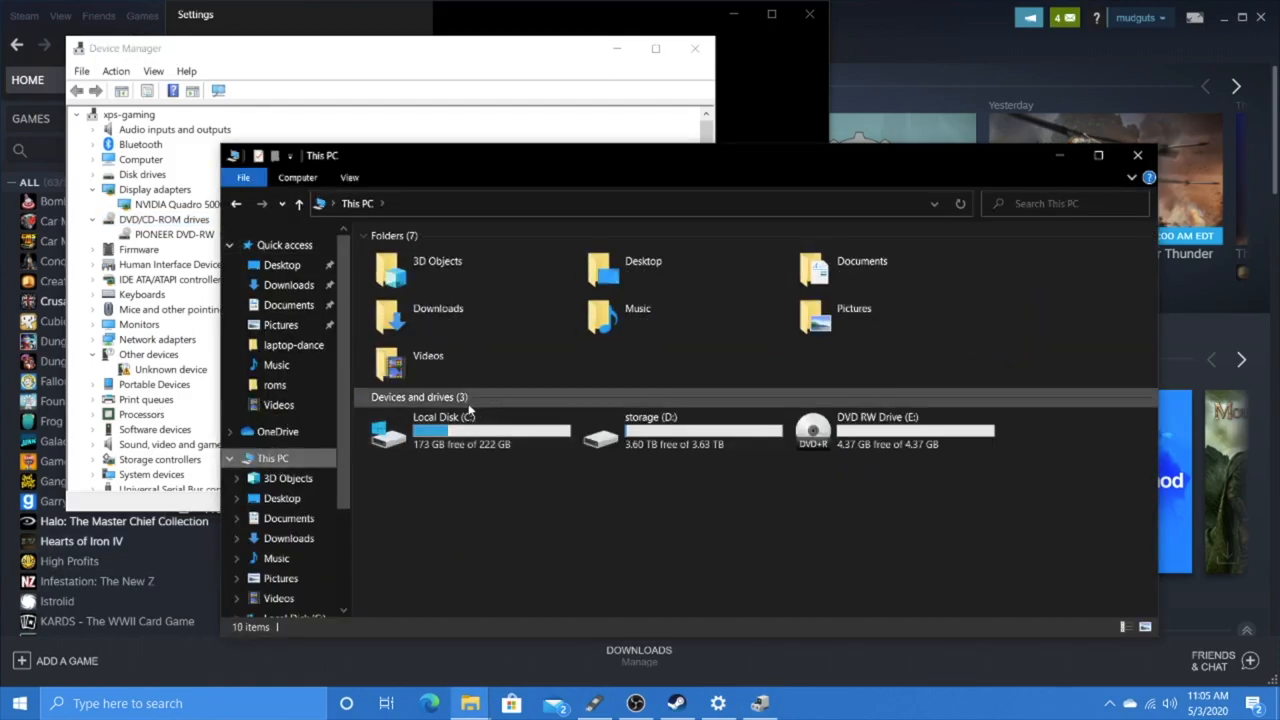
{"action": "left_click", "coordinate": [470, 430]}
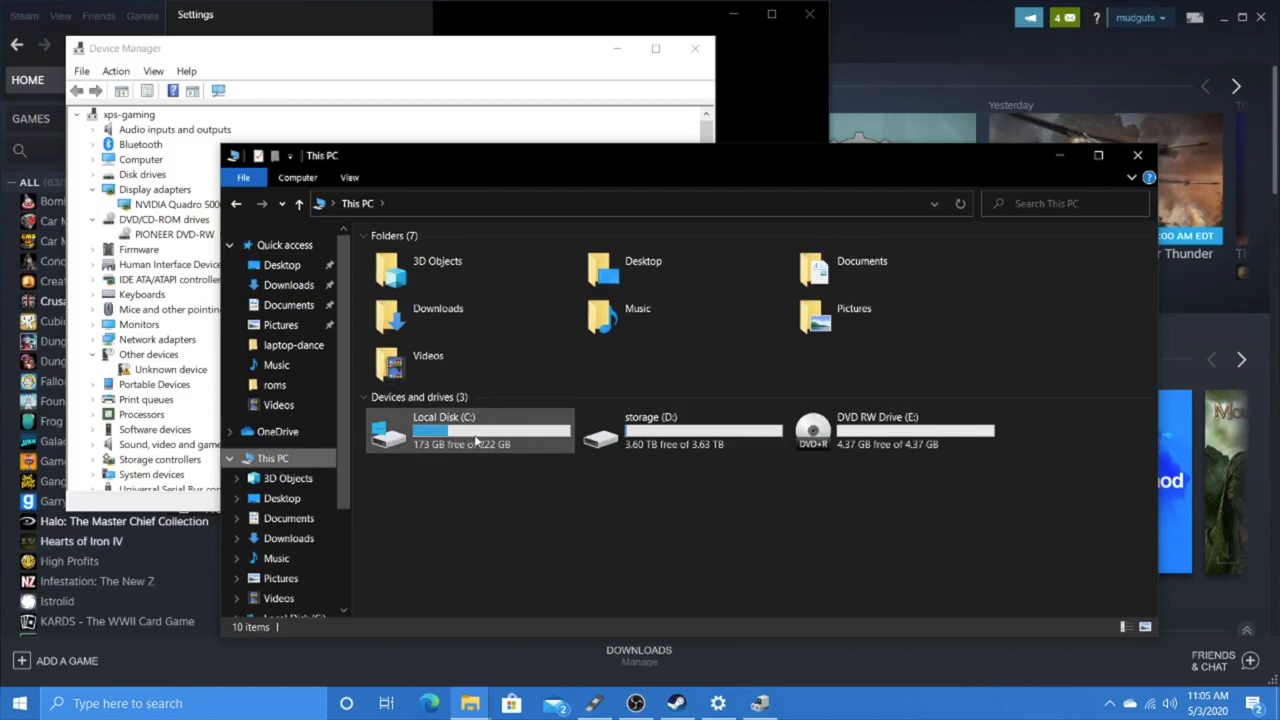
{"action": "mouse_move", "coordinate": [630, 454]}
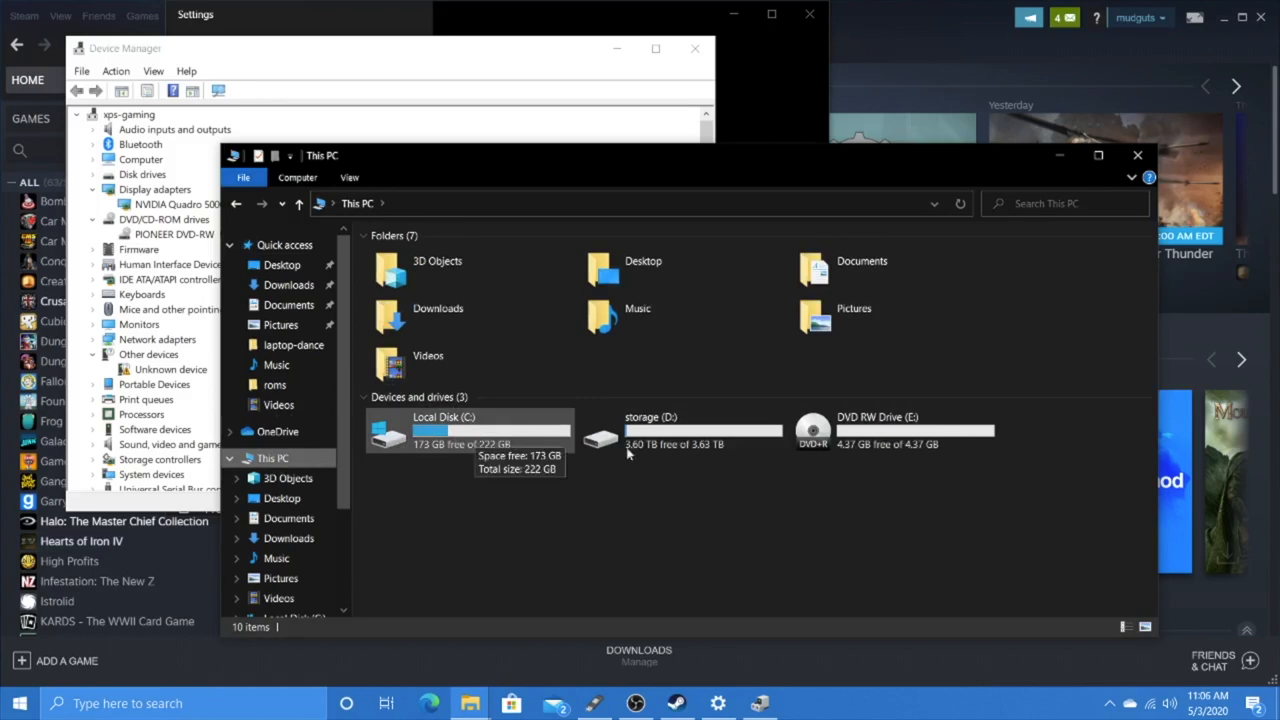
{"action": "left_click", "coordinate": [680, 430]}
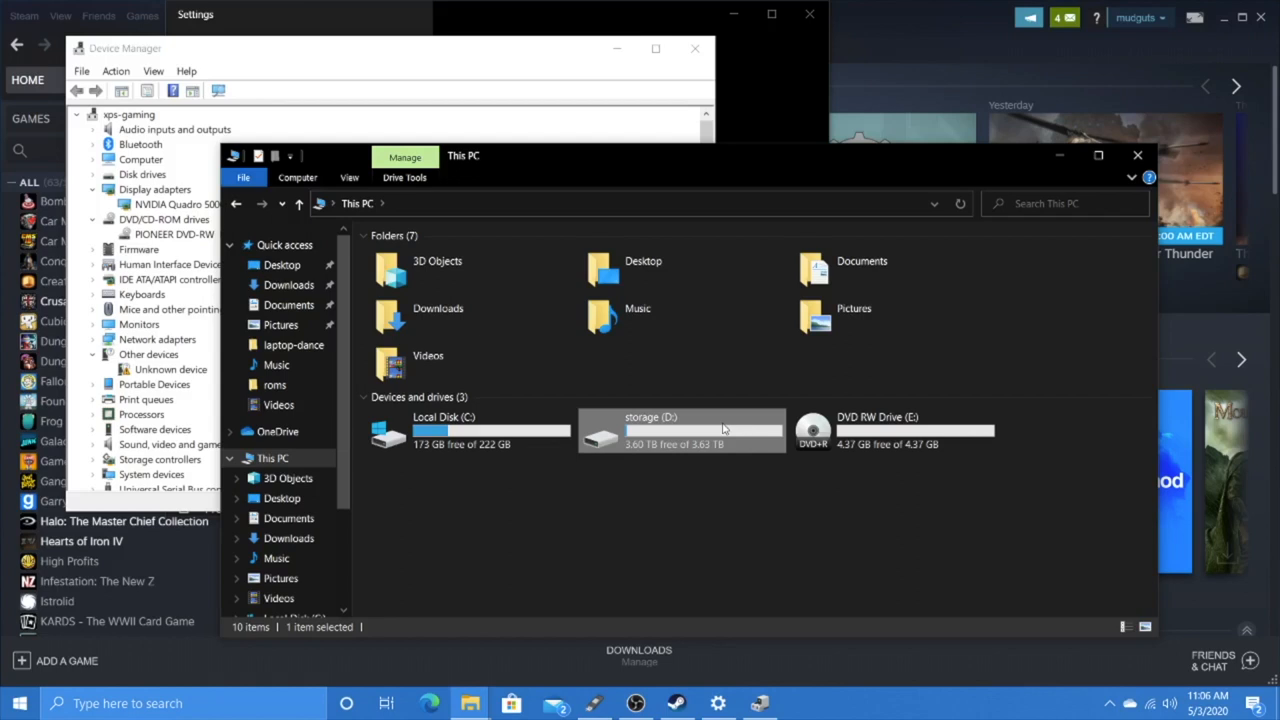
{"action": "left_click", "coordinate": [890, 430]}
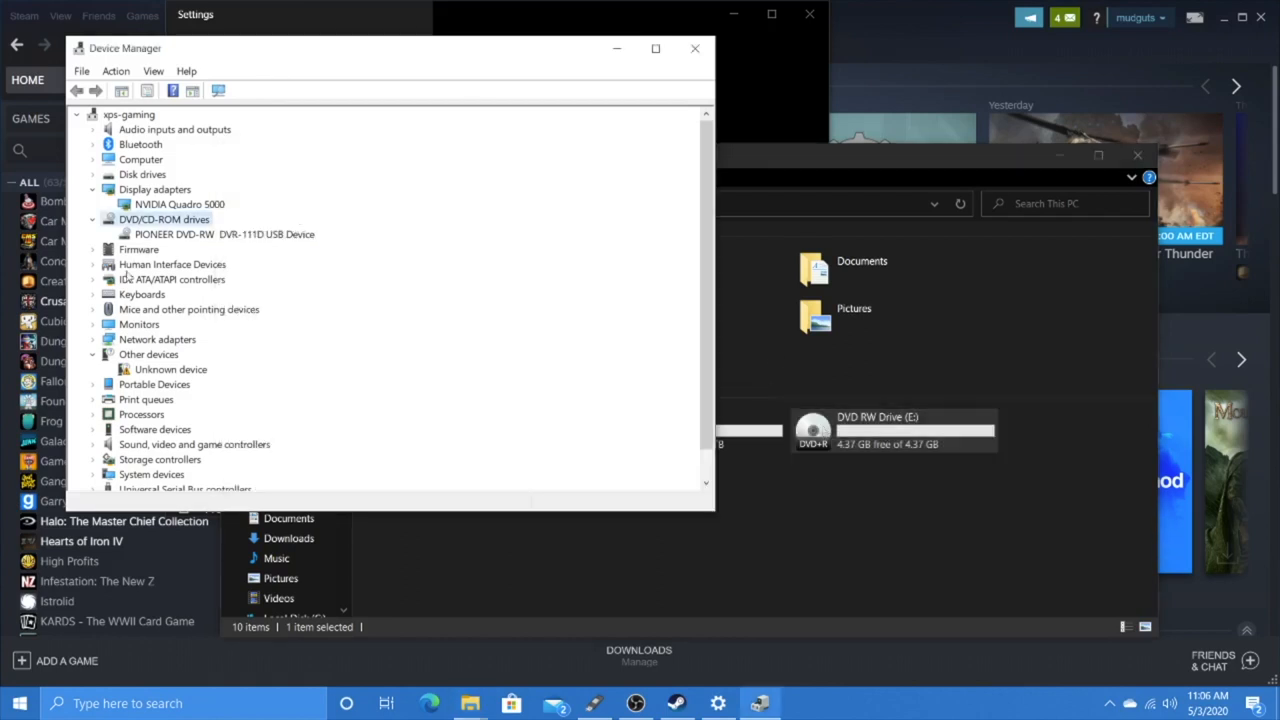
Expand Human Interface Devices, Keyboards and Xbox 360 Peripherals, scrolling through the device tree.
{"action": "left_click", "coordinate": [94, 264]}
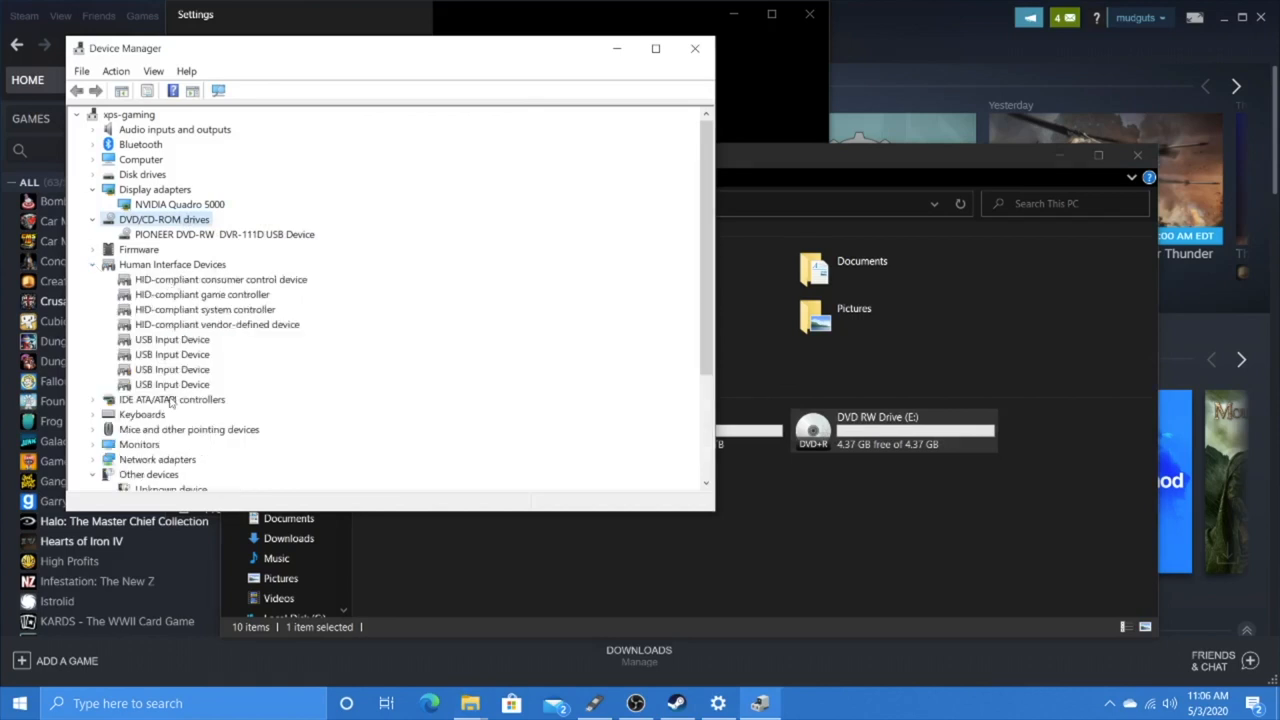
{"action": "left_click", "coordinate": [172, 384]}
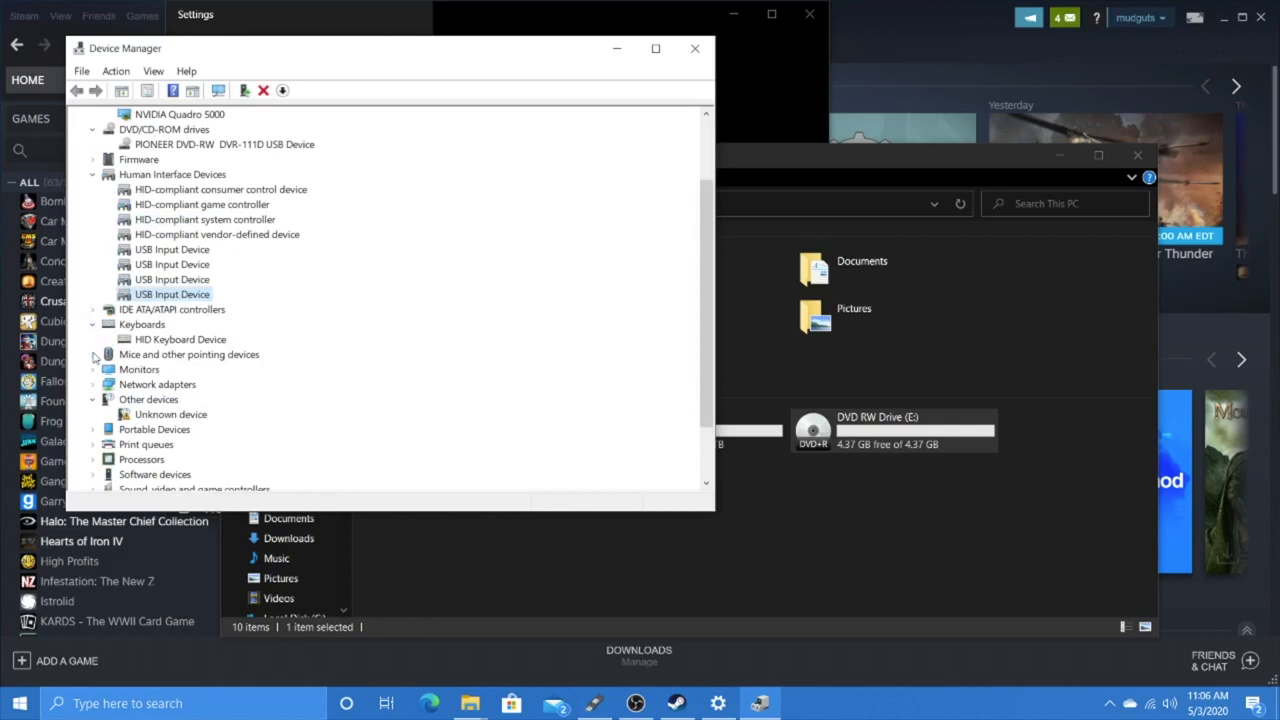
{"action": "scroll", "scroll_direction": "down", "scroll_amount": 3}
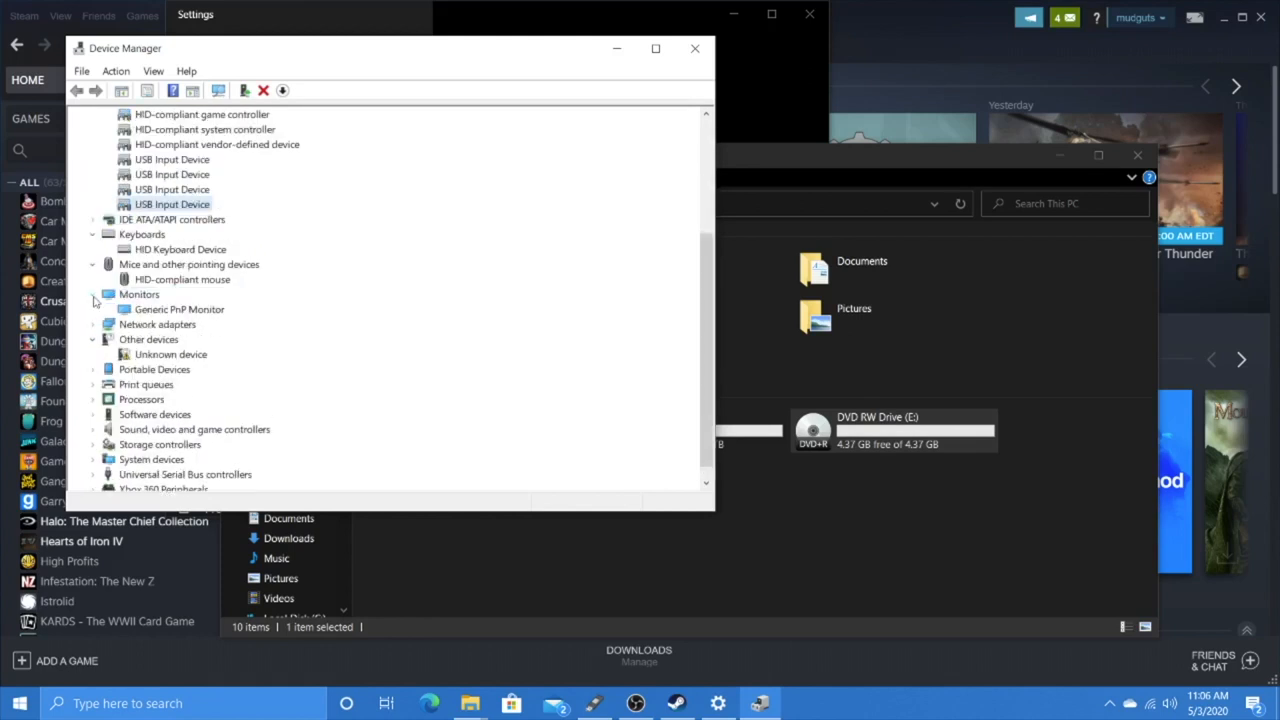
{"action": "scroll", "scroll_direction": "up", "scroll_amount": 3}
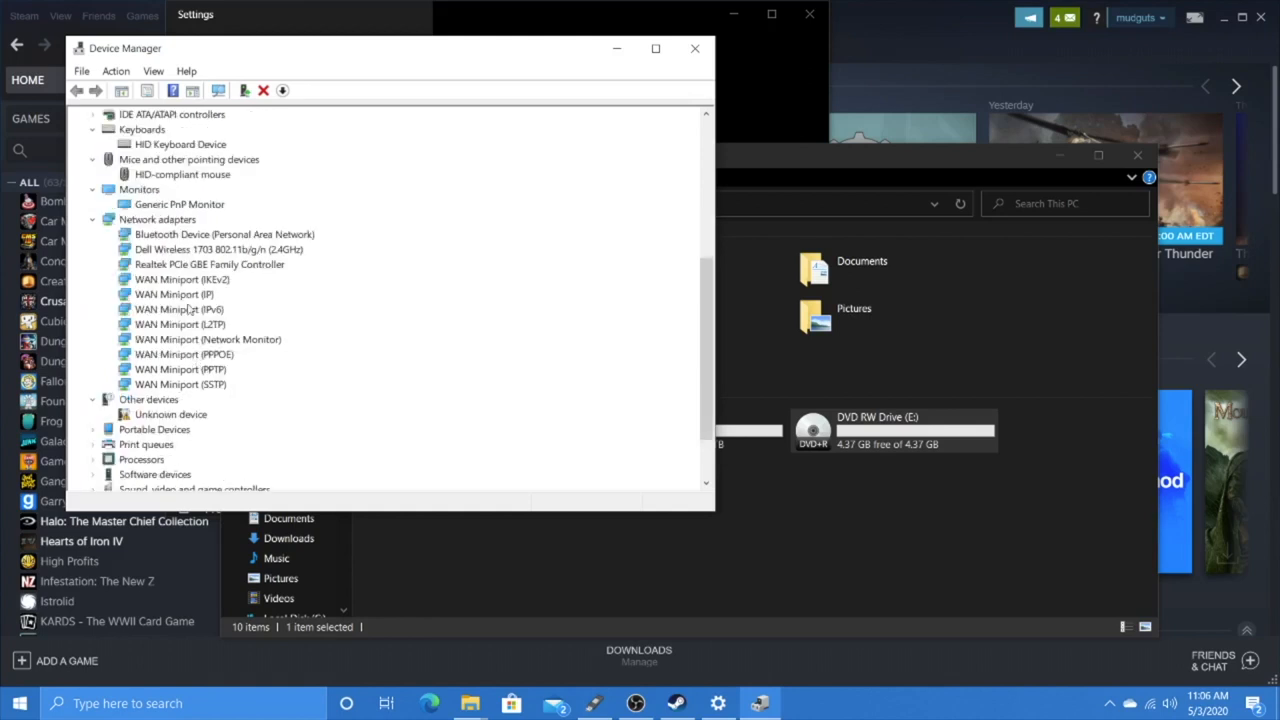
{"action": "scroll", "scroll_direction": "down", "scroll_amount": 3}
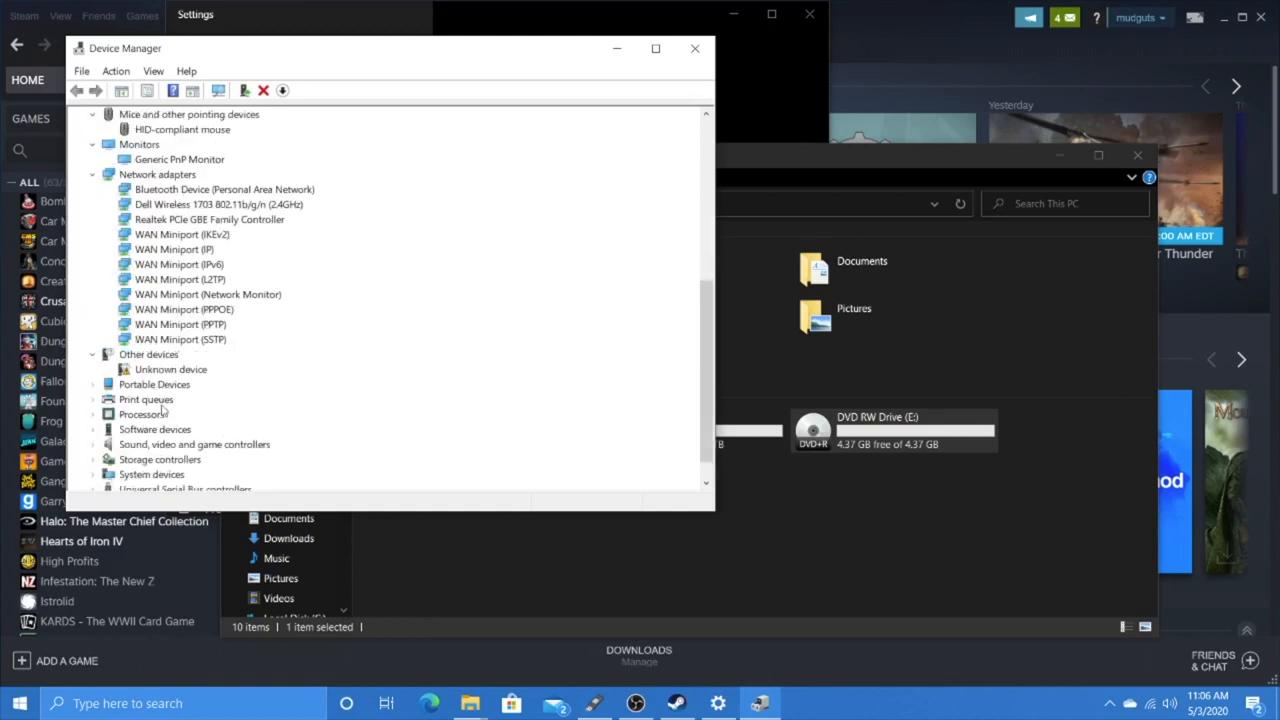
{"action": "scroll", "scroll_direction": "down", "scroll_amount": 3}
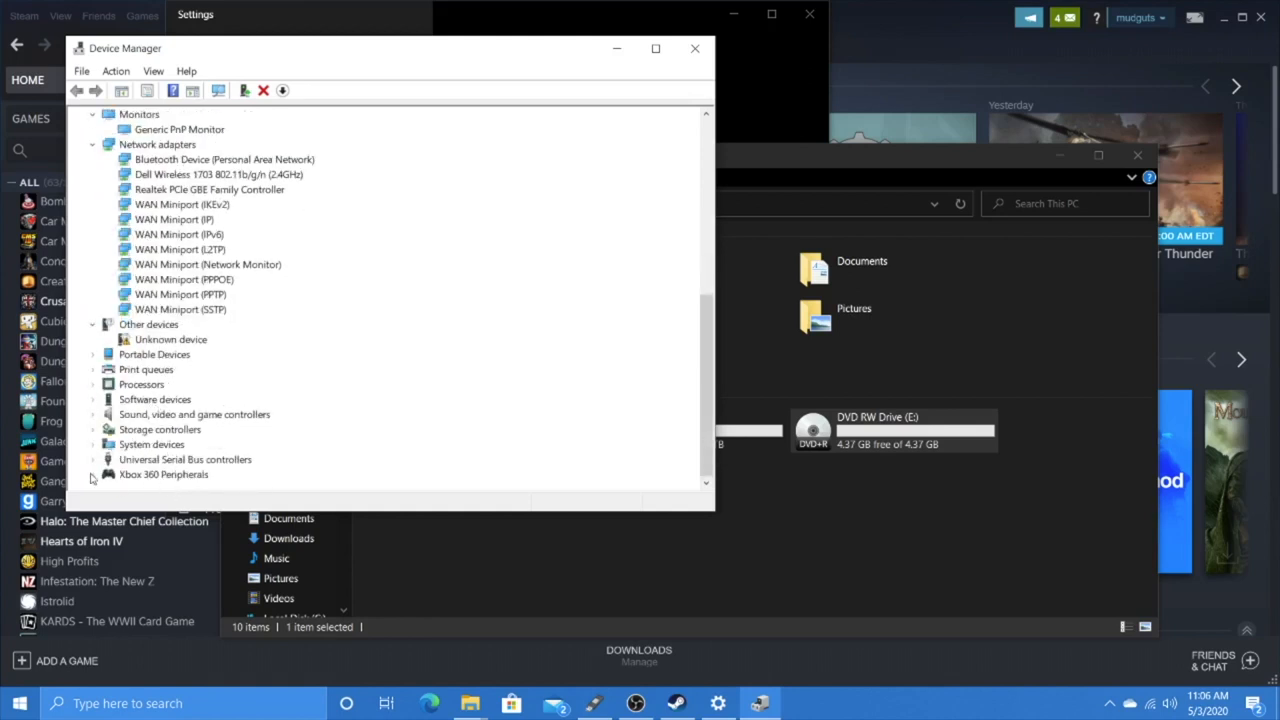
{"action": "left_click", "coordinate": [93, 474]}
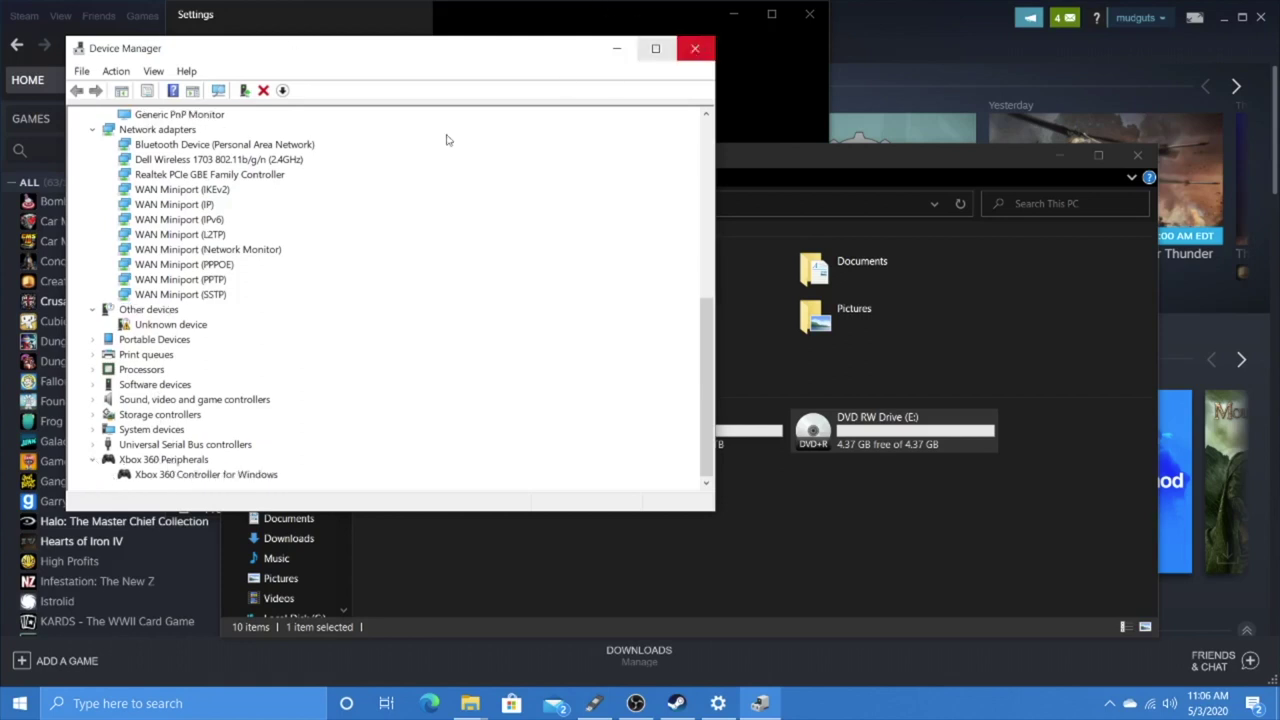
{"action": "scroll", "scroll_direction": "up", "scroll_amount": 3}
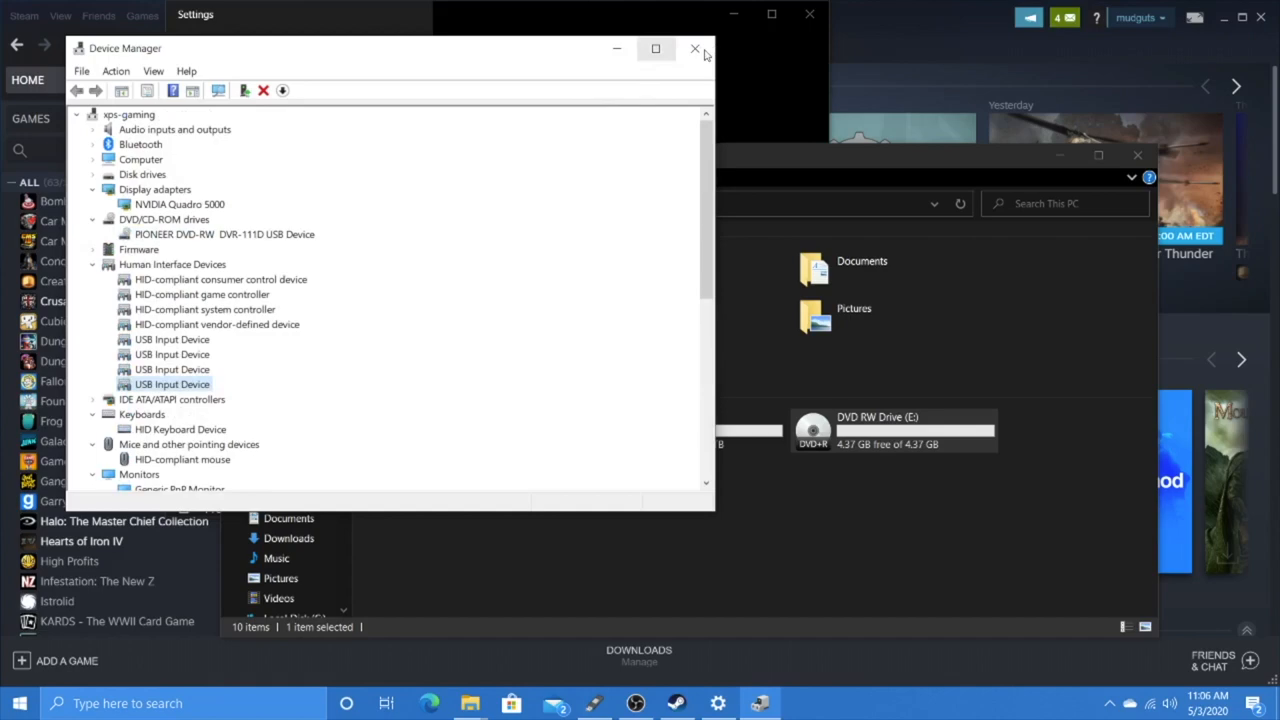
Close Device Manager and Settings, then PLAY Halo: The Master Chief Collection in Steam.
{"action": "left_click", "coordinate": [696, 48]}
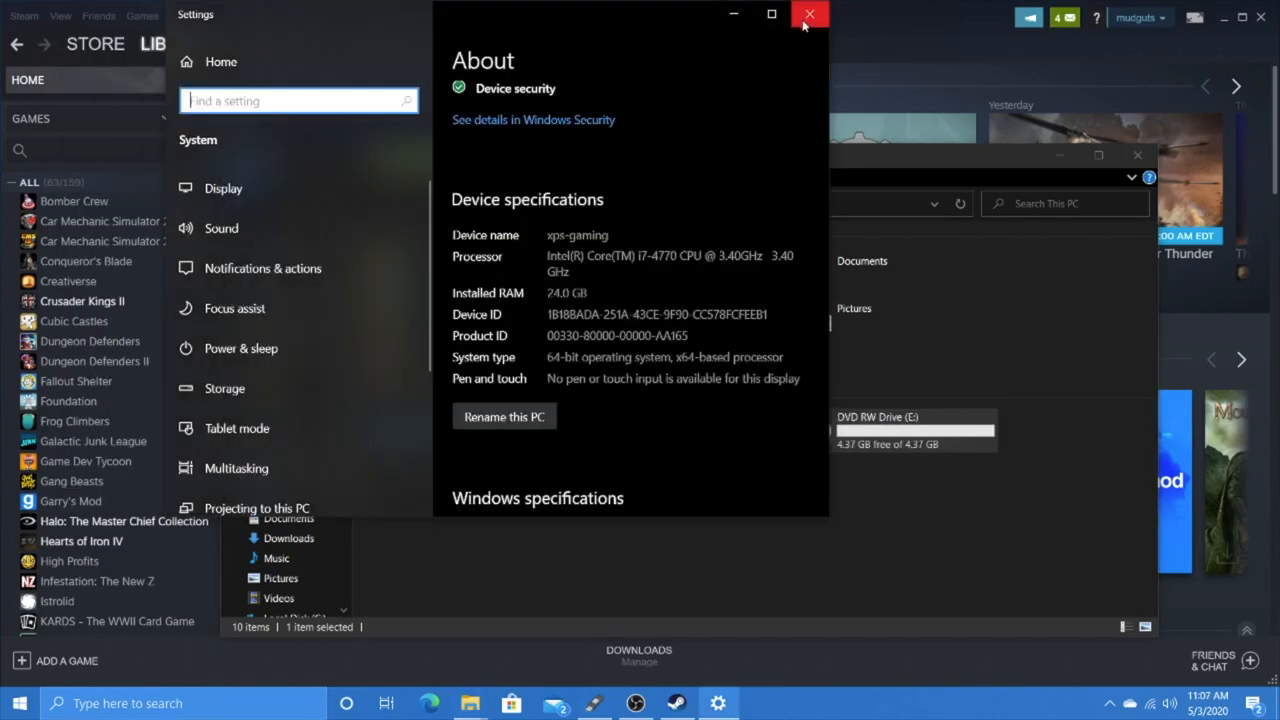
{"action": "left_click", "coordinate": [809, 14]}
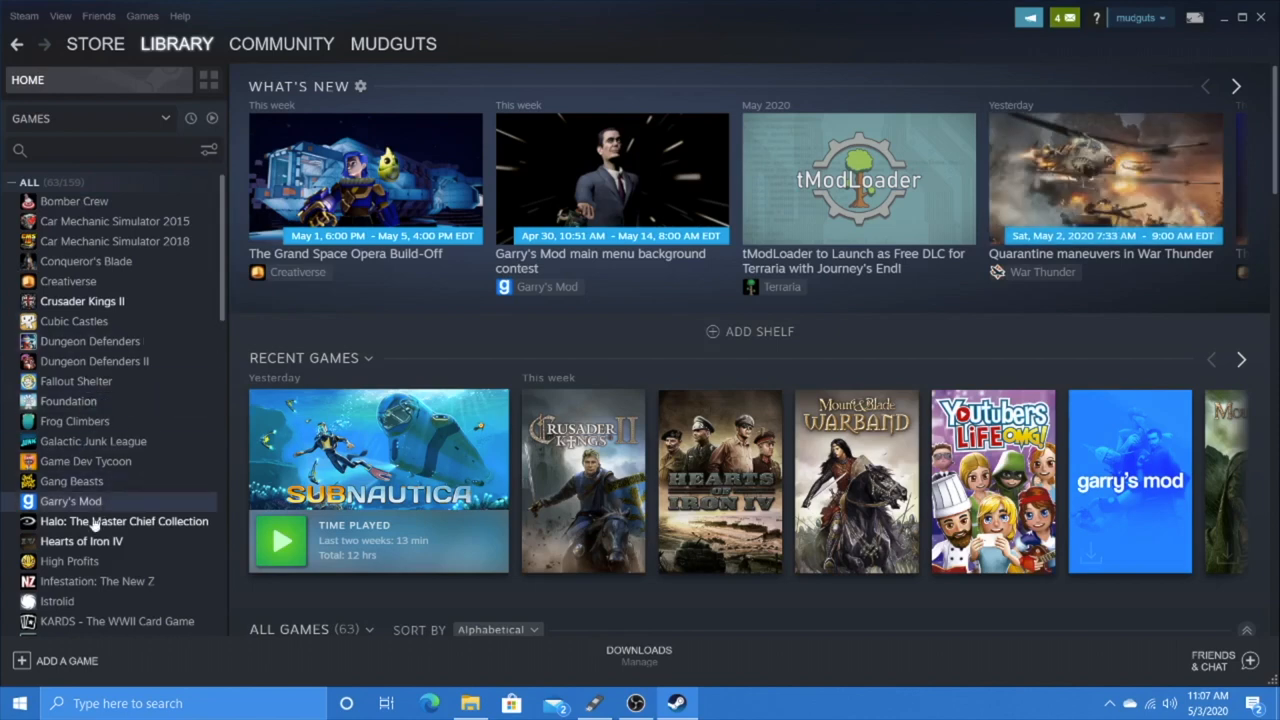
{"action": "left_click", "coordinate": [124, 521]}
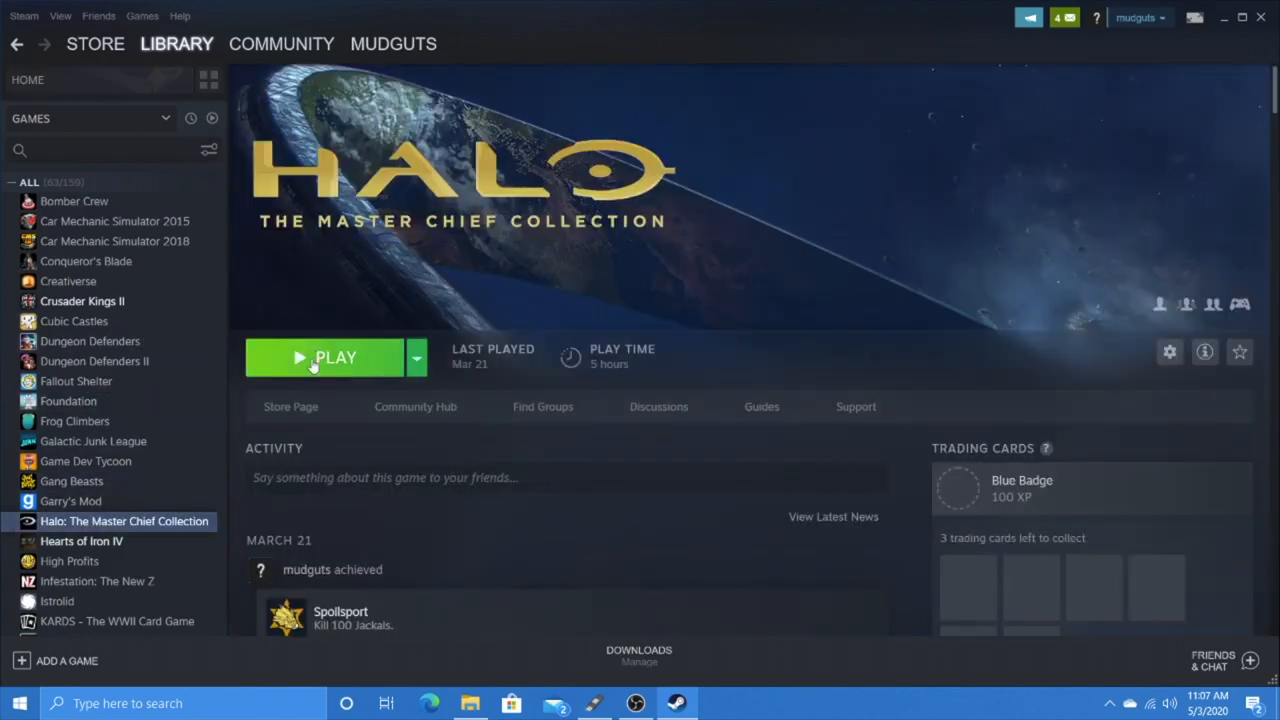
{"action": "left_click", "coordinate": [324, 357]}
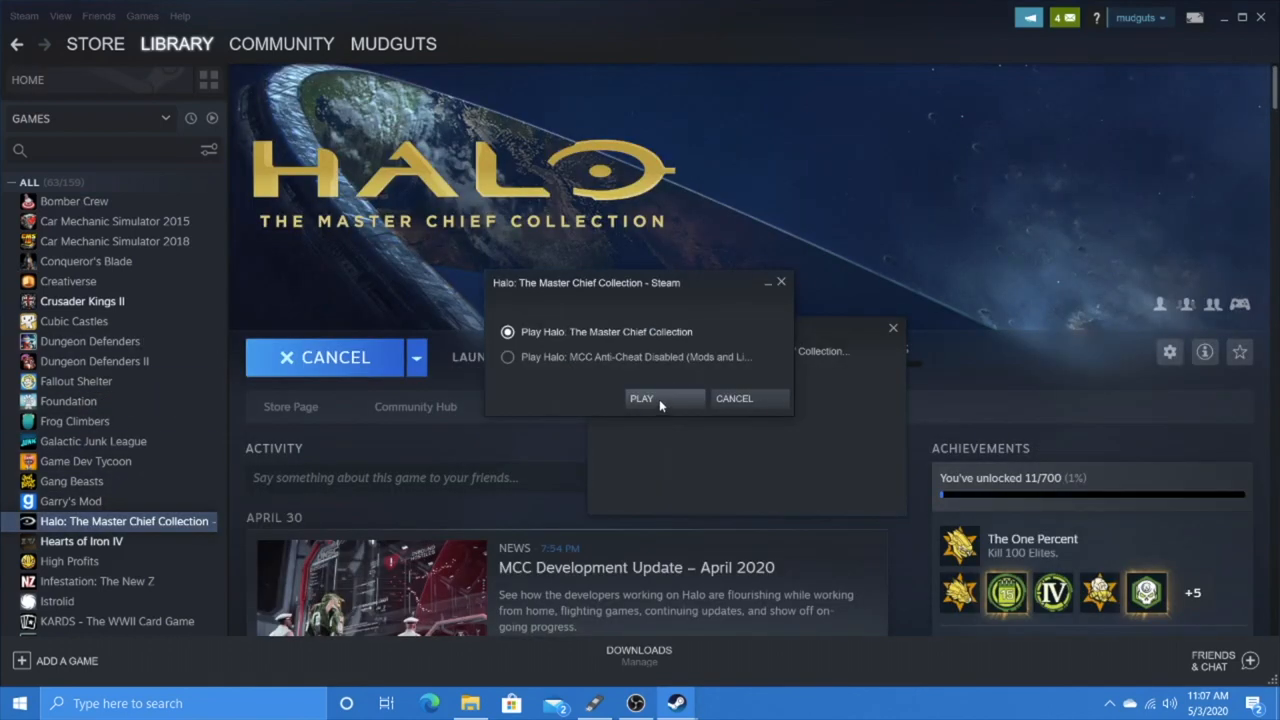
Launch the standard version and back out twice from CE Anniversary to the main menu.
{"action": "left_click", "coordinate": [641, 398]}
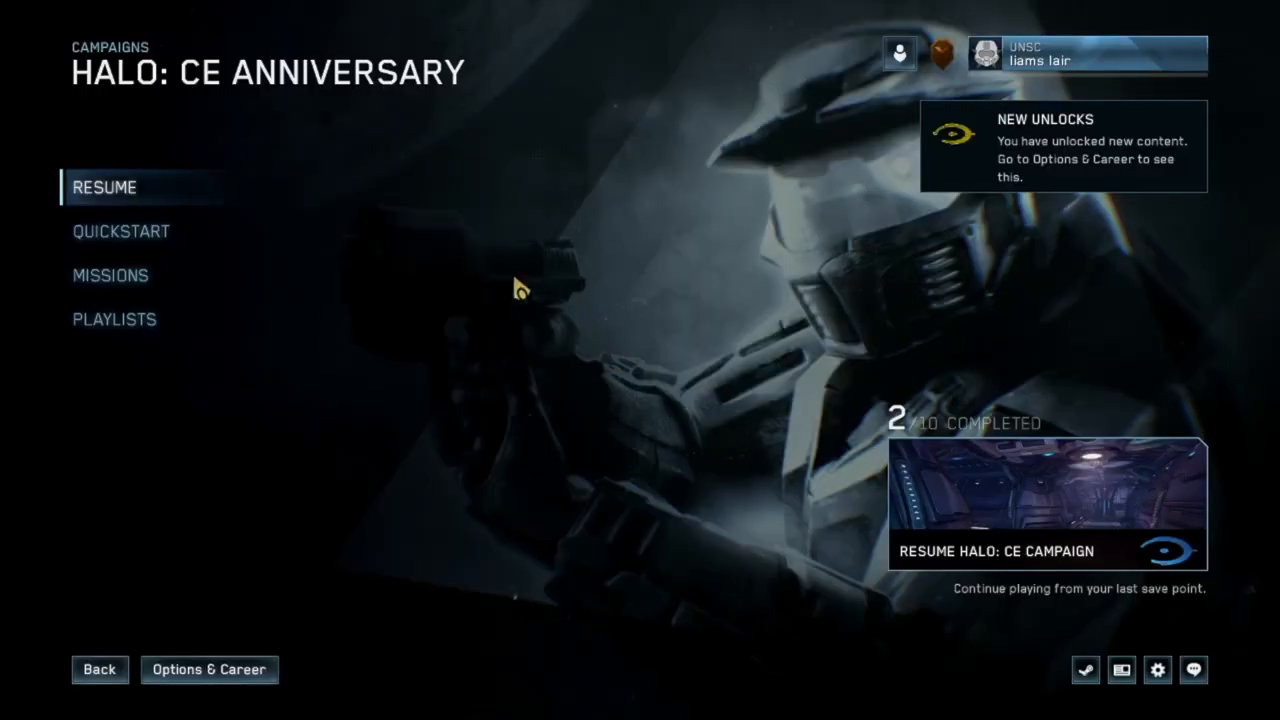
{"action": "left_click", "coordinate": [99, 669]}
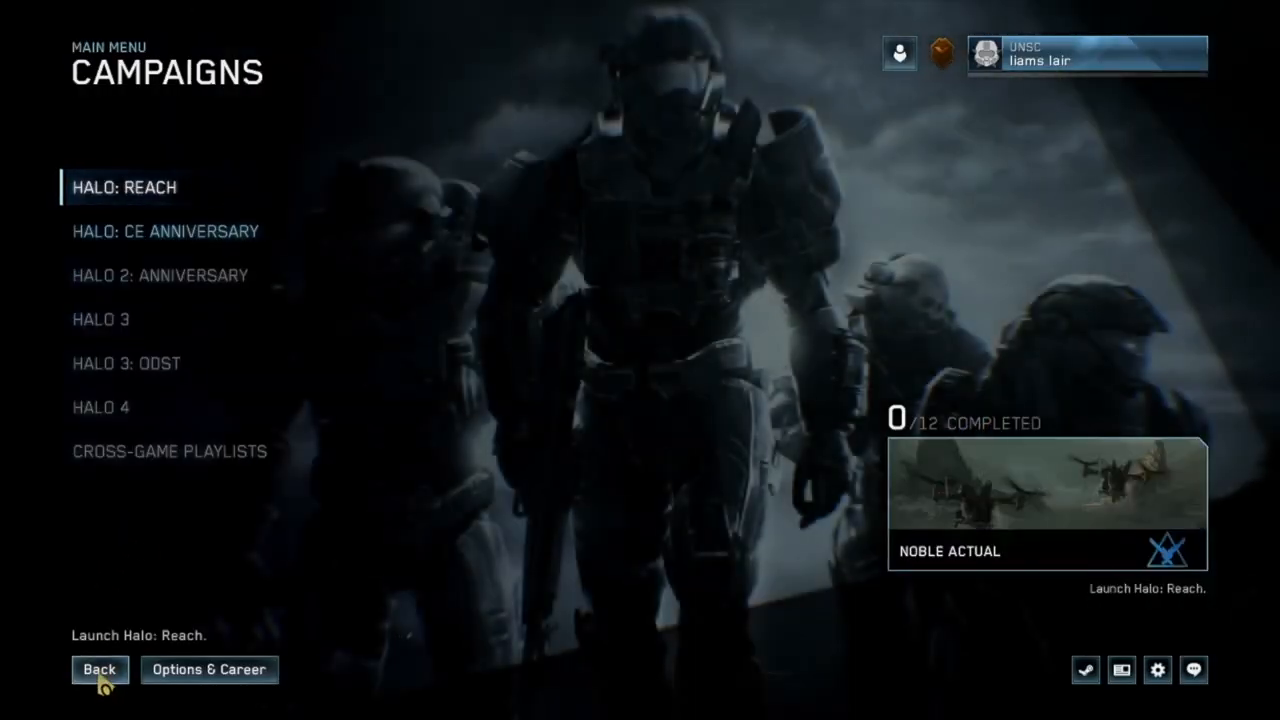
{"action": "left_click", "coordinate": [99, 669]}
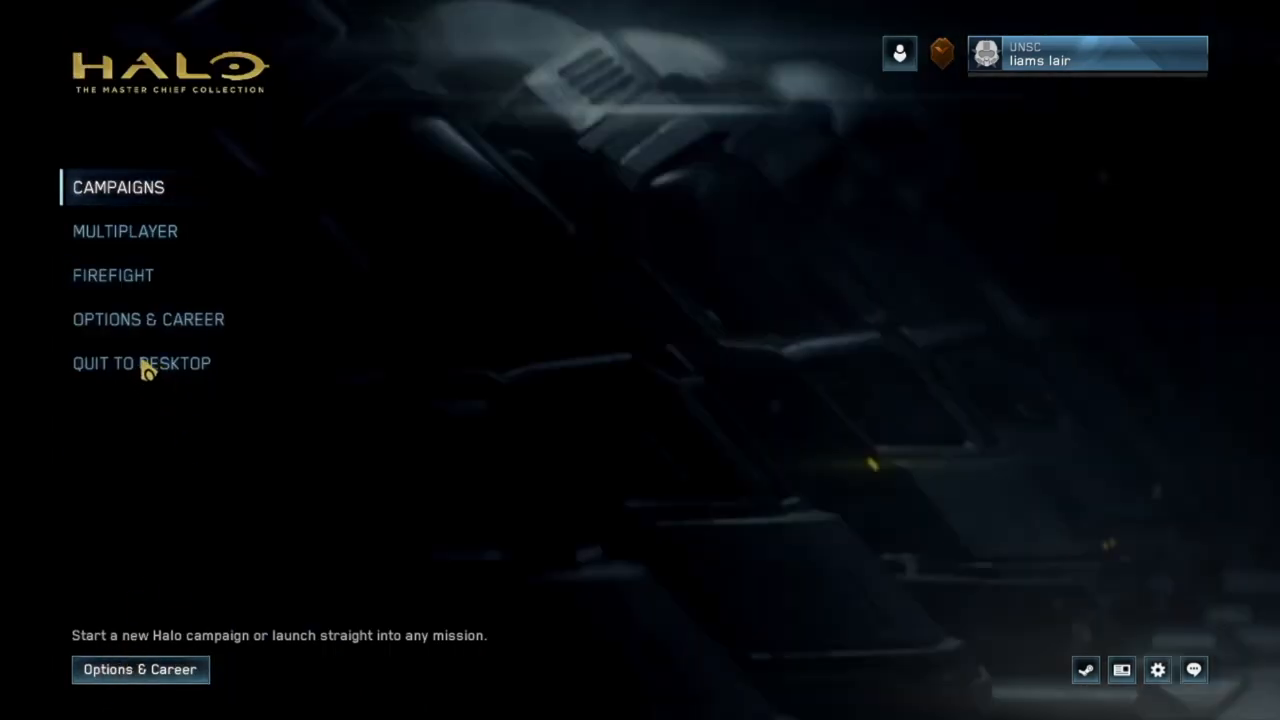
{"action": "mouse_move", "coordinate": [562, 417]}
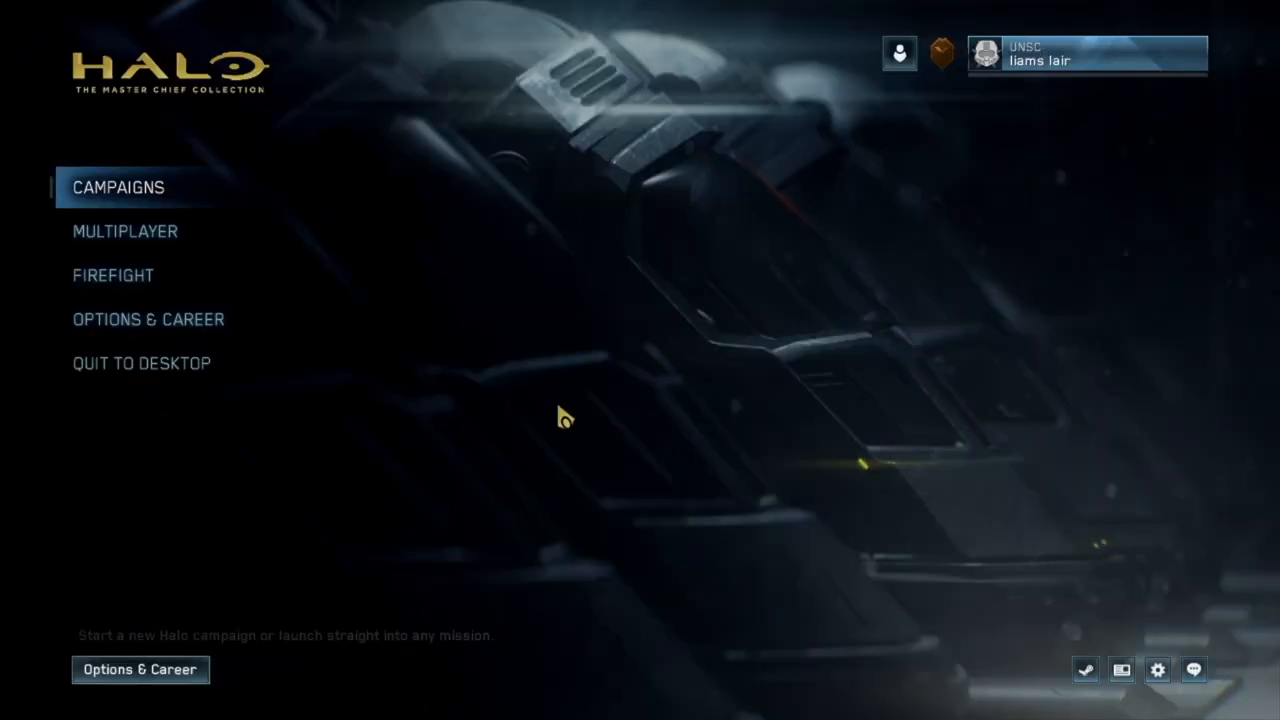
{"action": "mouse_move", "coordinate": [560, 410]}
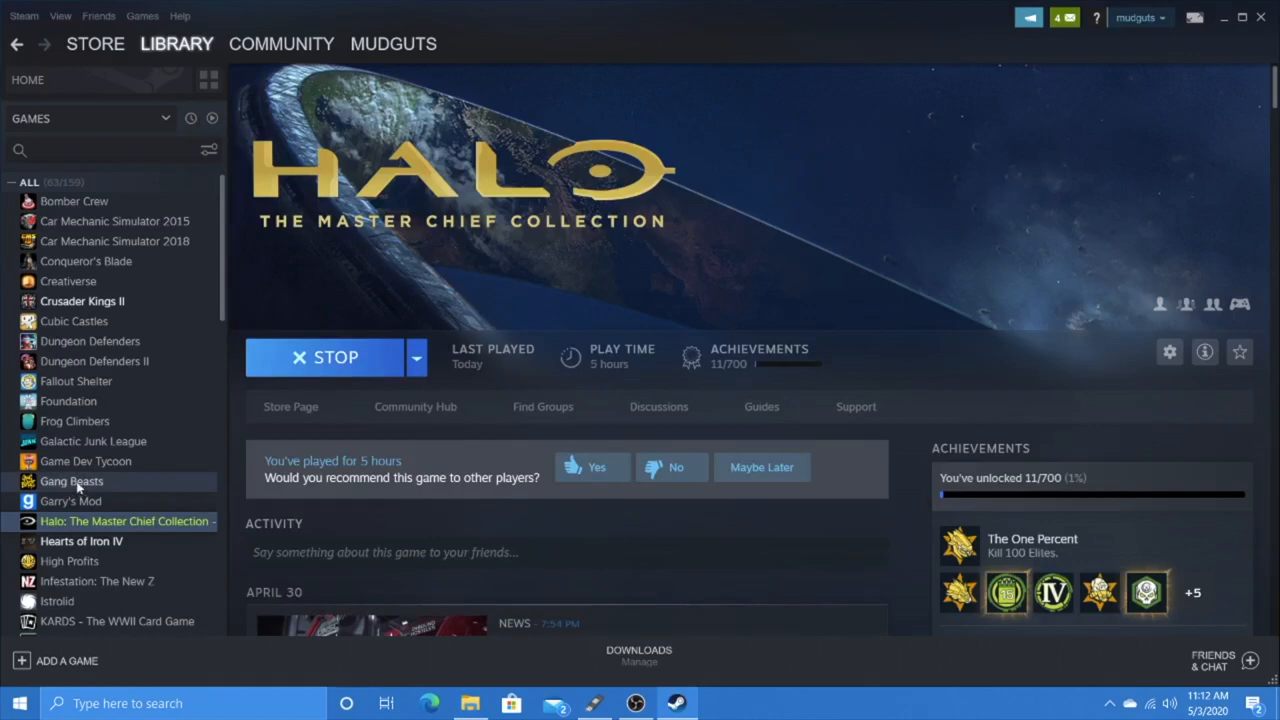
{"action": "mouse_move", "coordinate": [145, 417]}
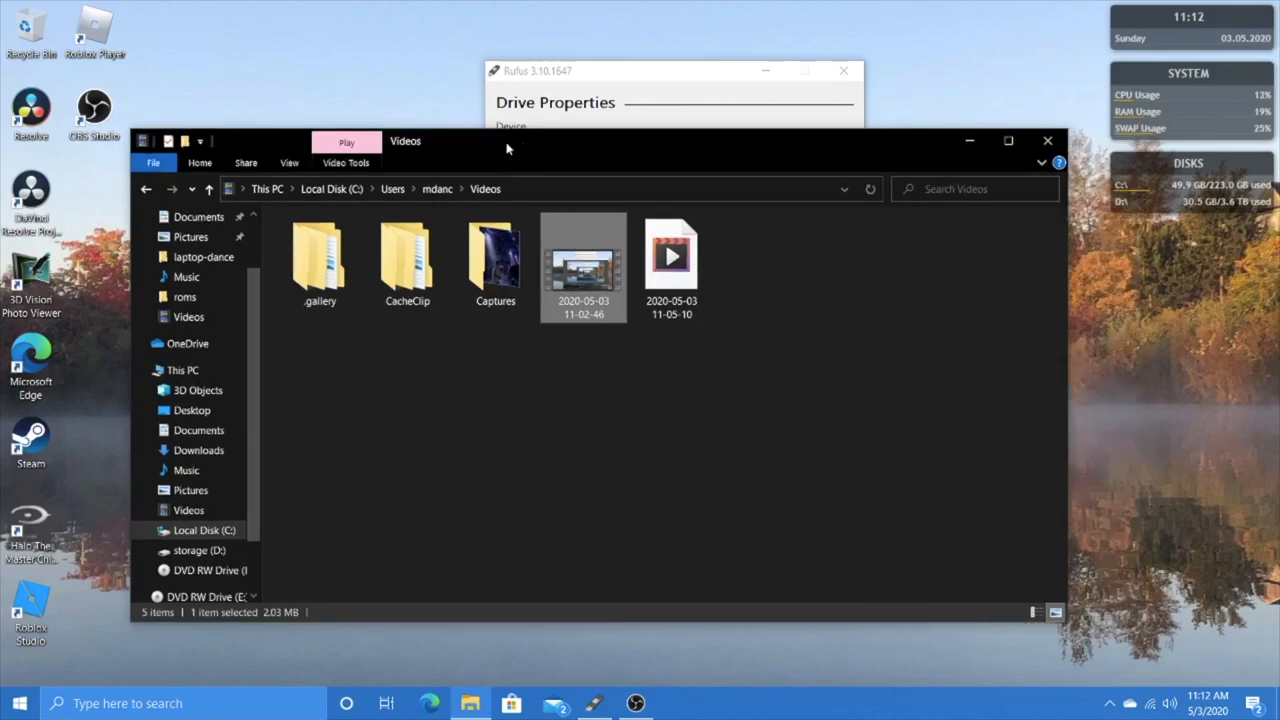
{"action": "mouse_move", "coordinate": [695, 63]}
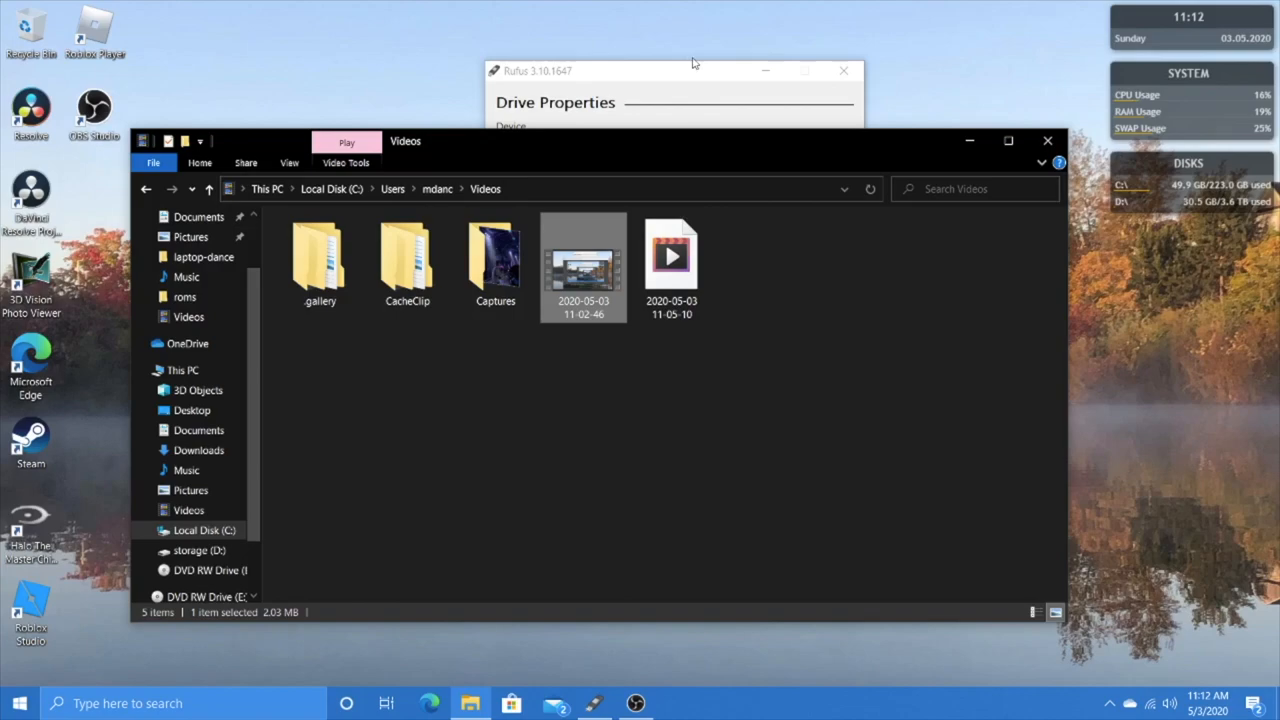
{"action": "mouse_move", "coordinate": [902, 571]}
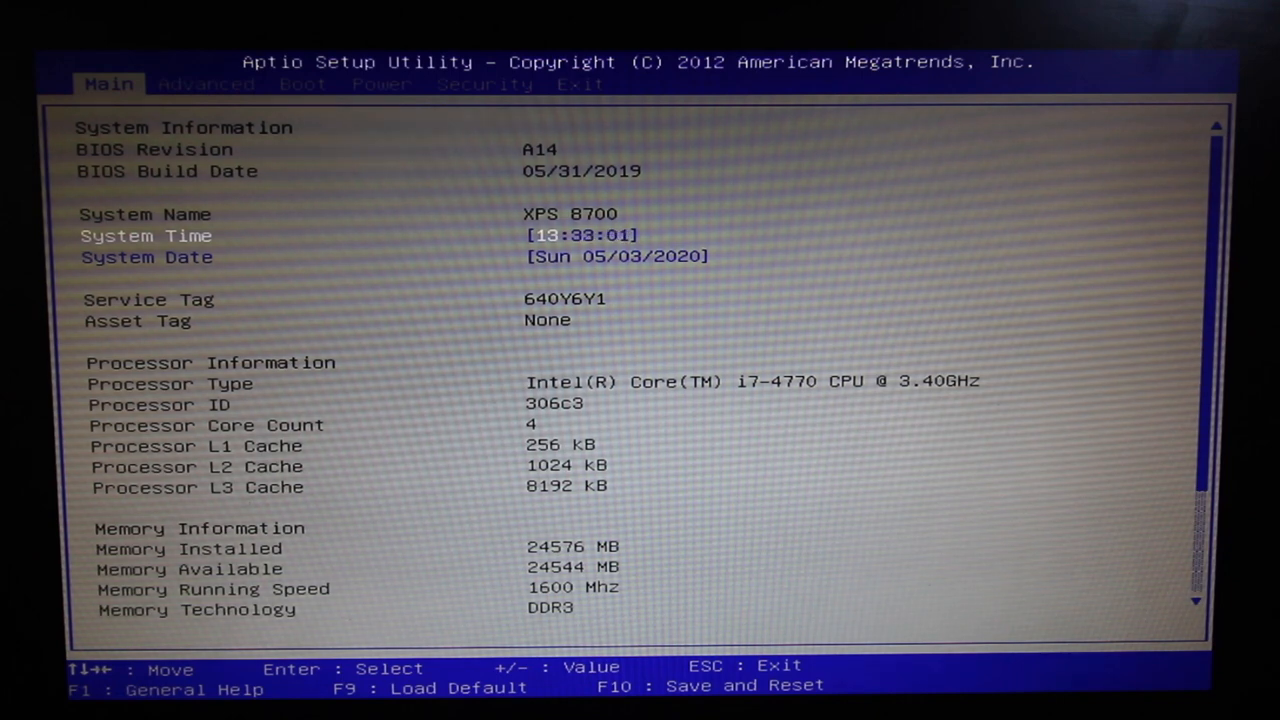
Scroll the Main tab's system, memory and SATA information, then switch to Advanced.
{"action": "scroll", "scroll_direction": "down", "scroll_amount": 3}
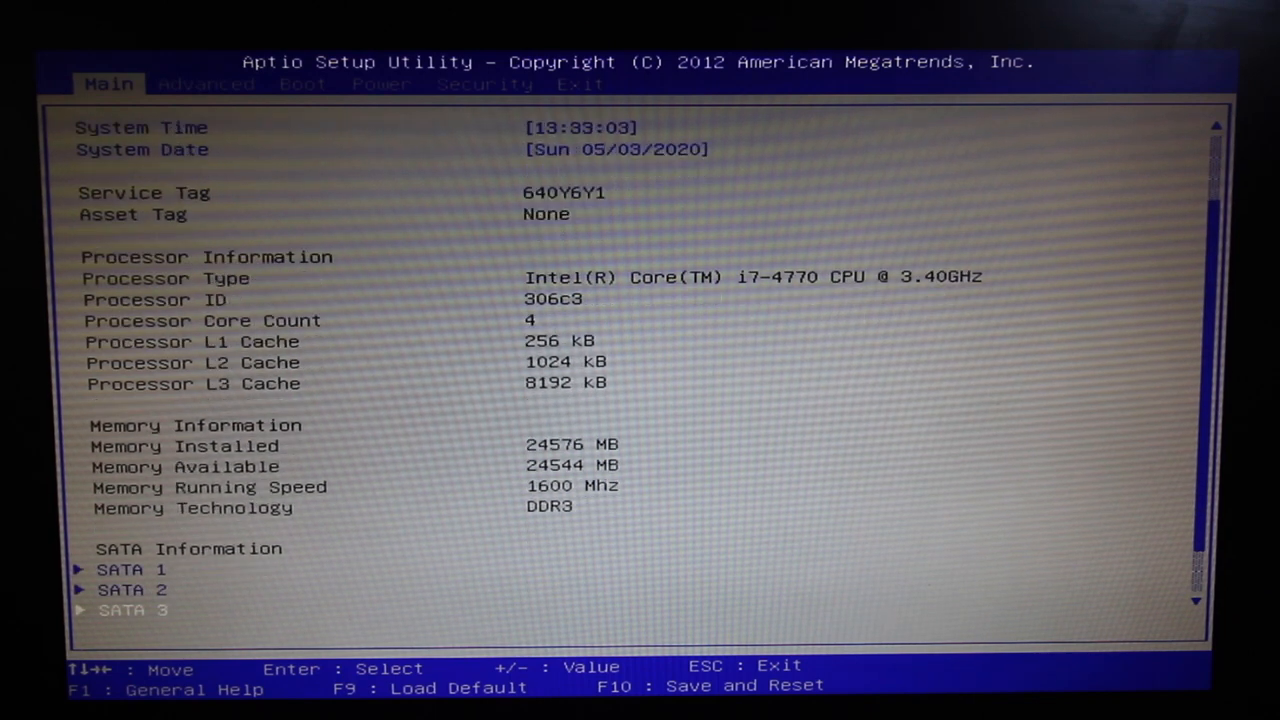
{"action": "scroll", "scroll_direction": "down", "scroll_amount": 3}
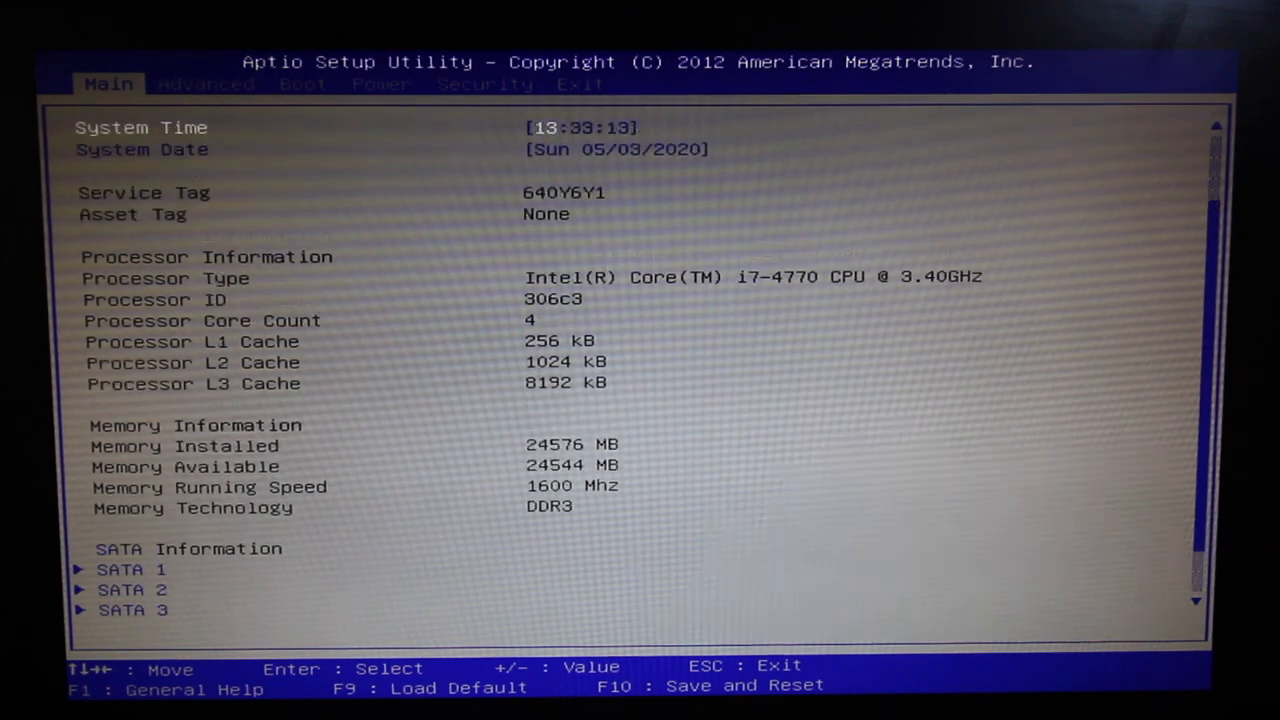
{"action": "left_click", "coordinate": [206, 84]}
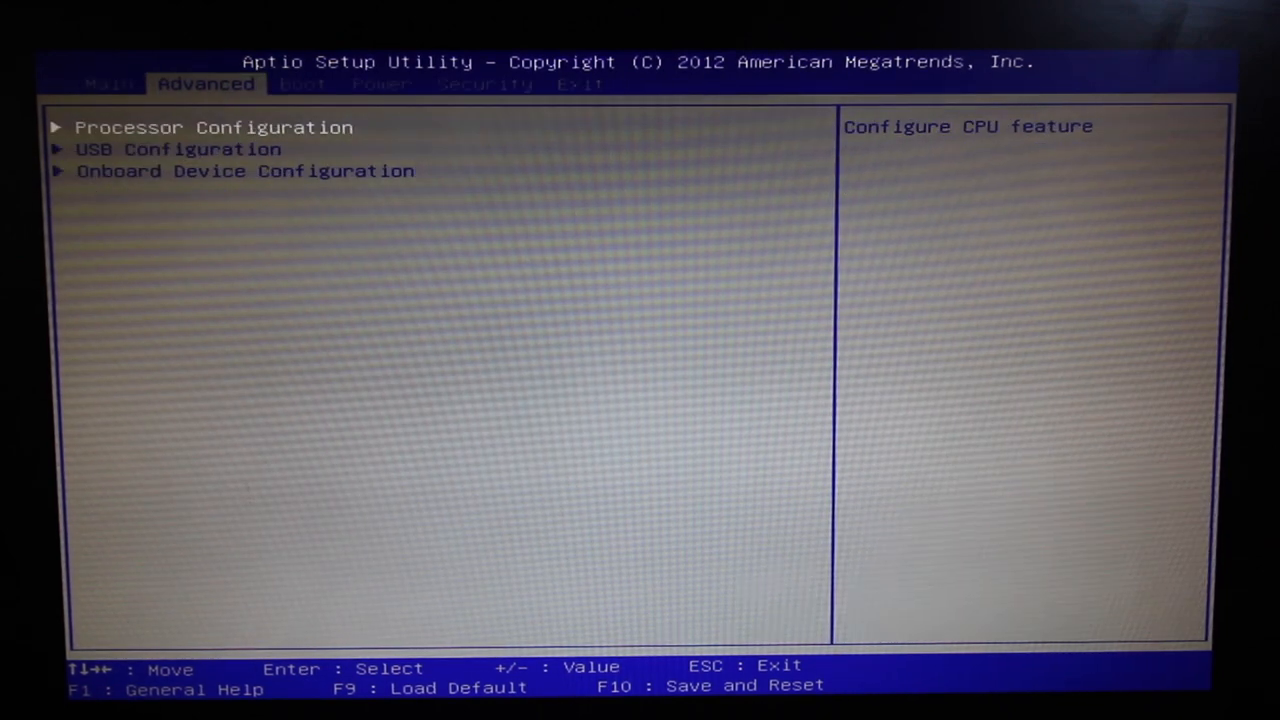
Tour Onboard Device Configuration, the Boot and Security tabs, then return to Main and scroll.
{"action": "key", "text": "Return"}
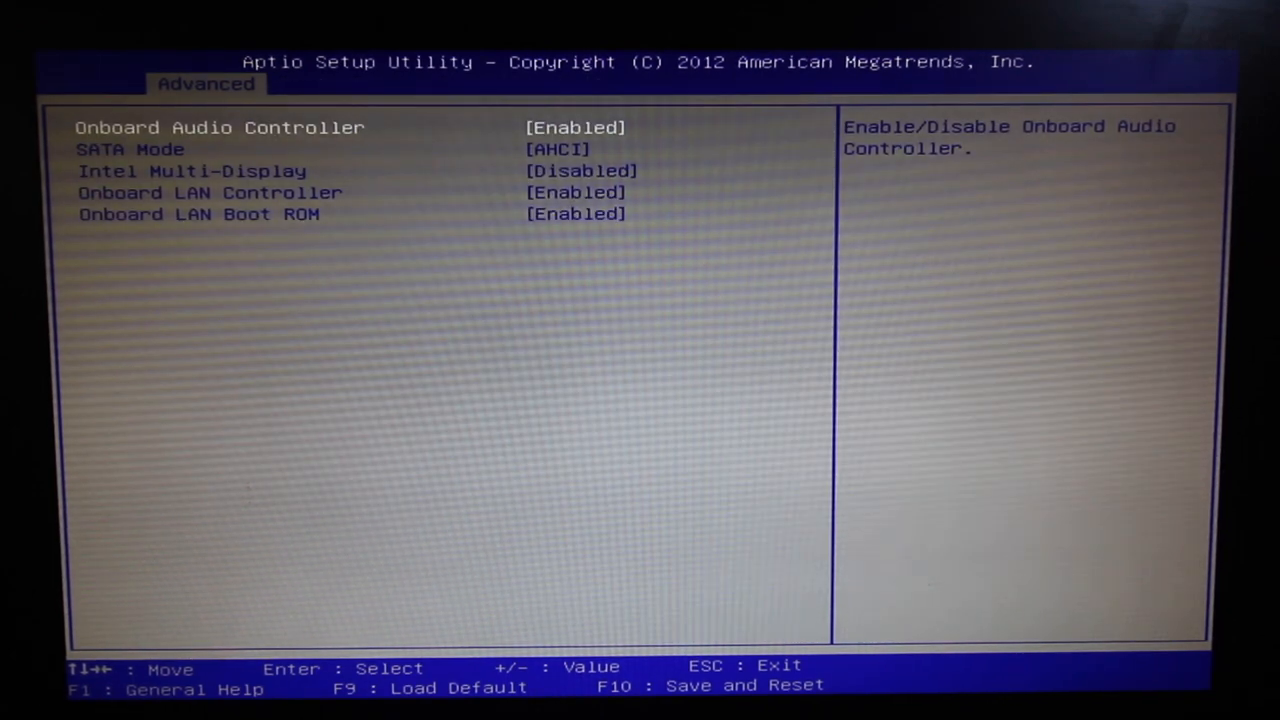
{"action": "key", "text": "Down"}
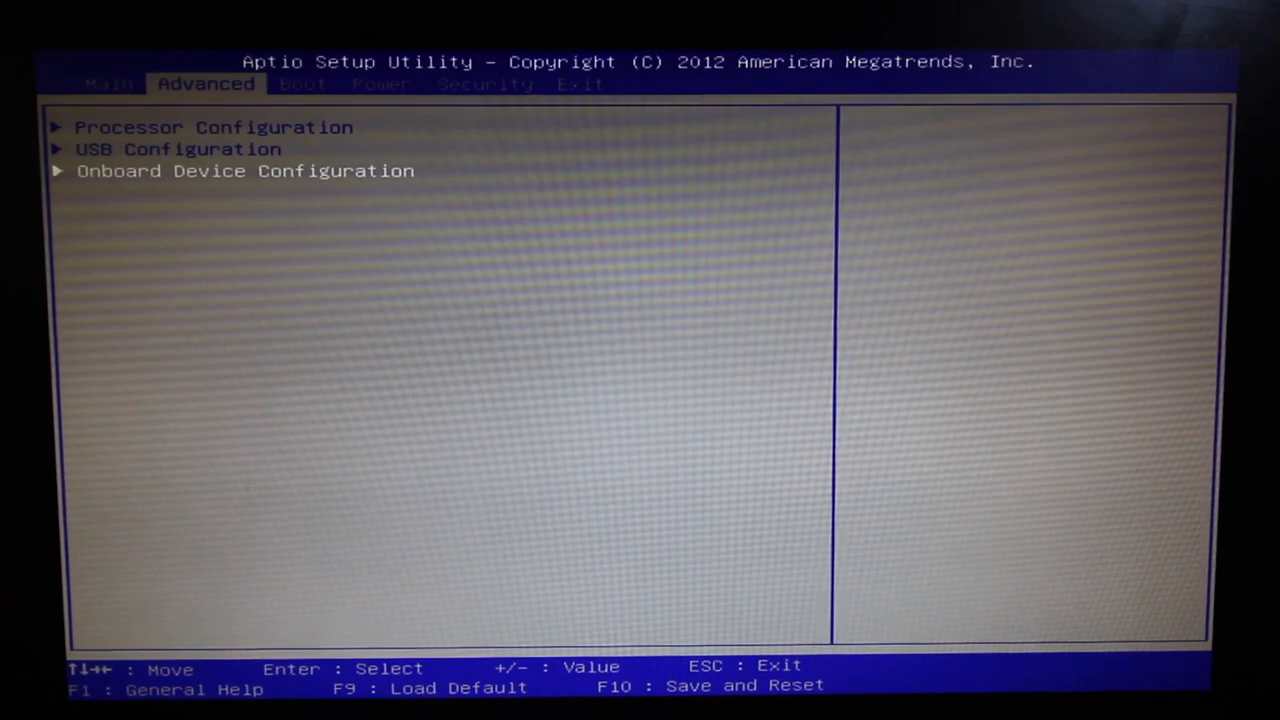
{"action": "key", "text": "right"}
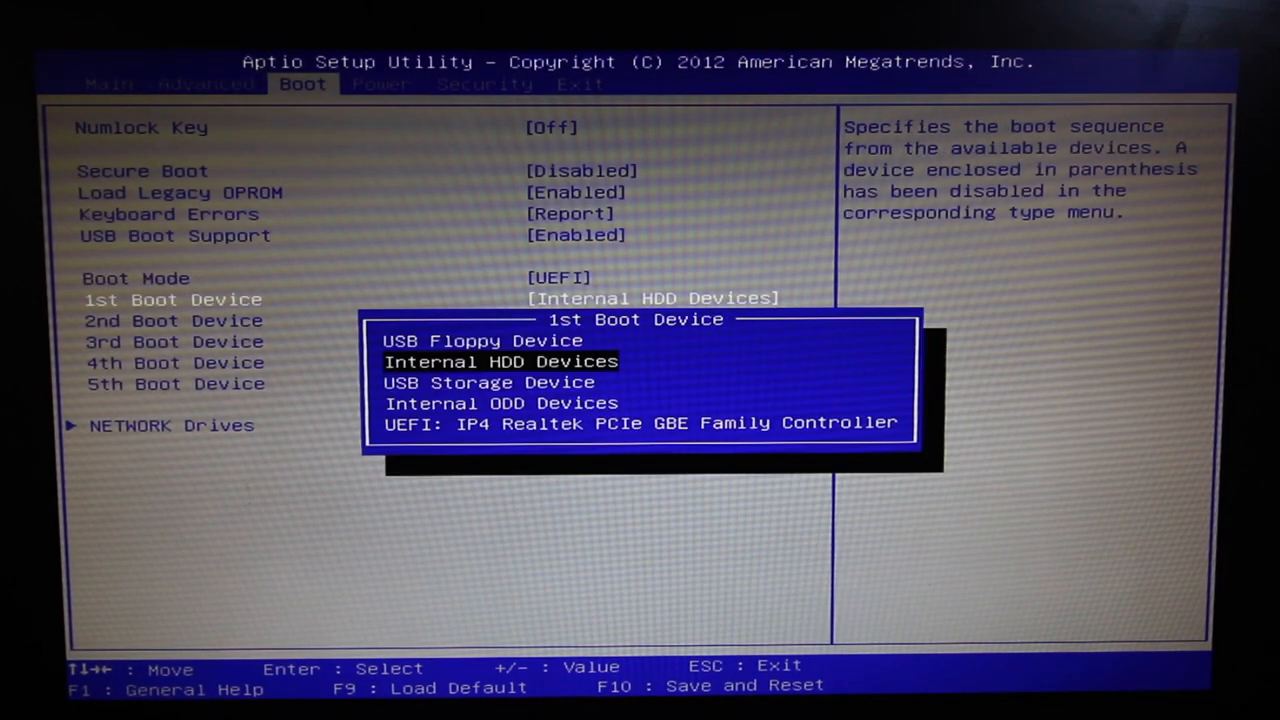
{"action": "key", "text": "Enter"}
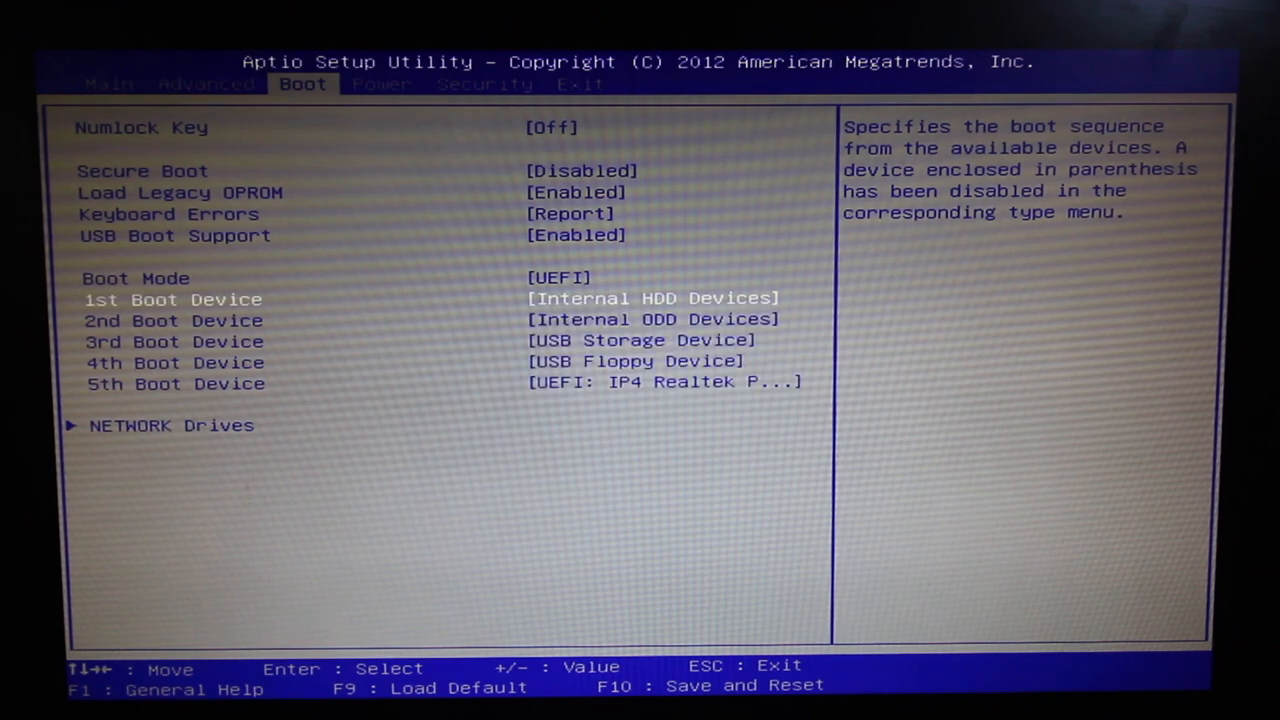
{"action": "key", "text": "right"}
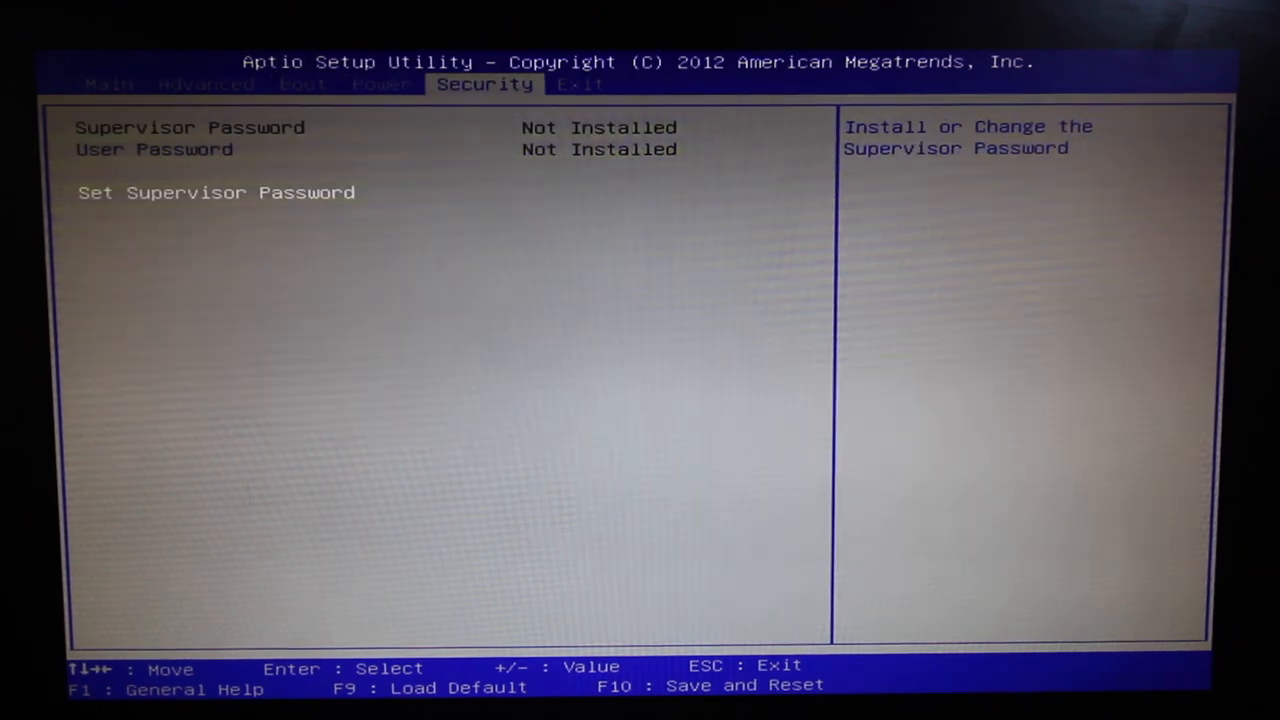
{"action": "key", "text": "Left"}
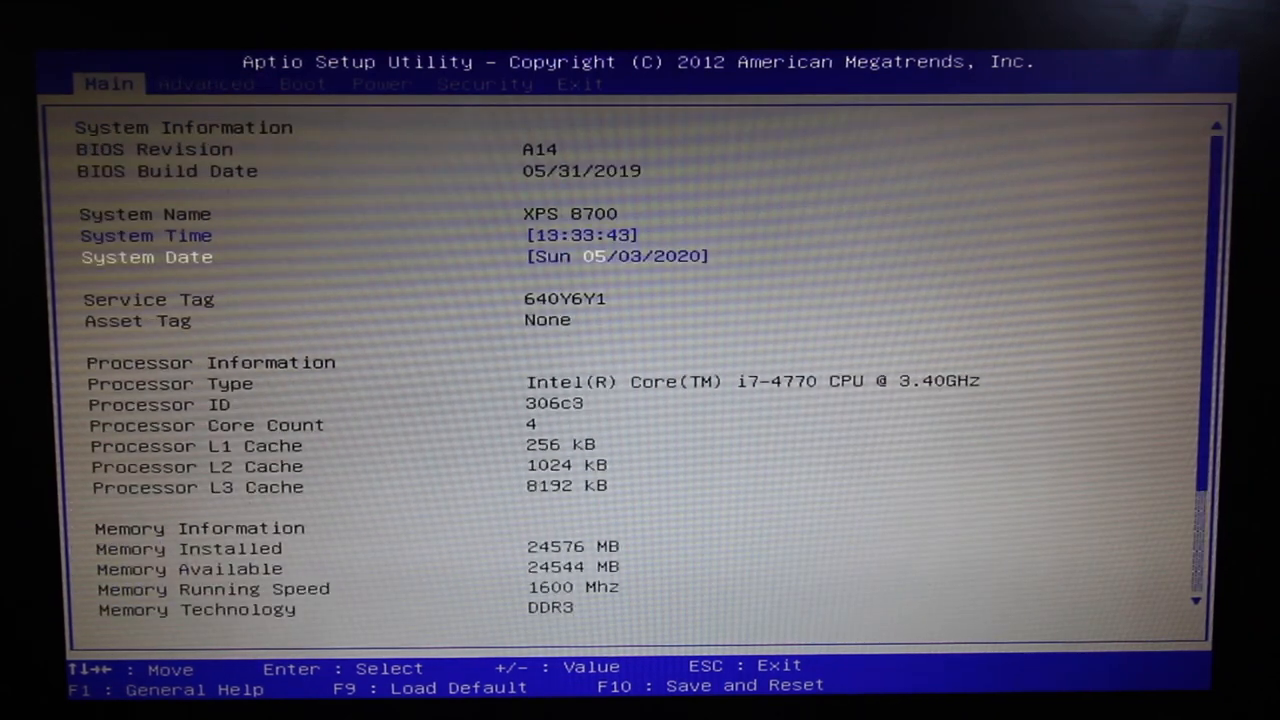
{"action": "scroll", "scroll_direction": "down", "scroll_amount": 3}
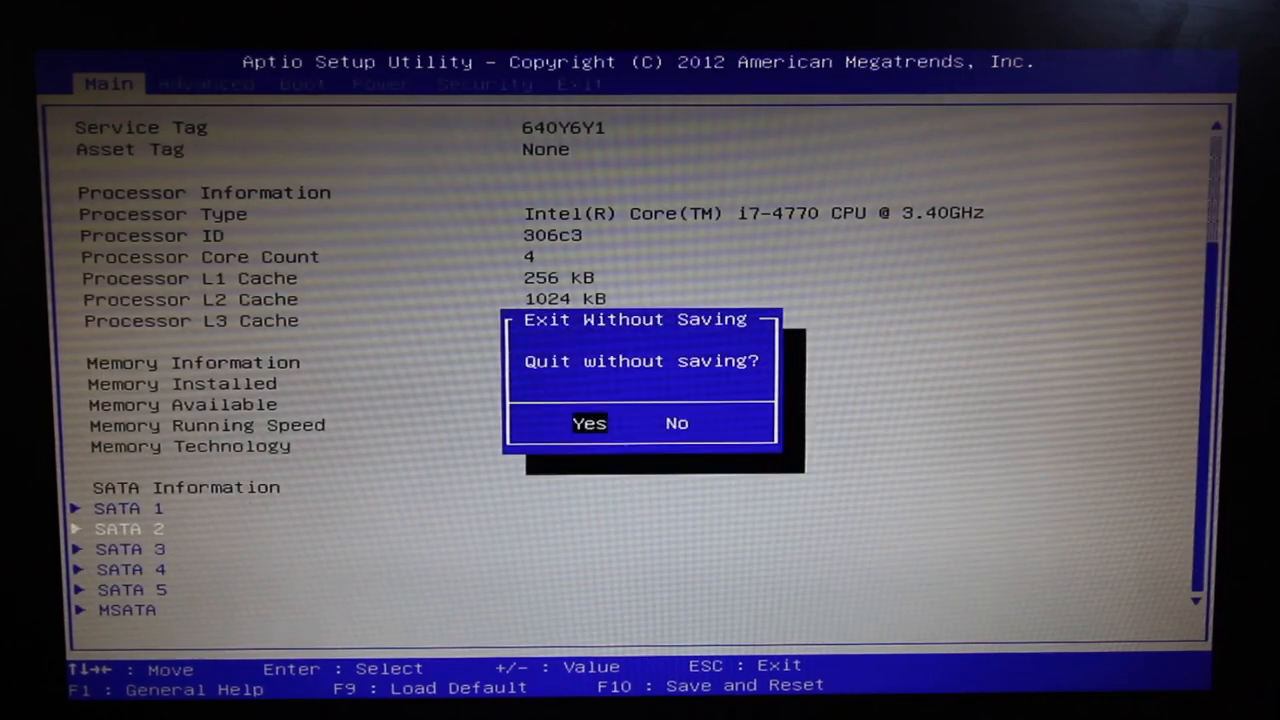
Choose Yes in the Exit Without Saving prompt to boot back into Windows.
{"action": "key", "text": "Right"}
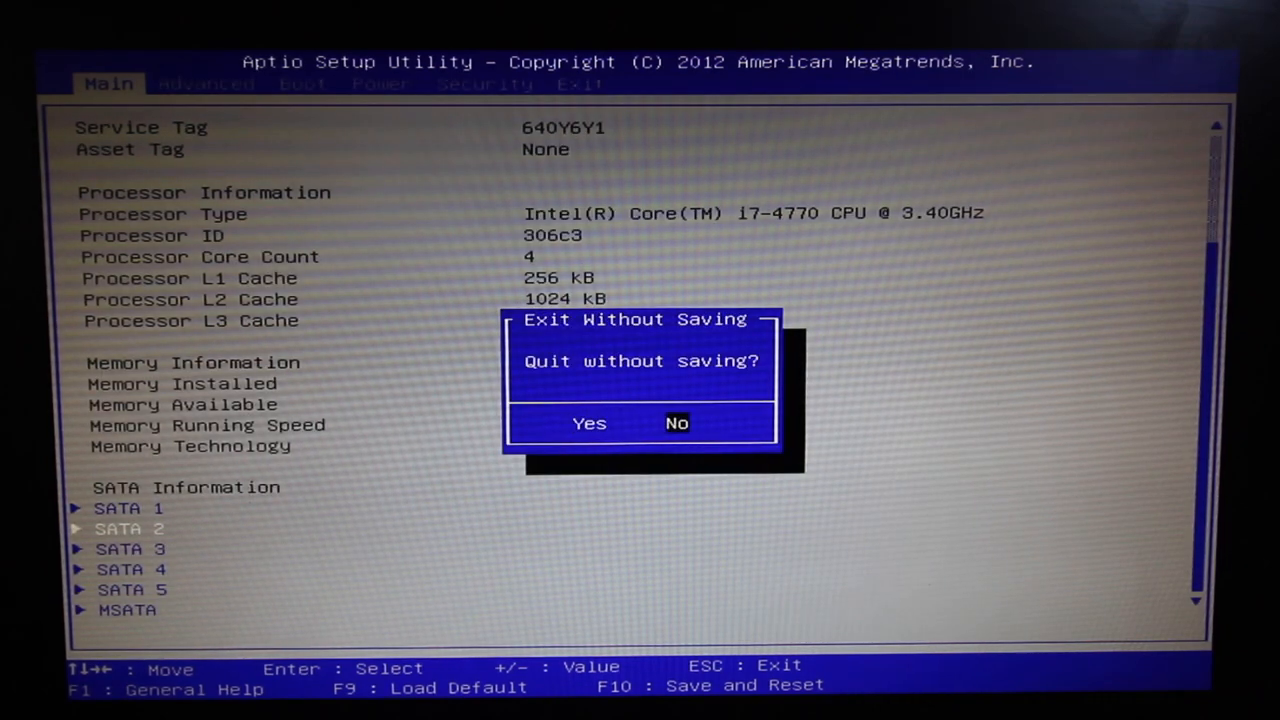
{"action": "left_click", "coordinate": [677, 422]}
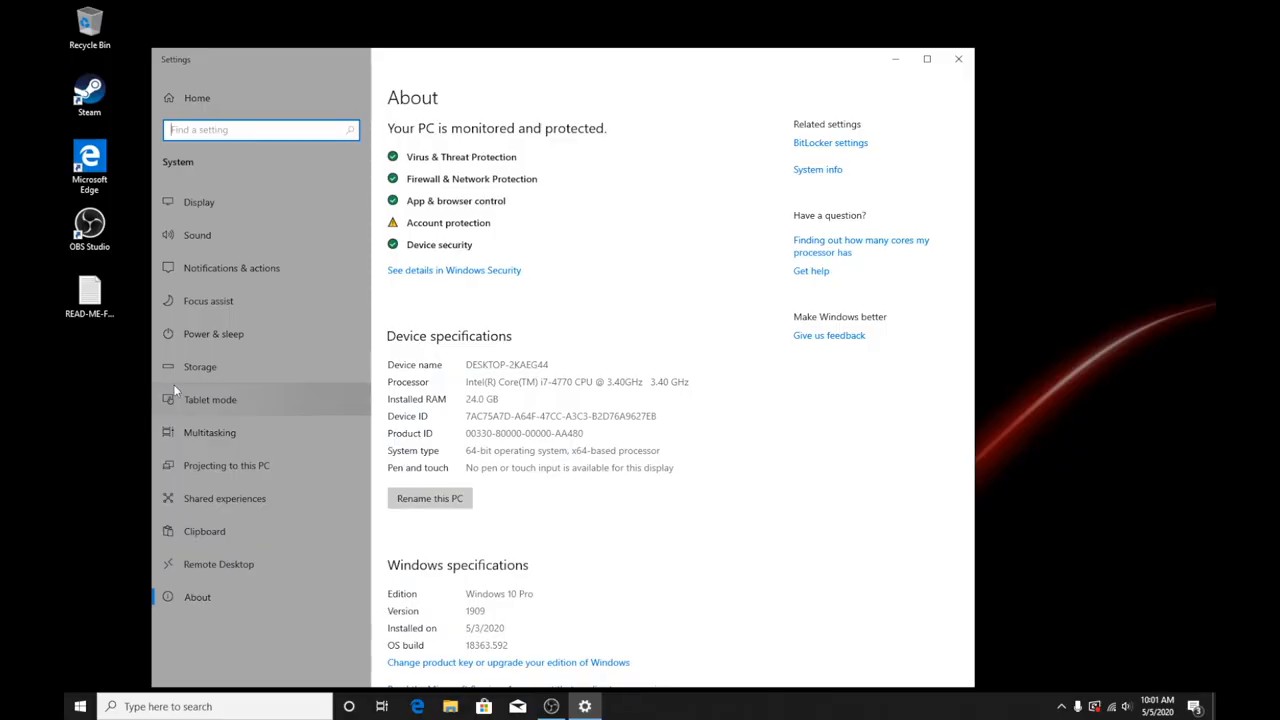
{"action": "mouse_move", "coordinate": [517, 393]}
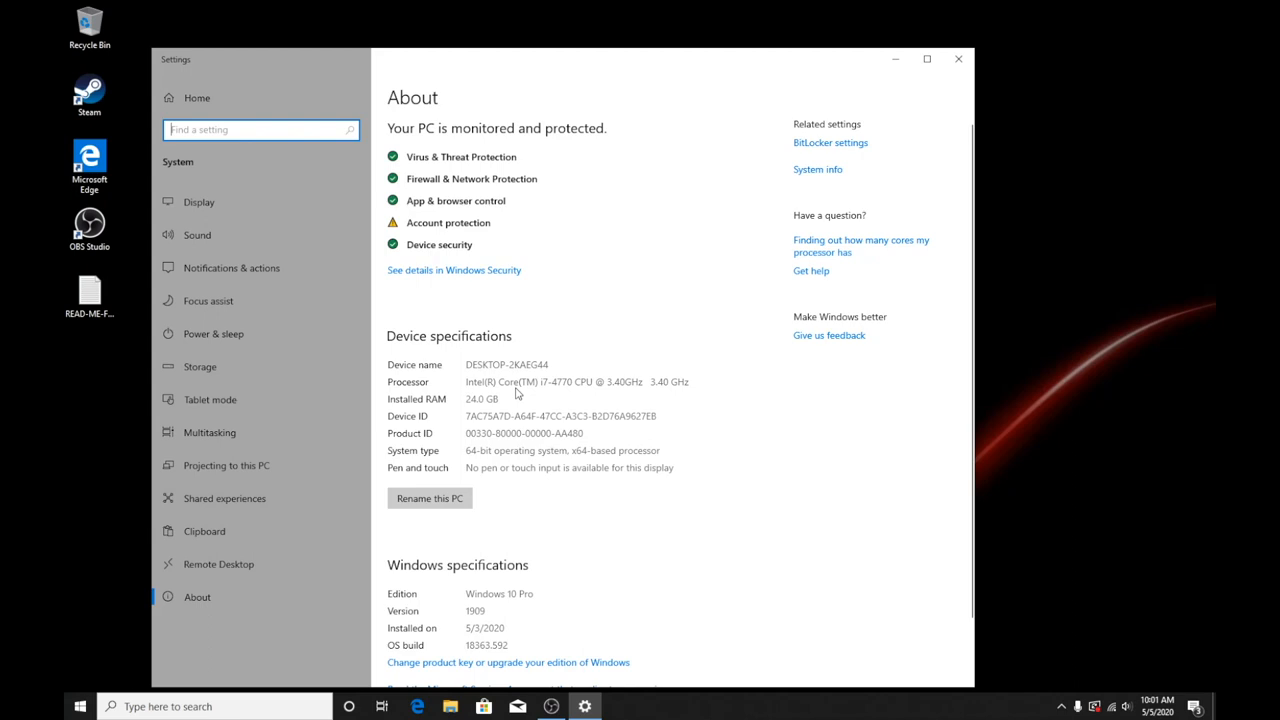
{"action": "mouse_move", "coordinate": [587, 259]}
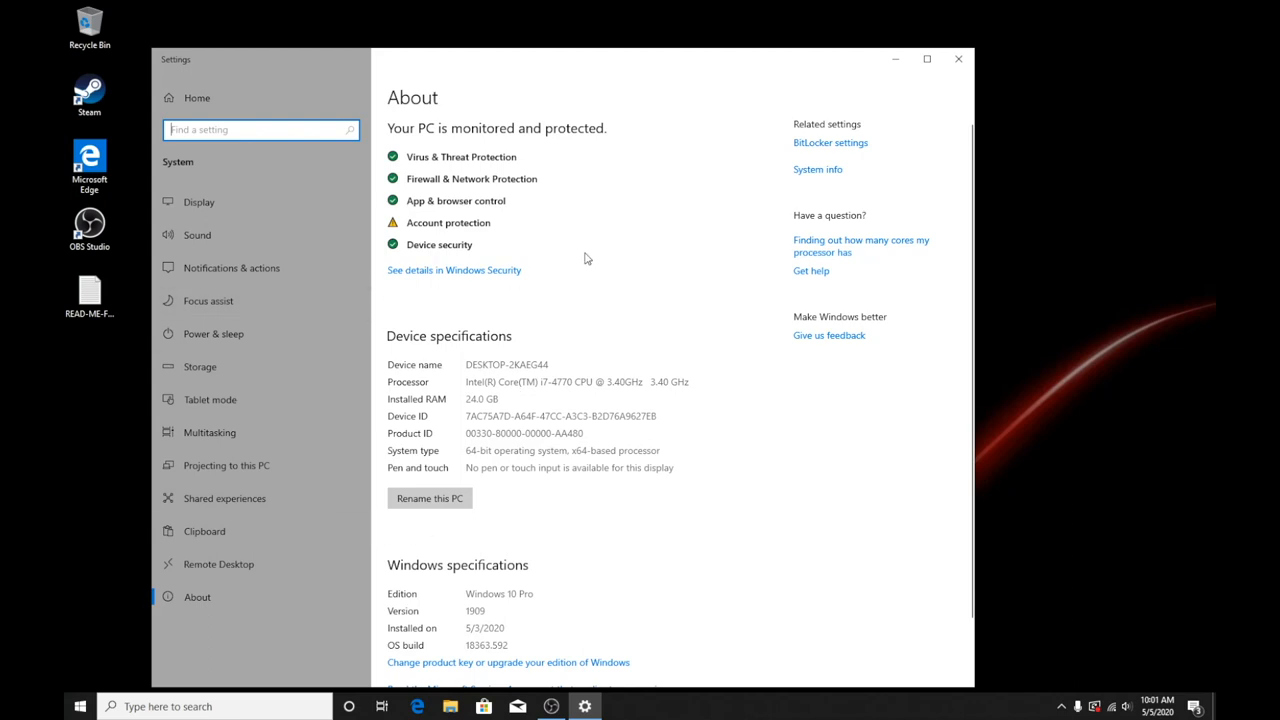
{"action": "mouse_move", "coordinate": [591, 393]}
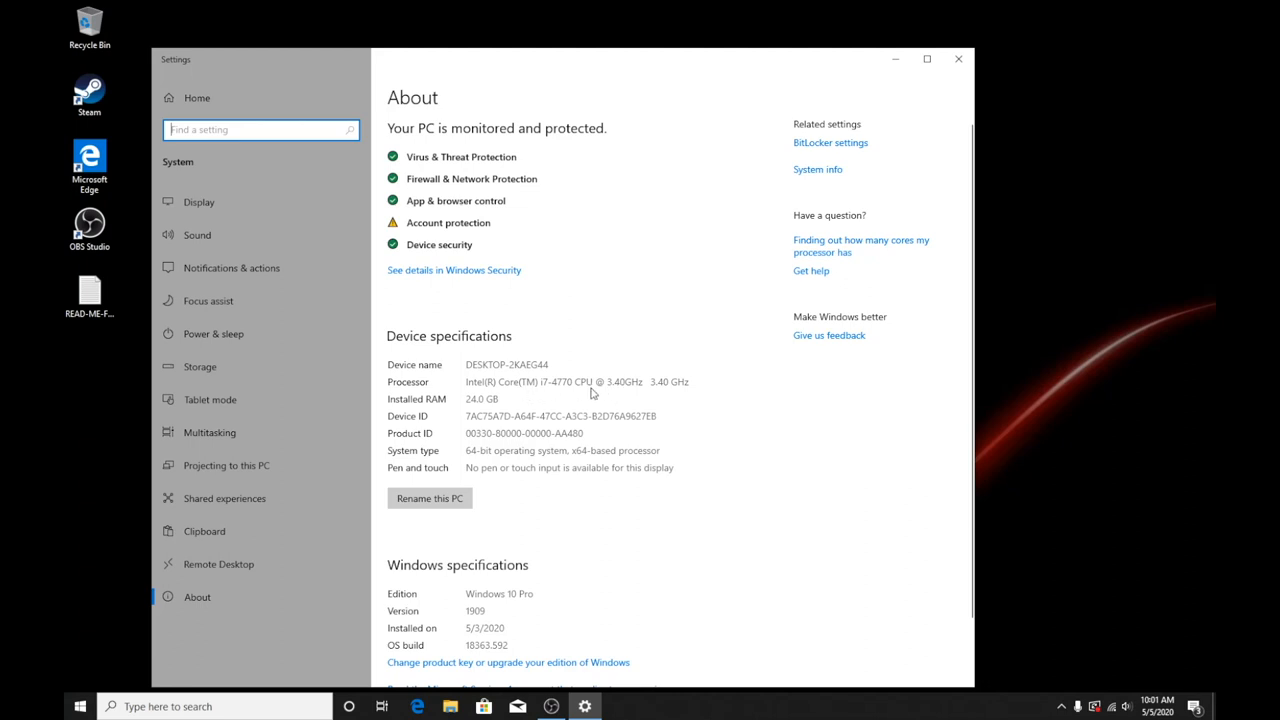
{"action": "mouse_move", "coordinate": [585, 388]}
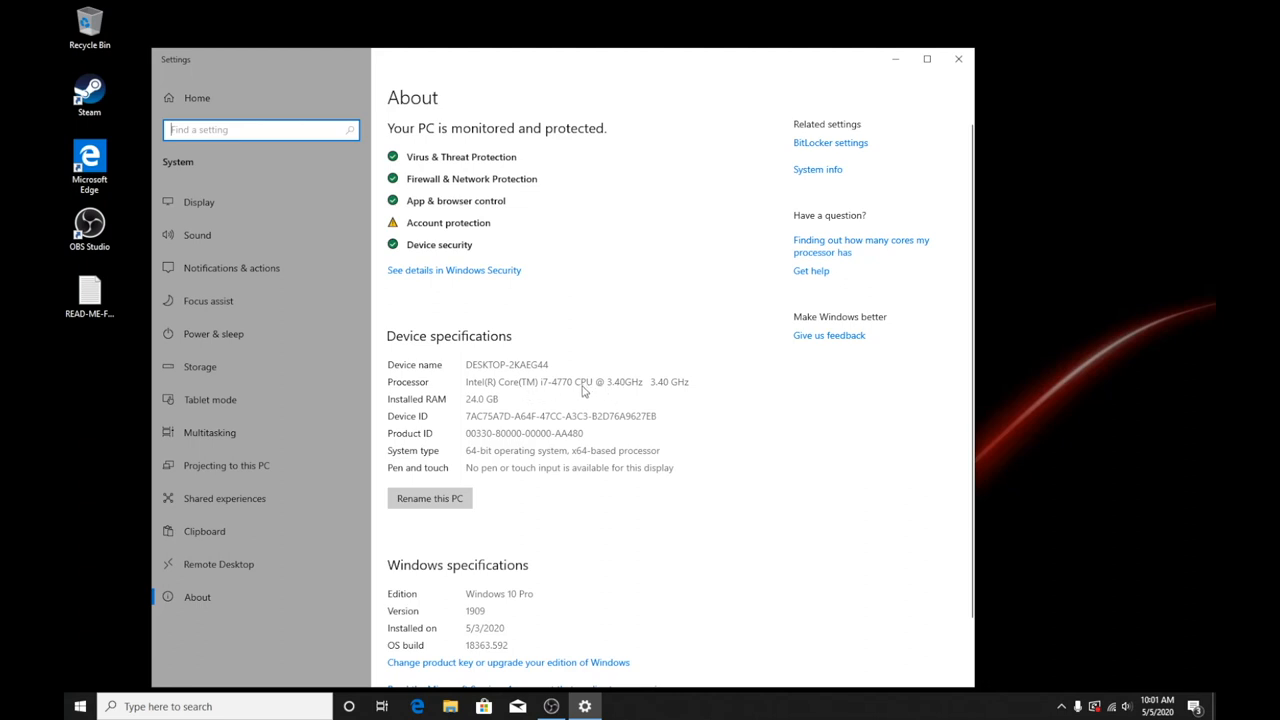
{"action": "mouse_move", "coordinate": [519, 404]}
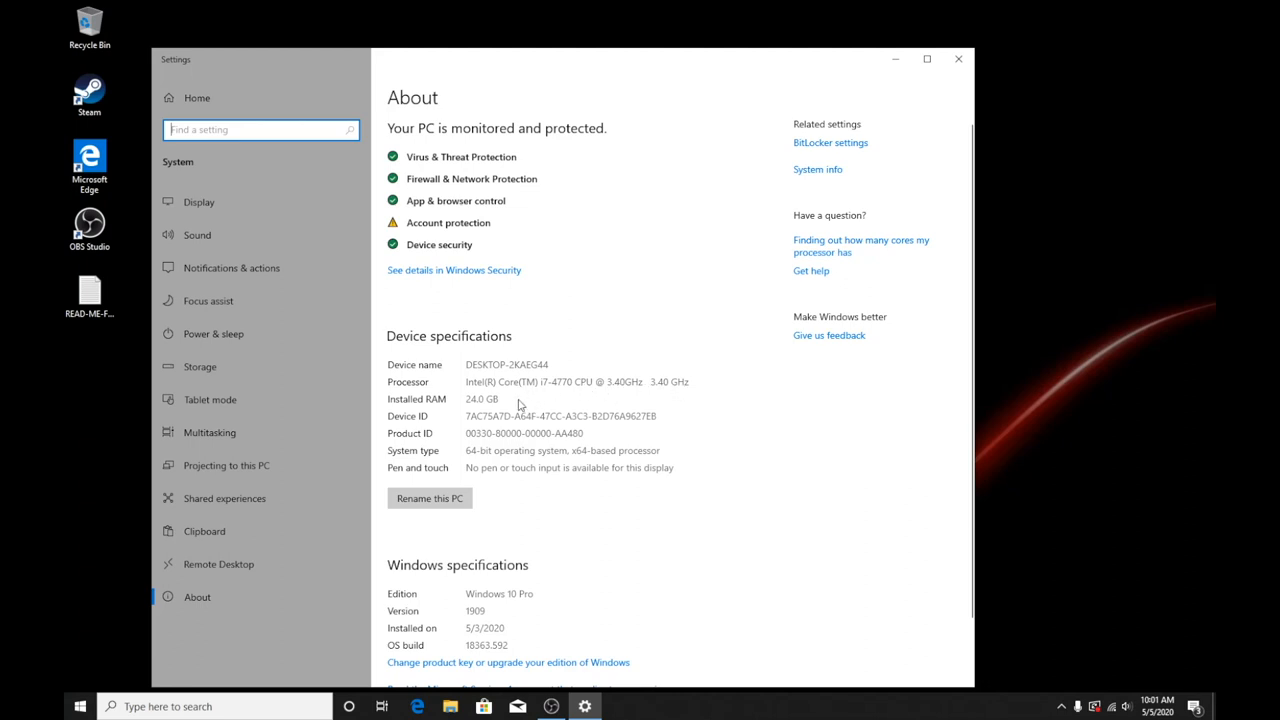
Scroll the About page, then open Display settings showing 1680 × 1050 resolution.
{"action": "scroll", "scroll_direction": "down", "scroll_amount": 3}
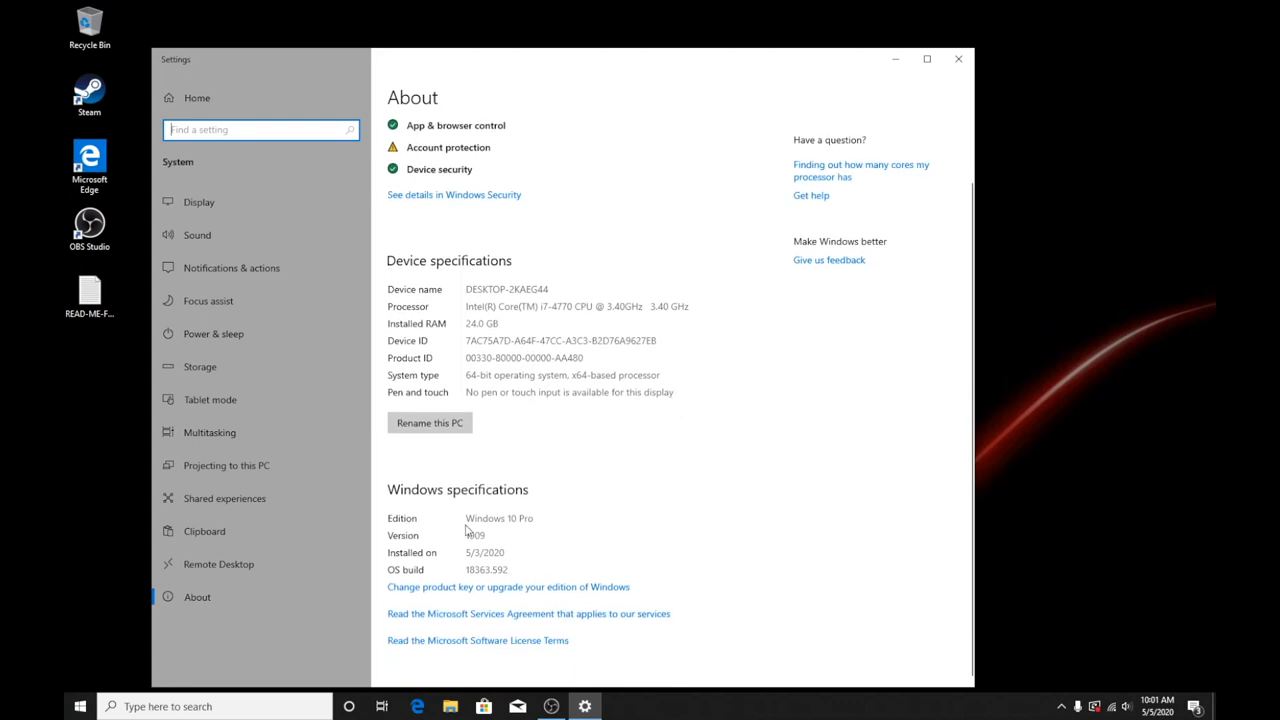
{"action": "scroll", "scroll_direction": "up", "scroll_amount": 3}
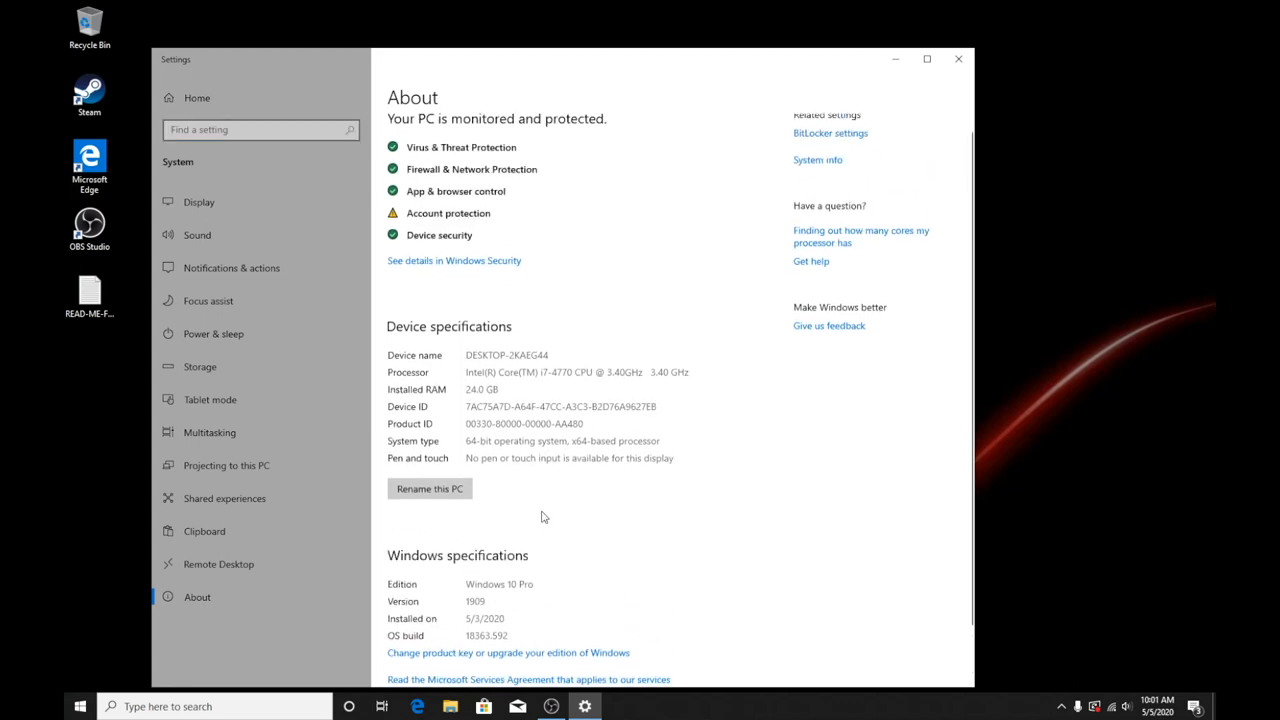
{"action": "left_click", "coordinate": [199, 201]}
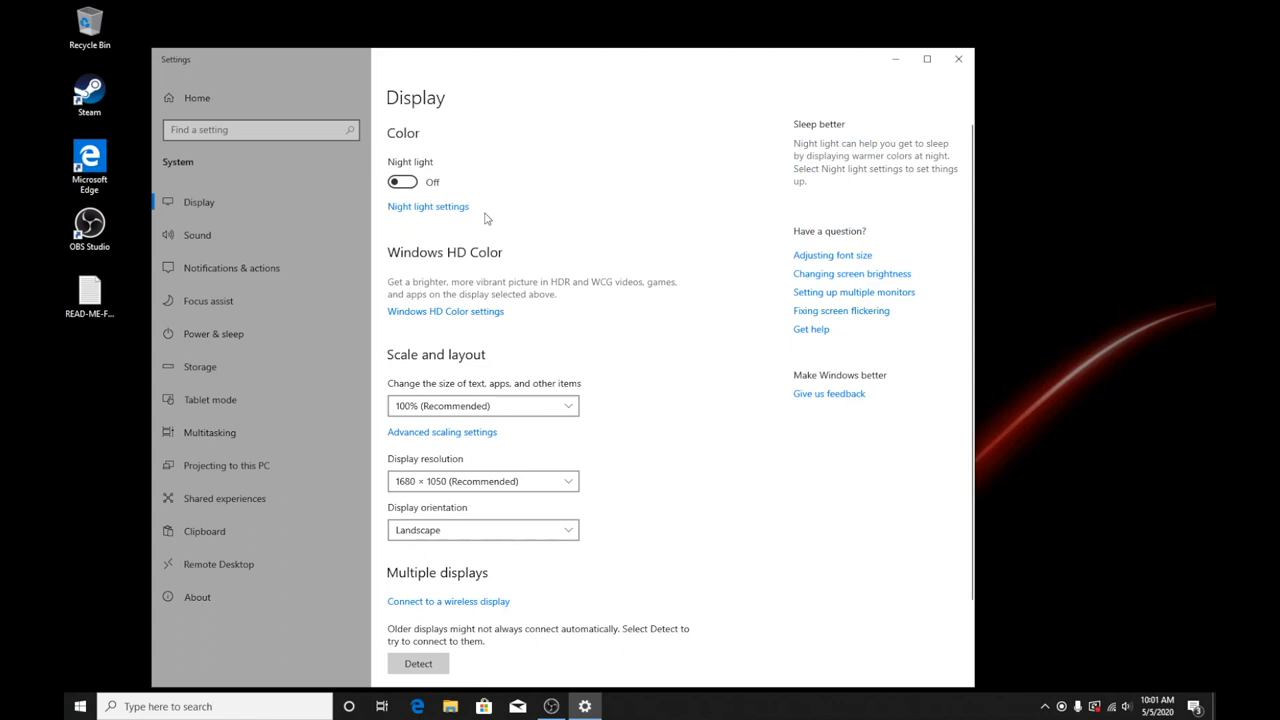
{"action": "mouse_move", "coordinate": [624, 403]}
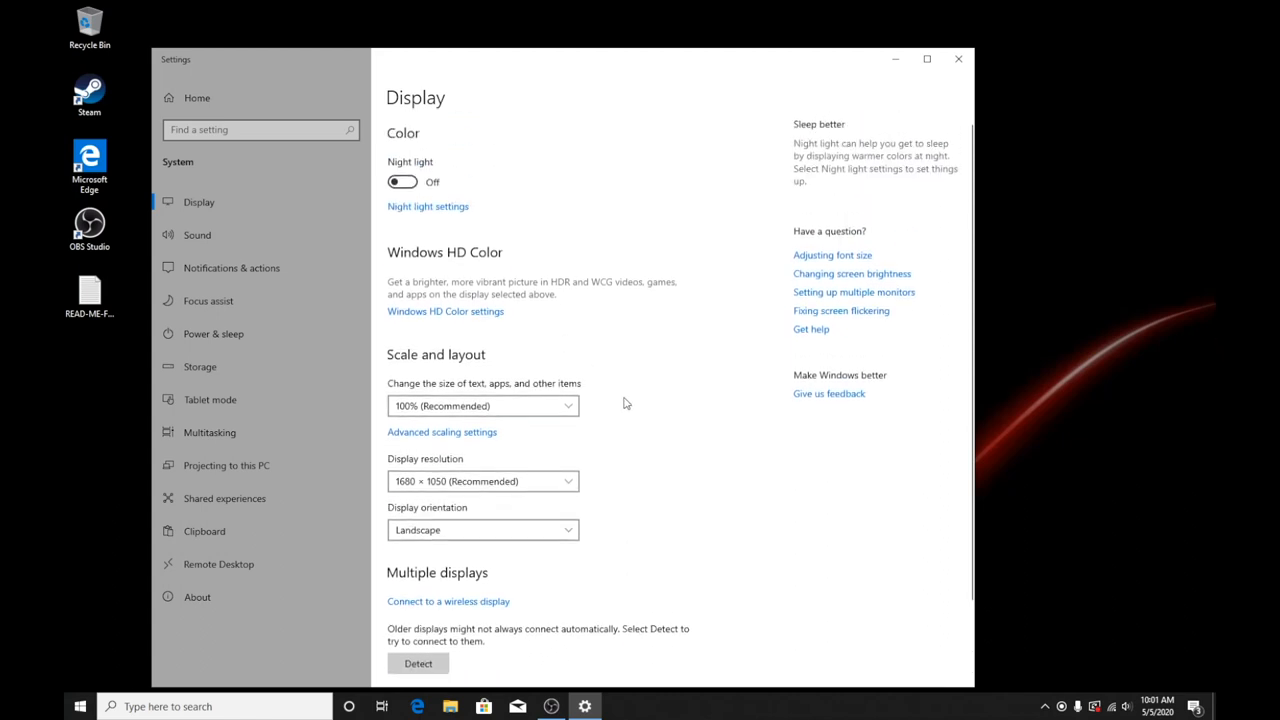
{"action": "mouse_move", "coordinate": [591, 411]}
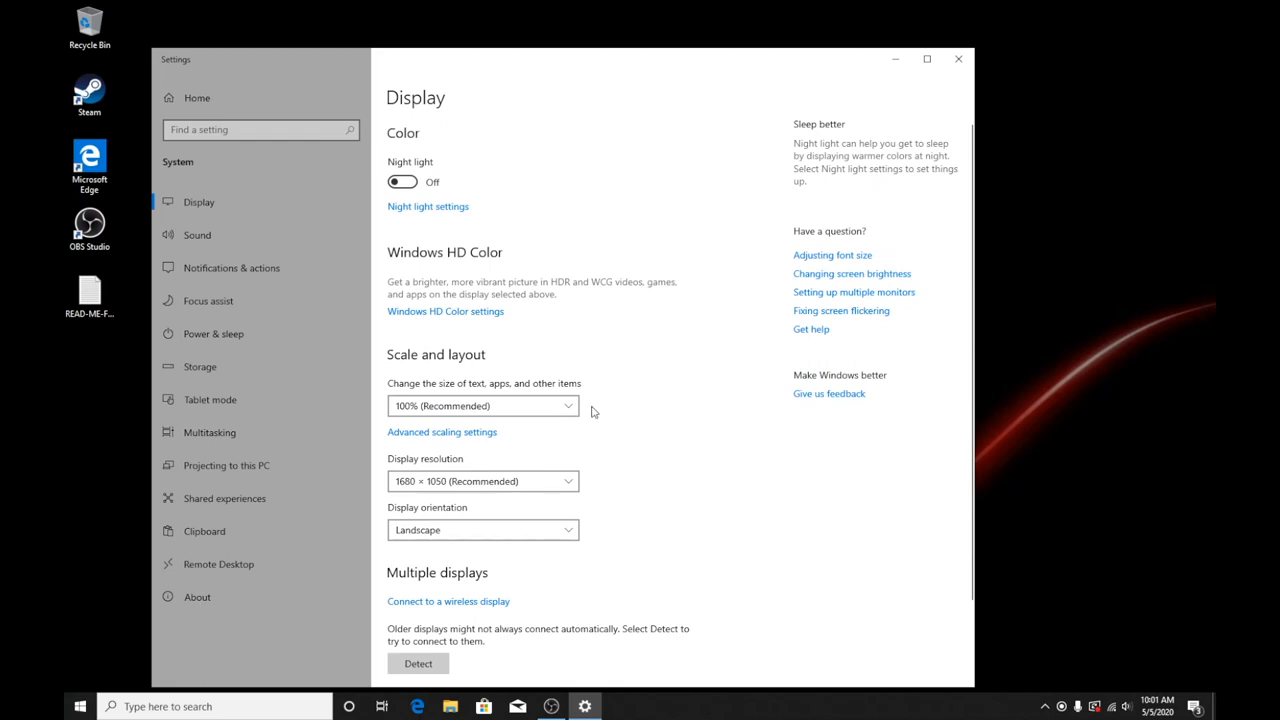
Browse the Sound, Focus assist and About settings pages, then close Settings and open File Explorer.
{"action": "left_click", "coordinate": [197, 234]}
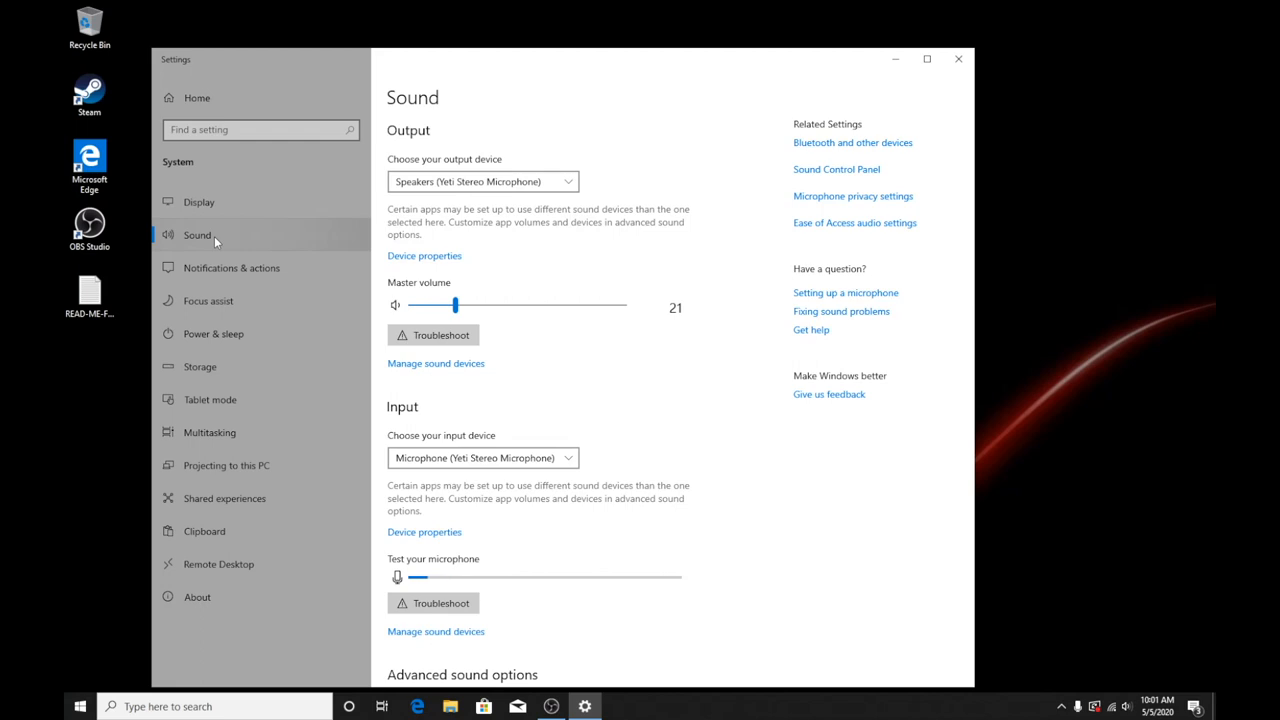
{"action": "mouse_move", "coordinate": [222, 300]}
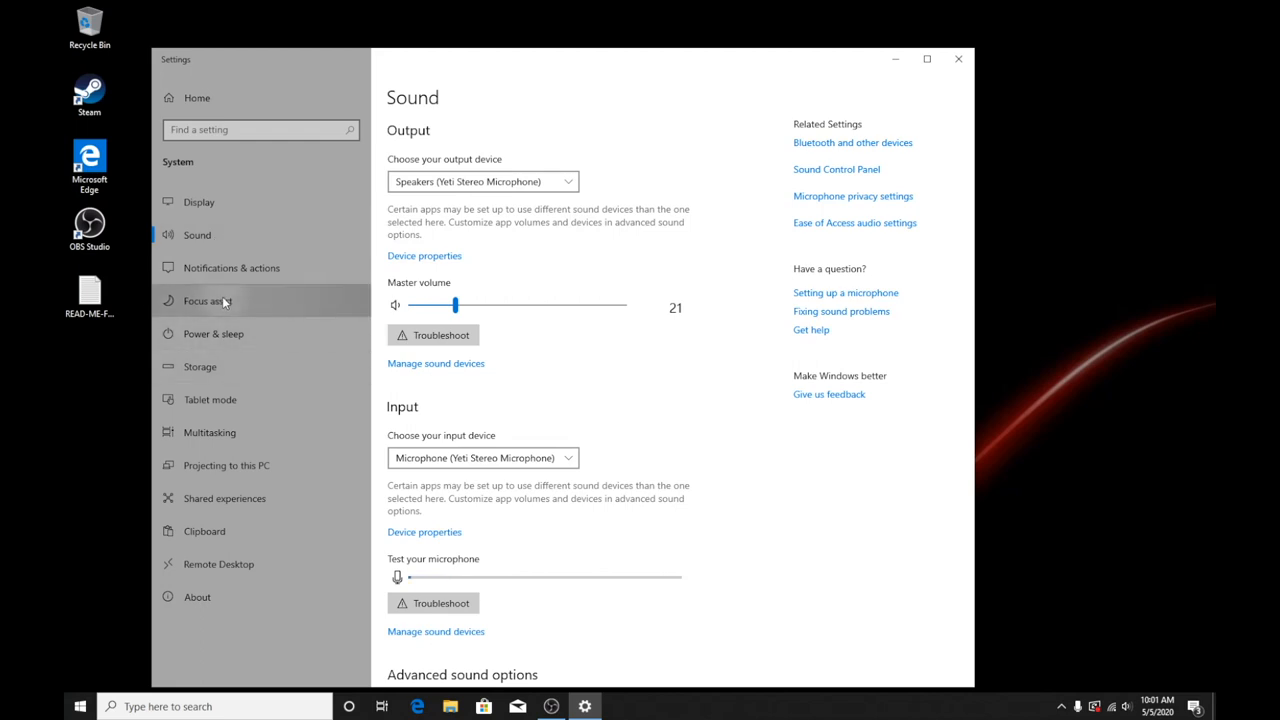
{"action": "left_click", "coordinate": [209, 300]}
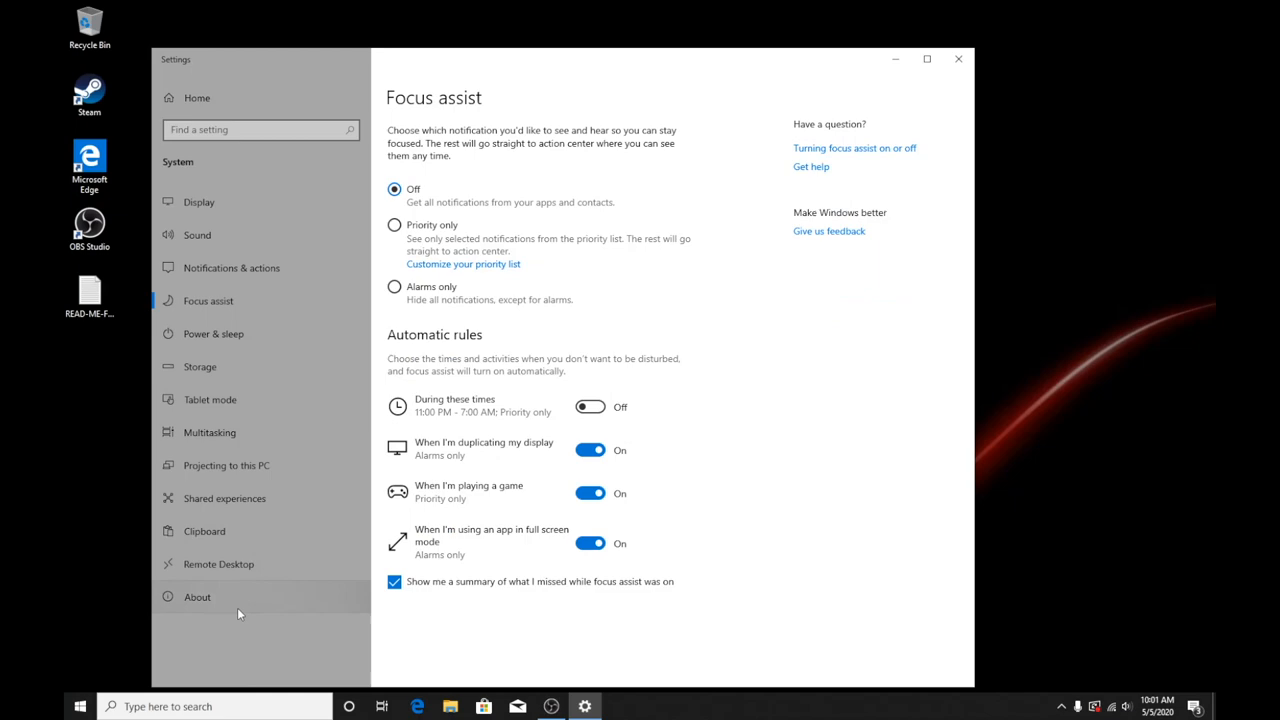
{"action": "left_click", "coordinate": [196, 597]}
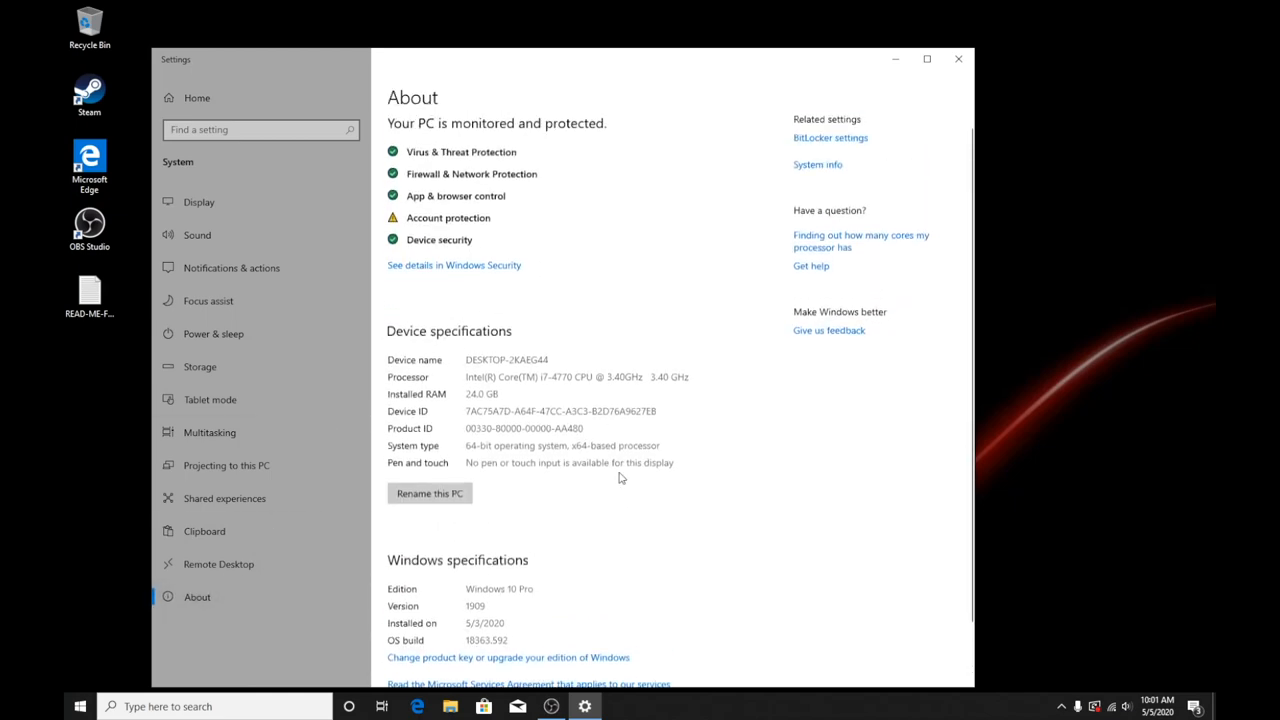
{"action": "left_click", "coordinate": [957, 59]}
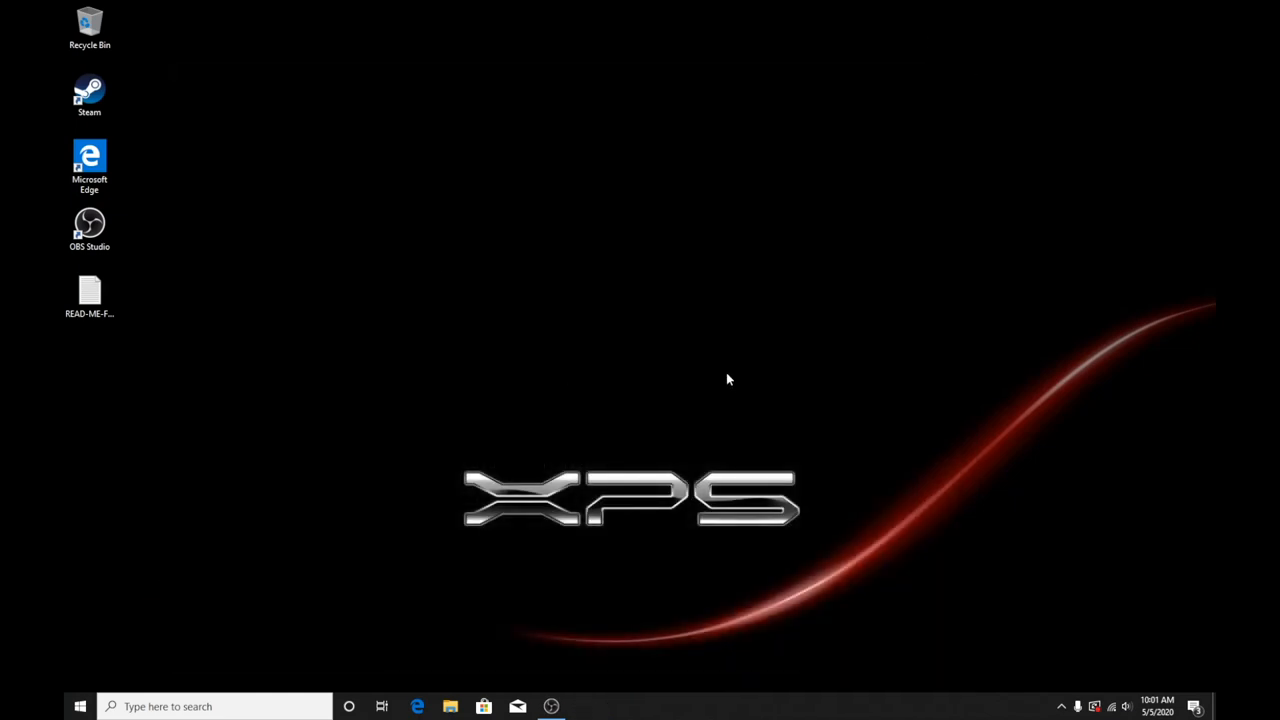
{"action": "mouse_move", "coordinate": [462, 484]}
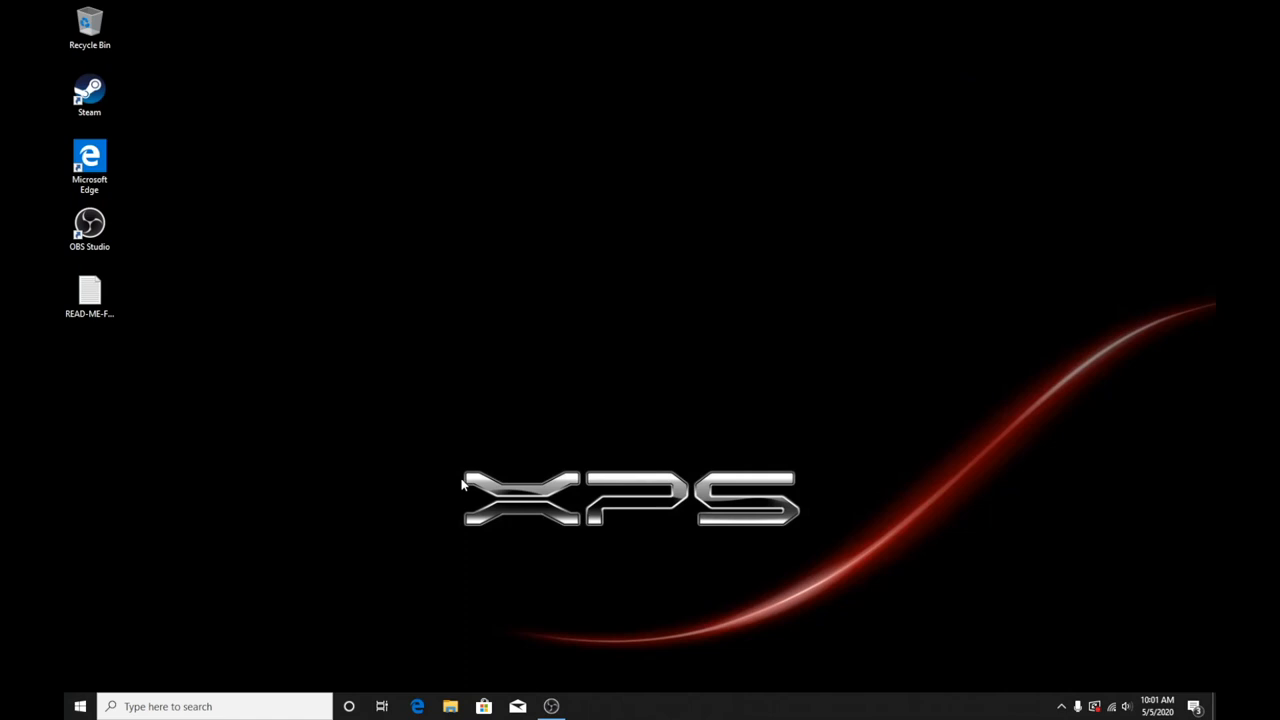
{"action": "left_click", "coordinate": [450, 706]}
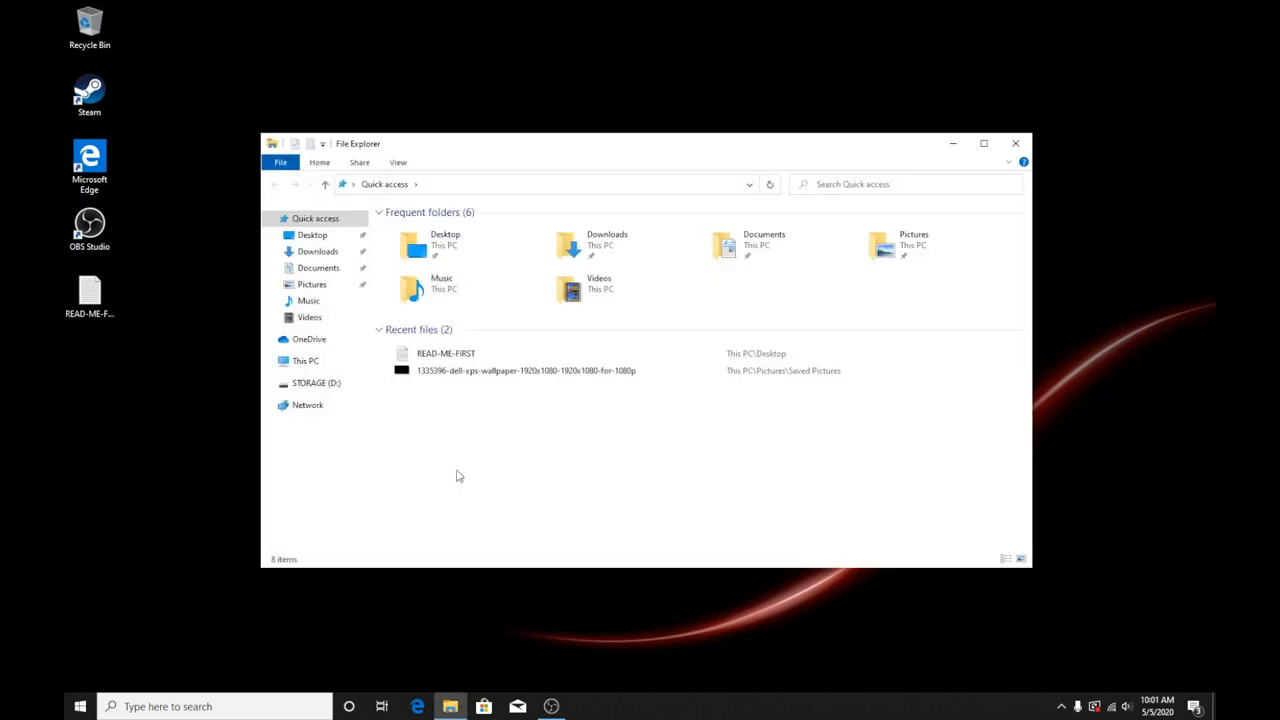
{"action": "mouse_move", "coordinate": [532, 425]}
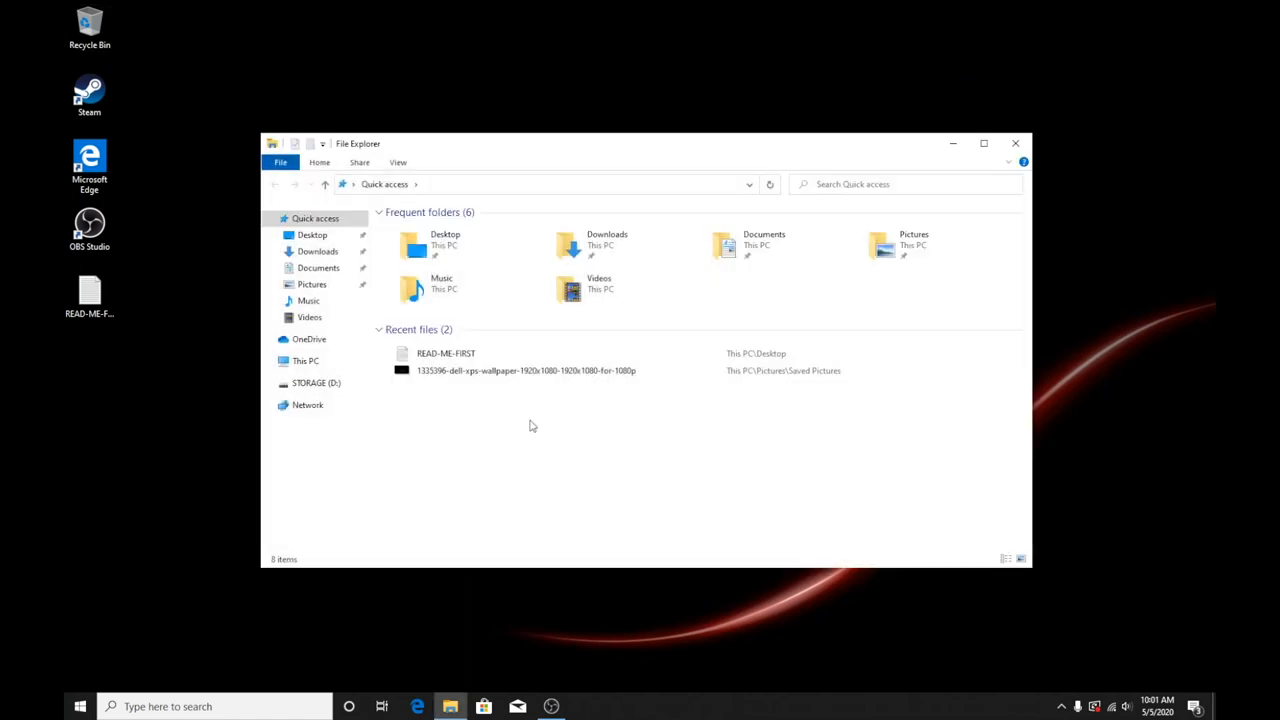
Show This PC's Local Disk (C:) and STORAGE (D:), select D:, and open Start's system tools list.
{"action": "left_click", "coordinate": [306, 361]}
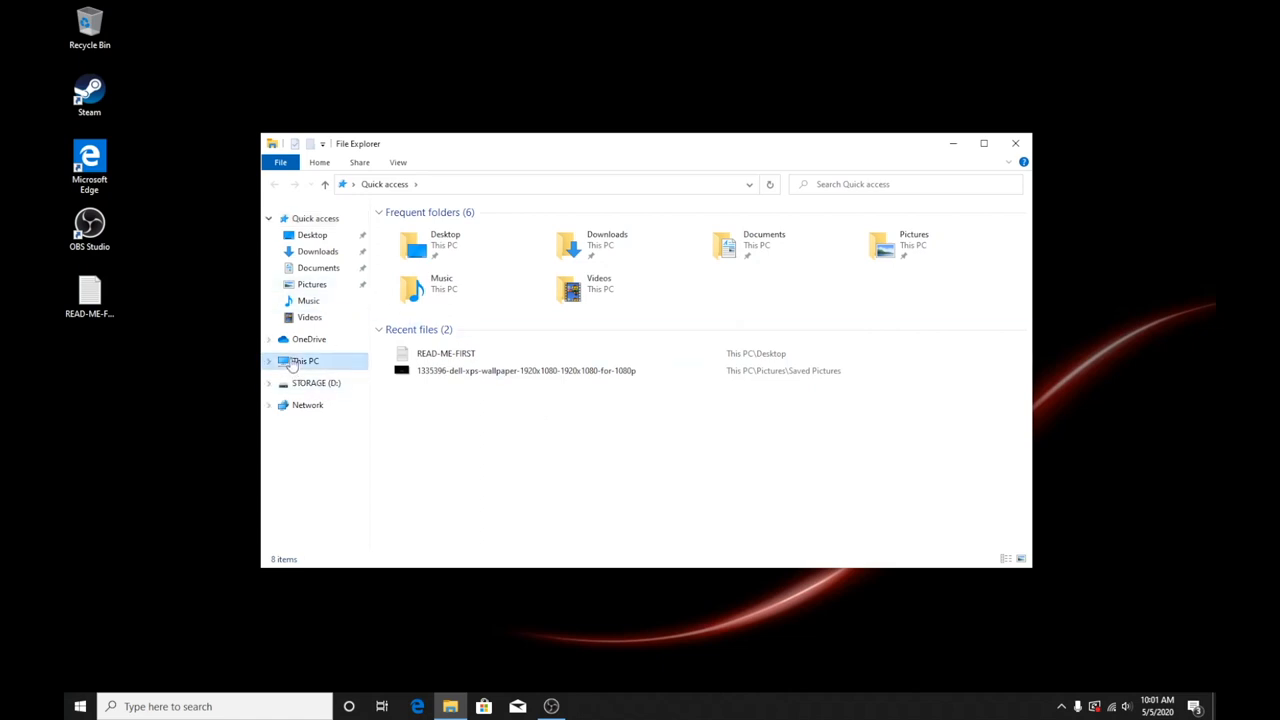
{"action": "left_click", "coordinate": [305, 361]}
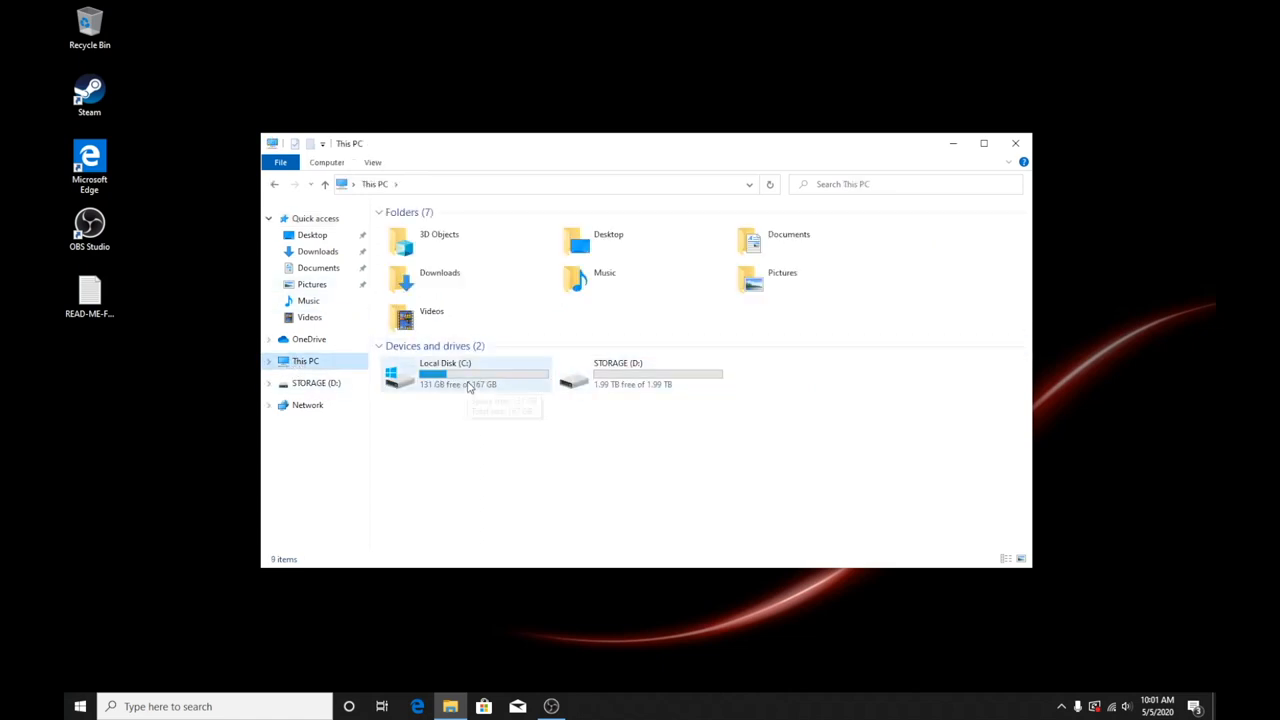
{"action": "mouse_move", "coordinate": [465, 384]}
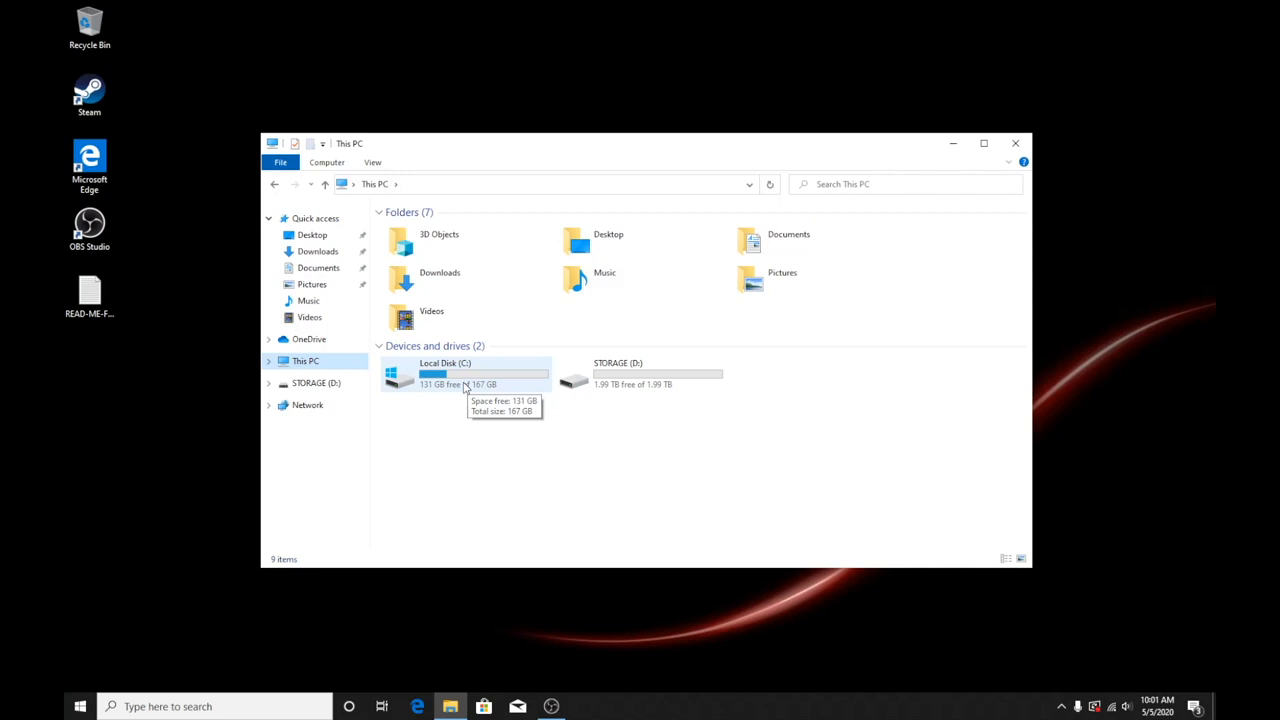
{"action": "left_click", "coordinate": [640, 373]}
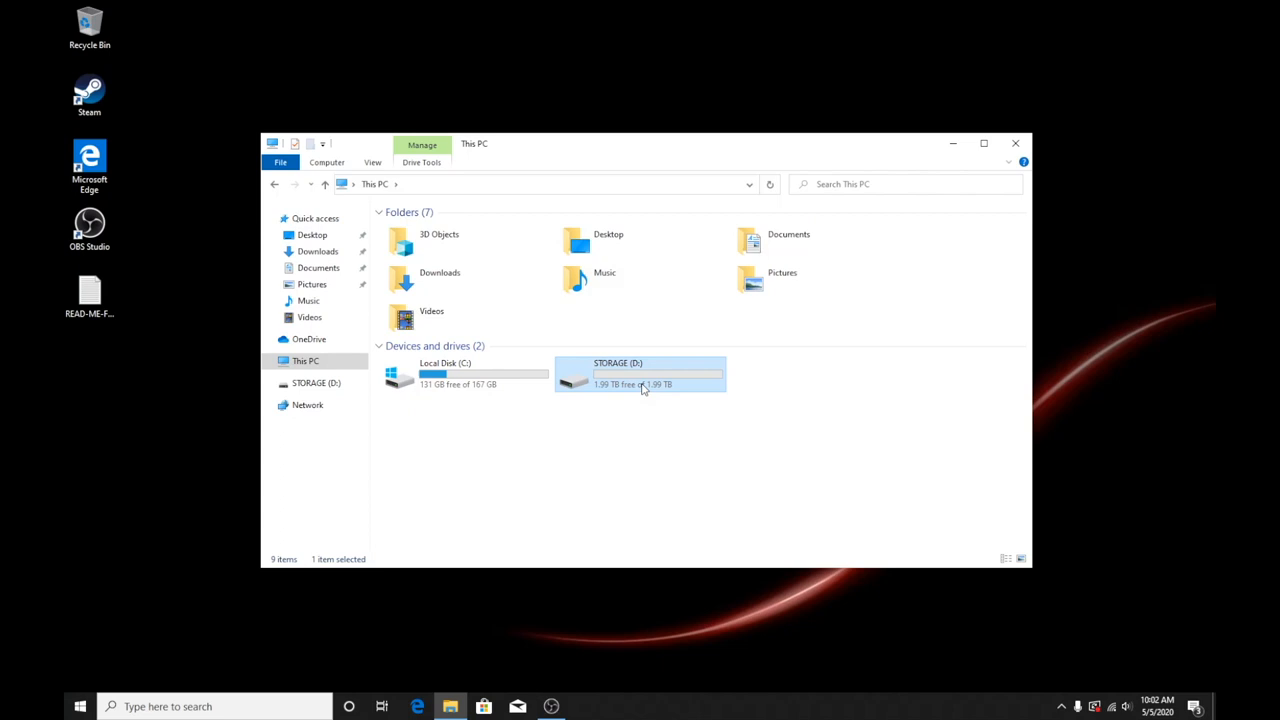
{"action": "mouse_move", "coordinate": [599, 421]}
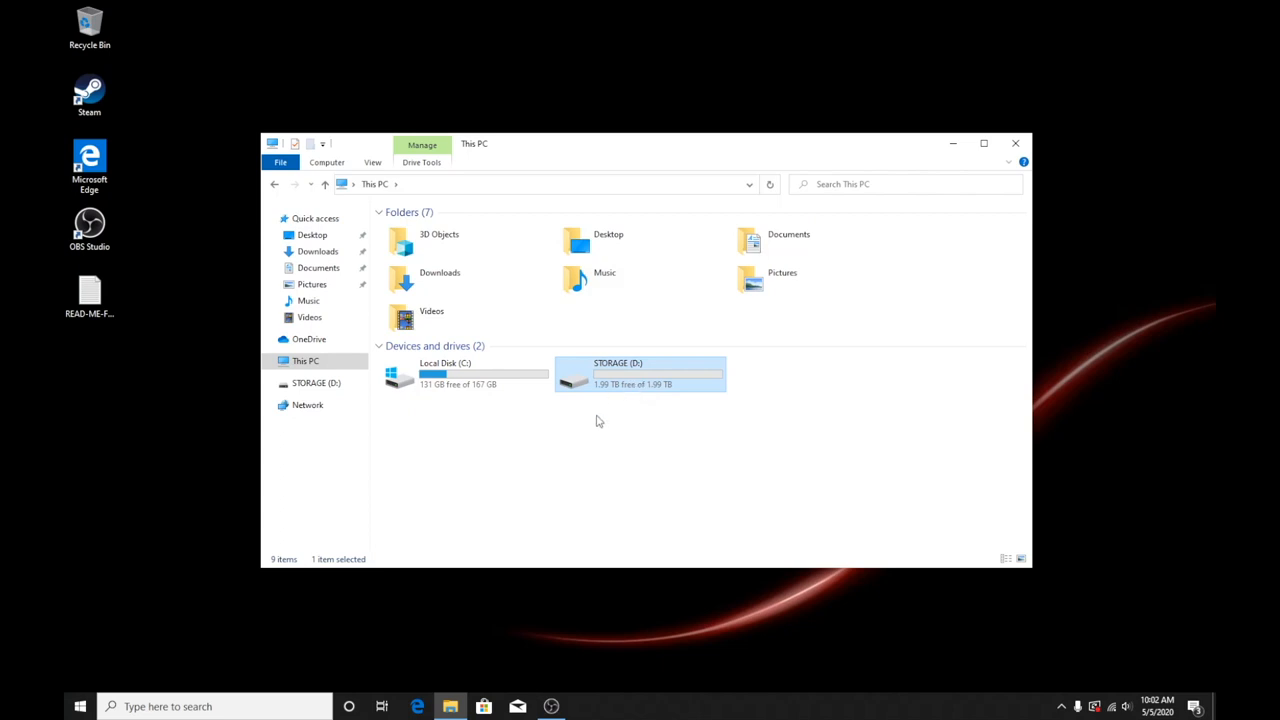
{"action": "mouse_move", "coordinate": [614, 407]}
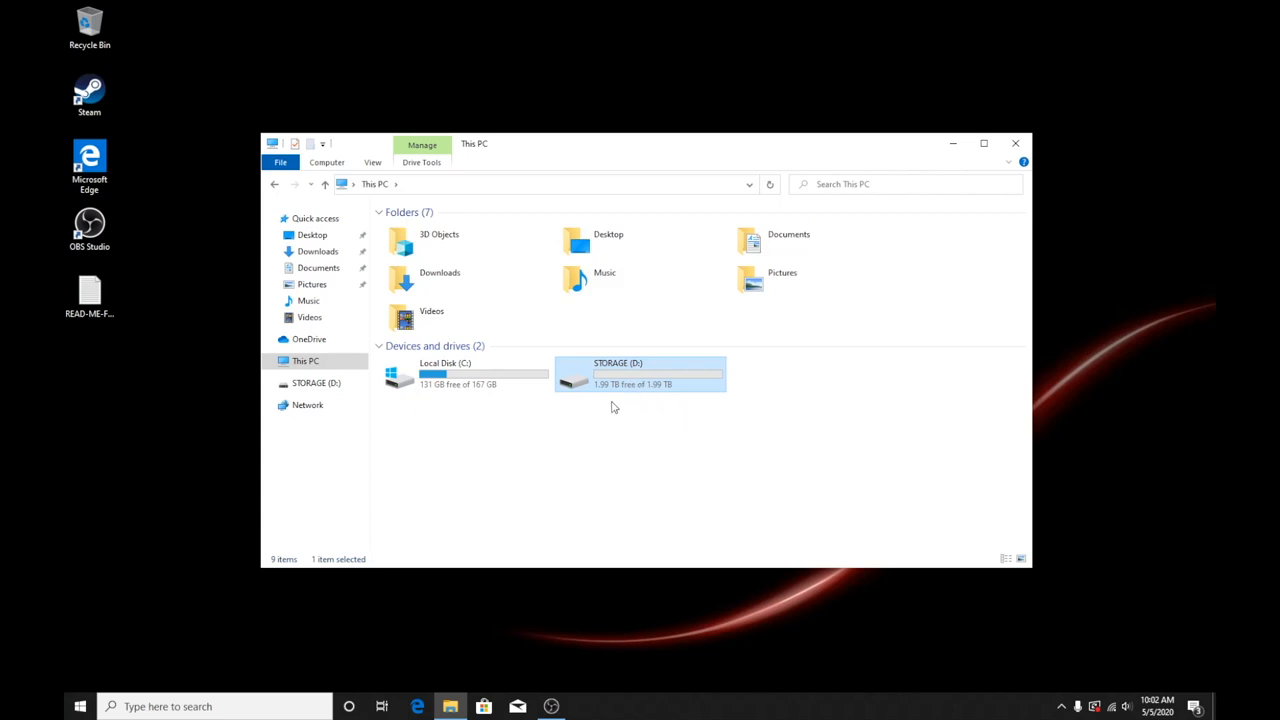
{"action": "mouse_move", "coordinate": [600, 442]}
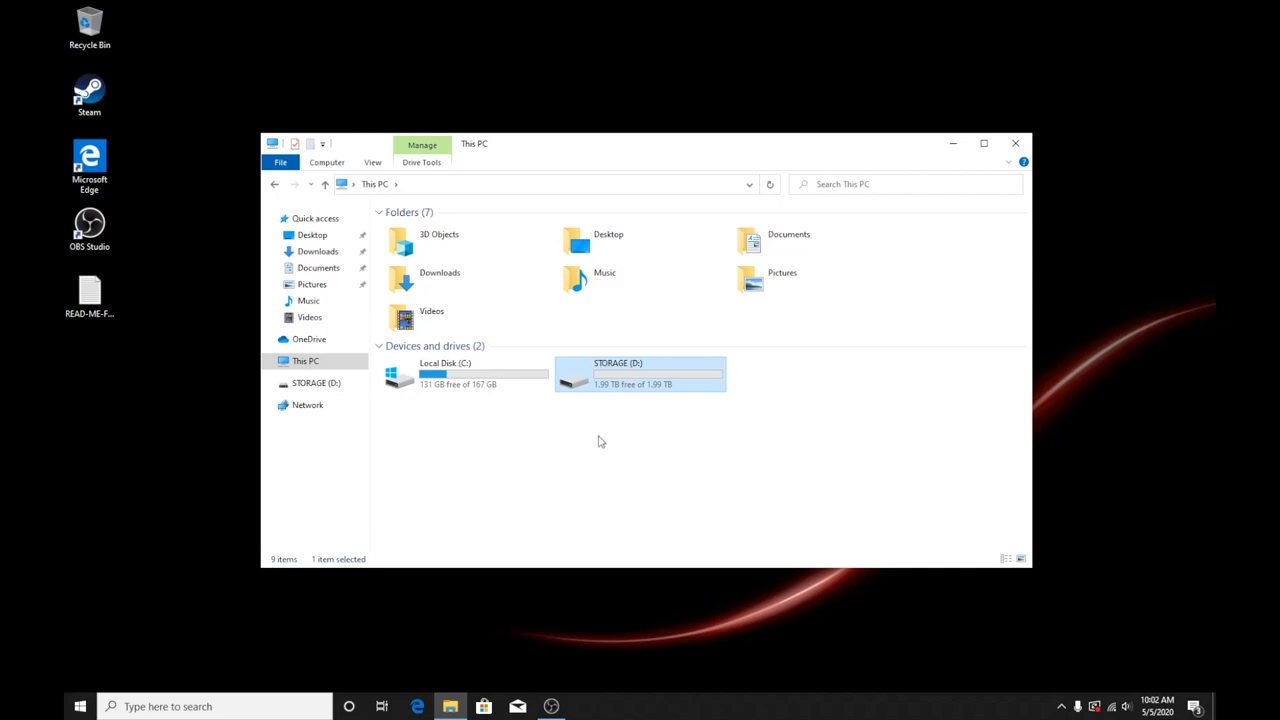
{"action": "mouse_move", "coordinate": [593, 429]}
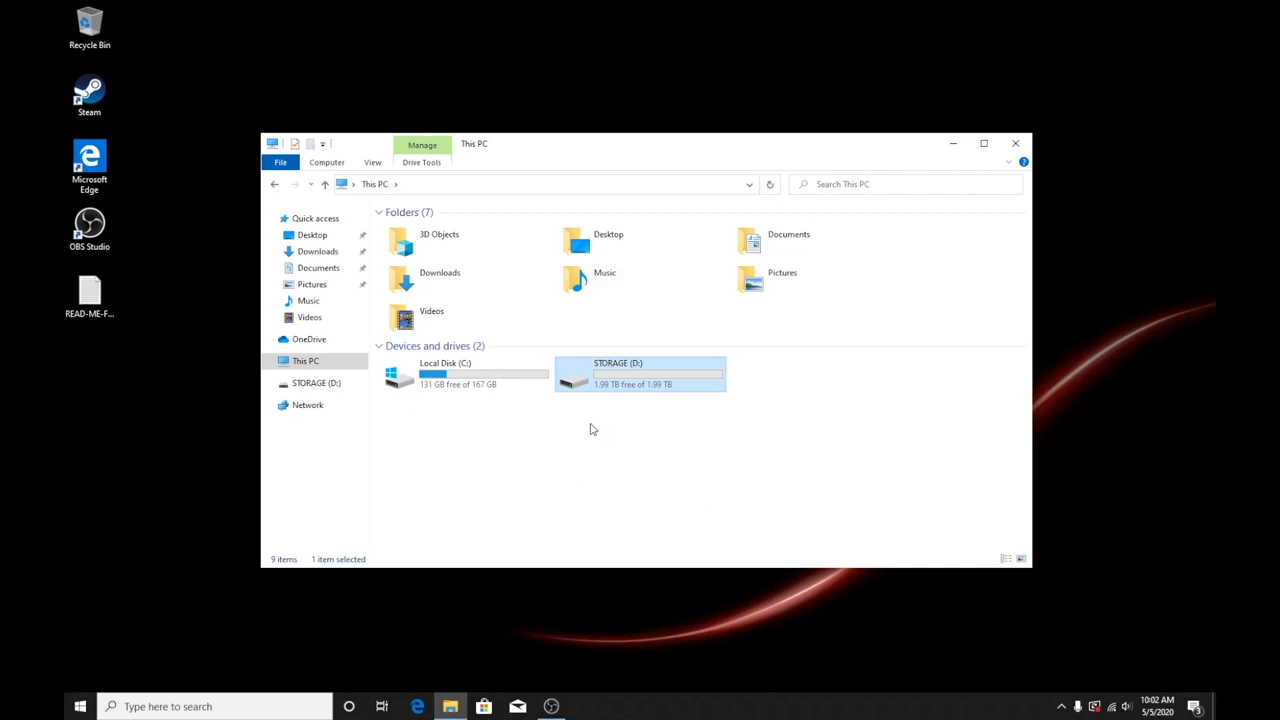
{"action": "left_click", "coordinate": [200, 706]}
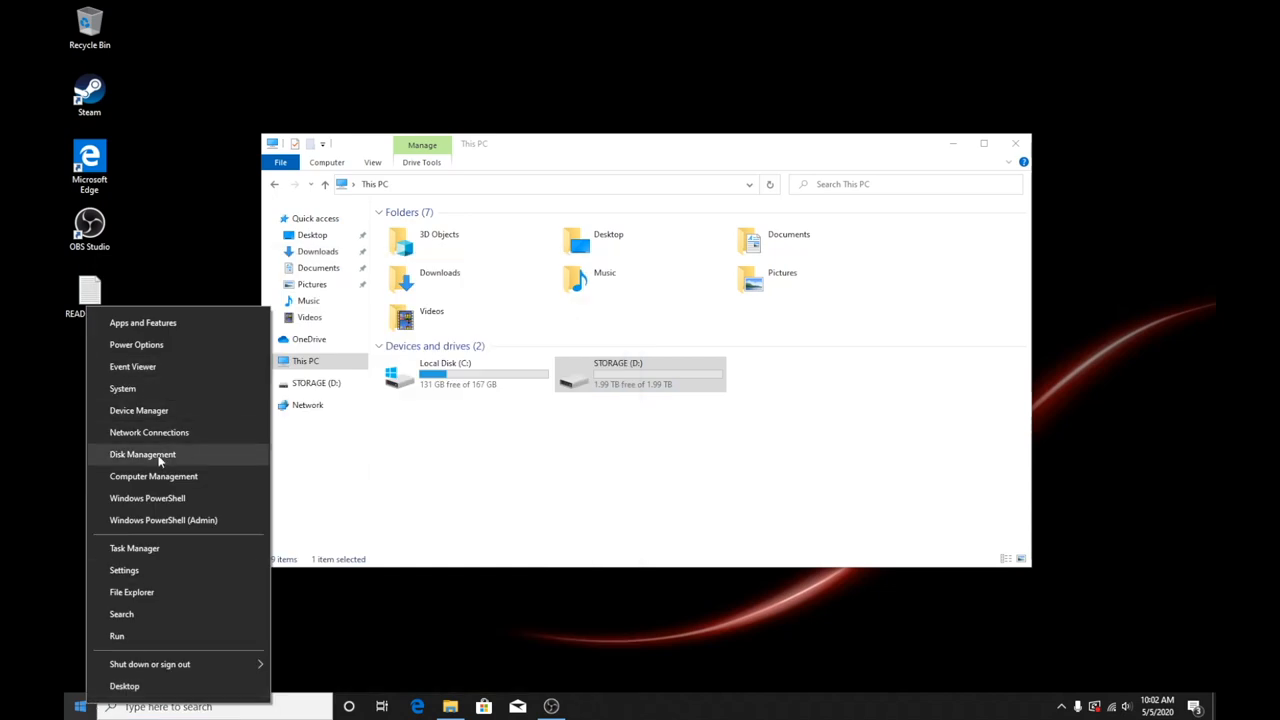
Open Disk Management, check options for Disk 1's 746.52 GB unallocated space, then close it.
{"action": "left_click", "coordinate": [142, 454]}
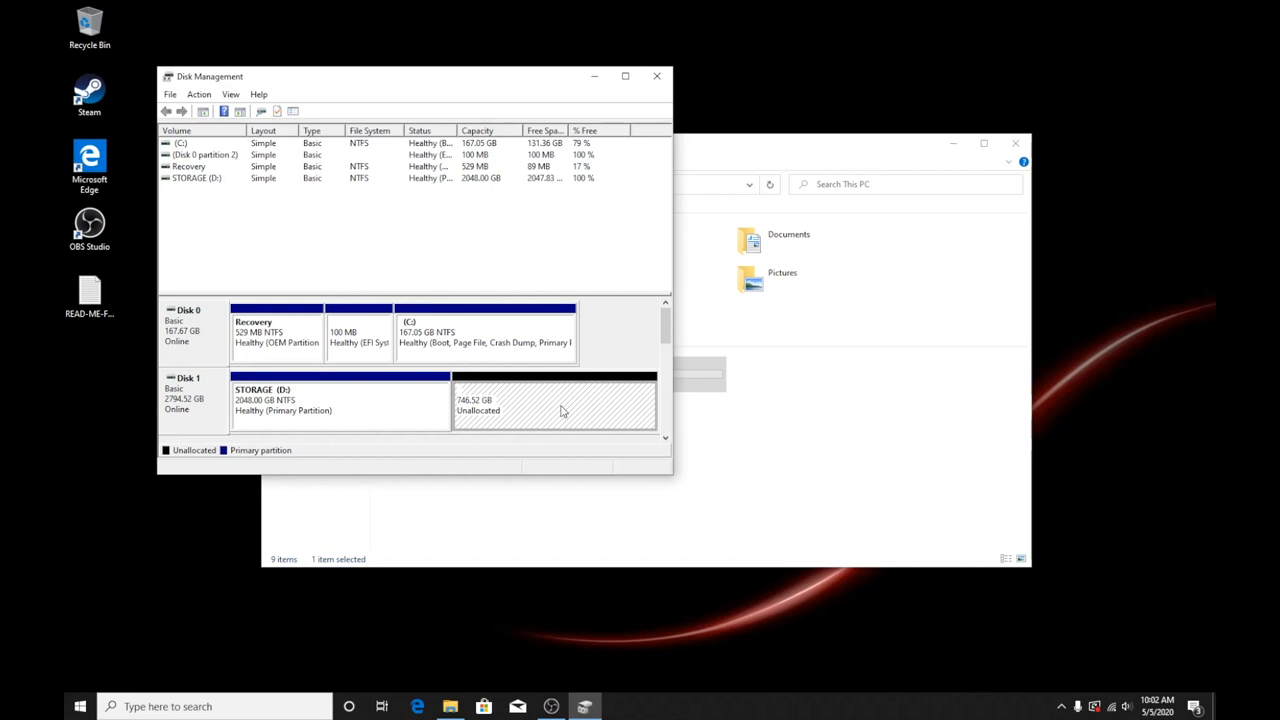
{"action": "right_click", "coordinate": [555, 405]}
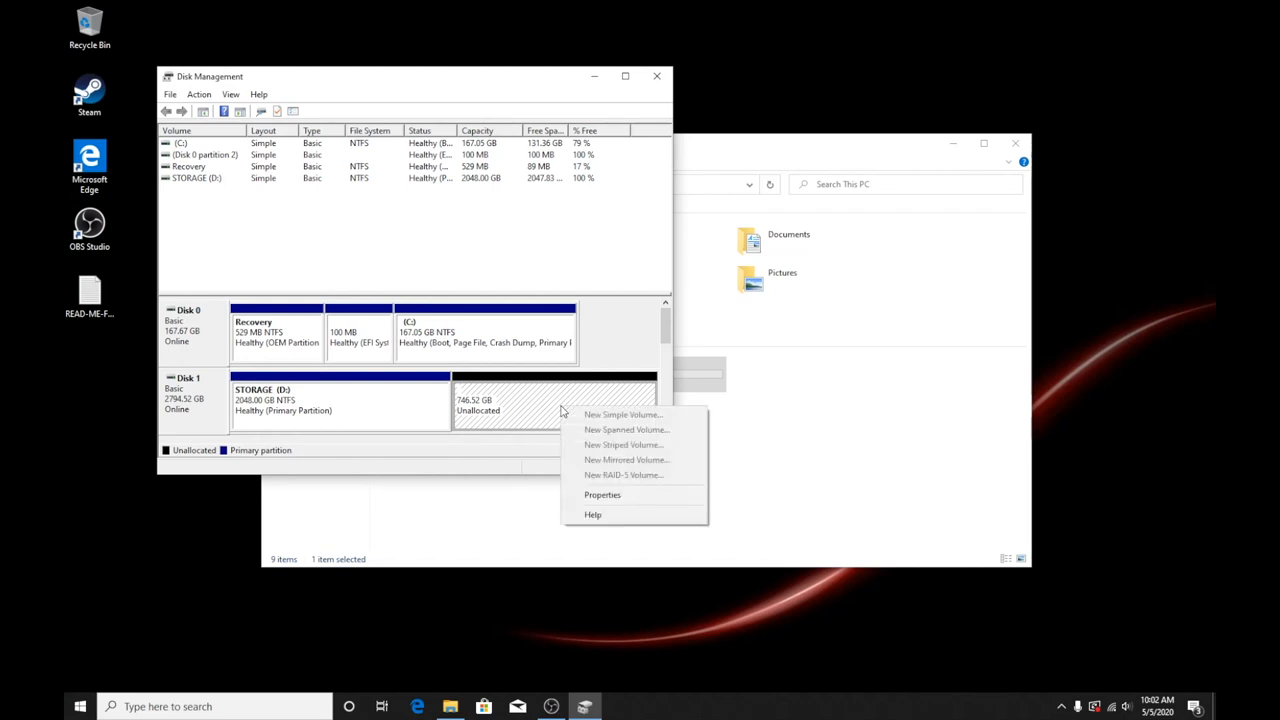
{"action": "mouse_move", "coordinate": [513, 415]}
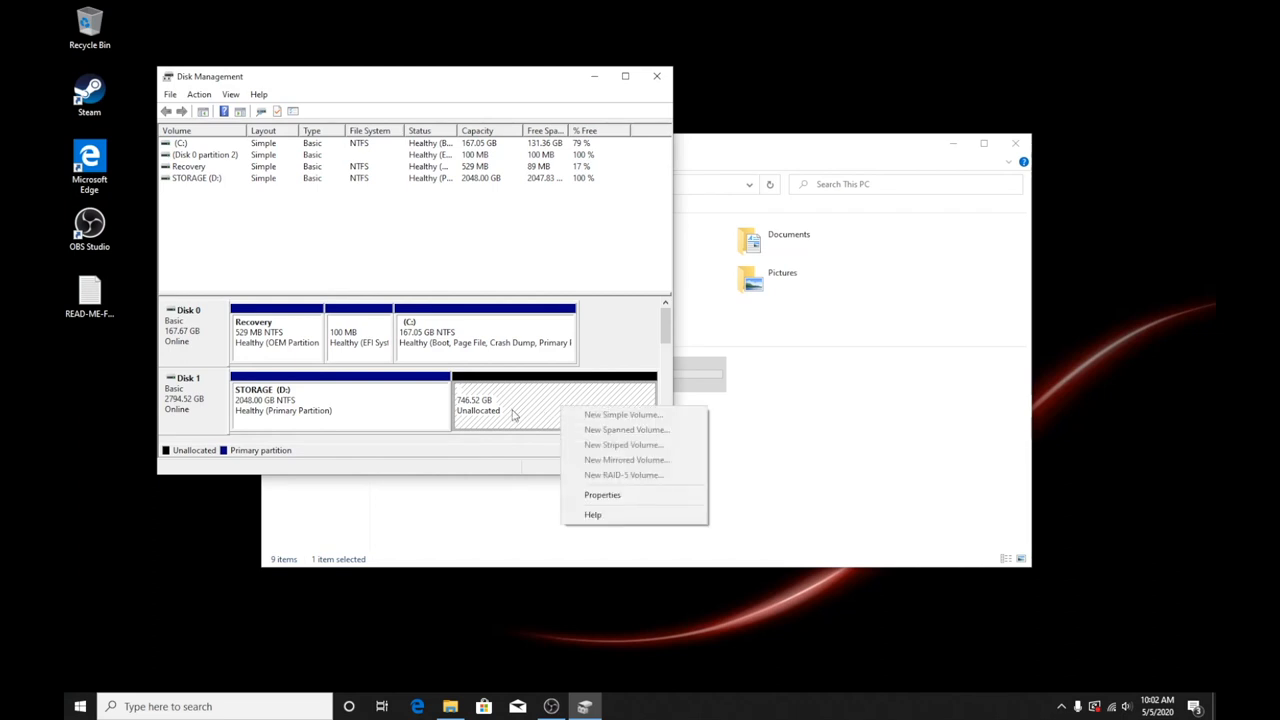
{"action": "left_click", "coordinate": [450, 403]}
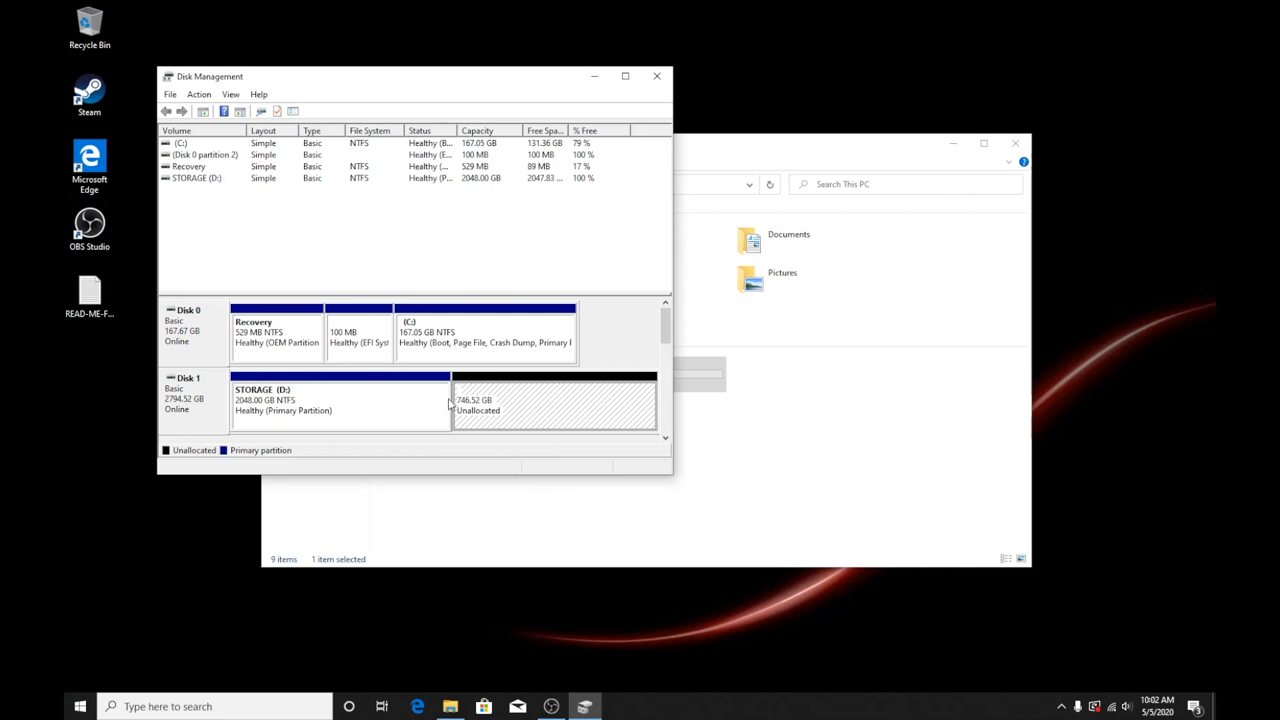
{"action": "mouse_move", "coordinate": [455, 337]}
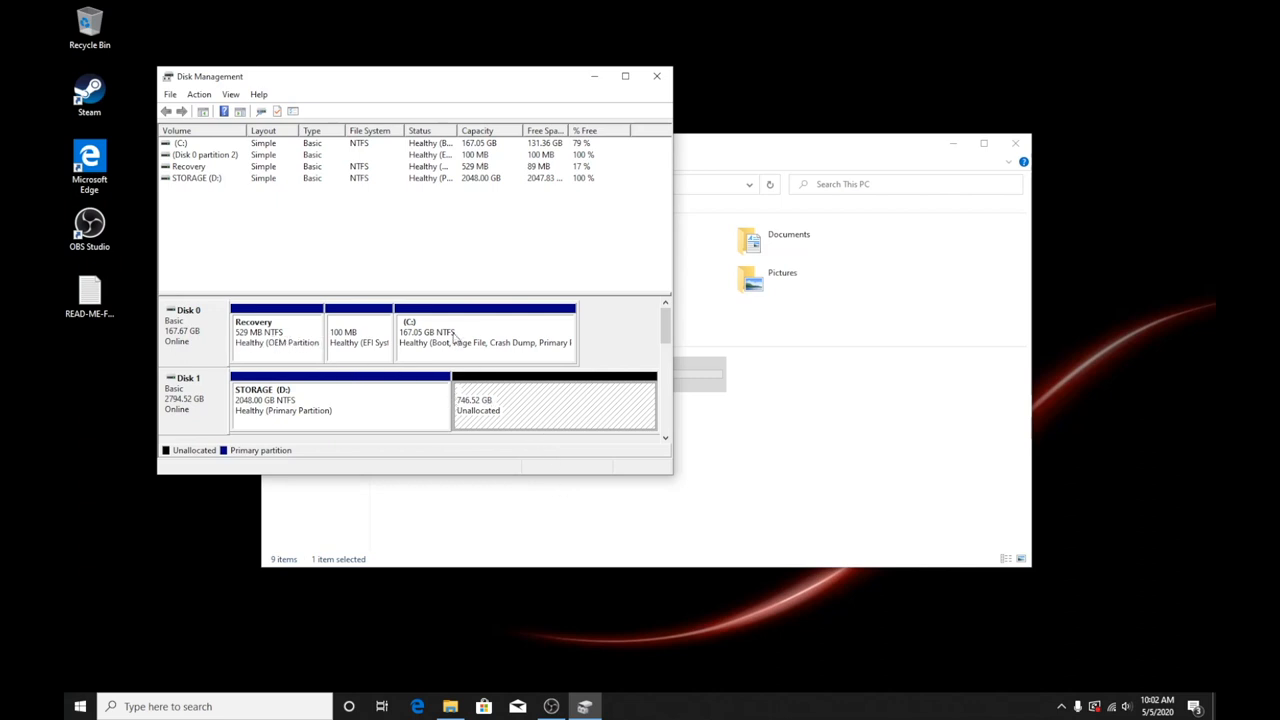
{"action": "mouse_move", "coordinate": [666, 335]}
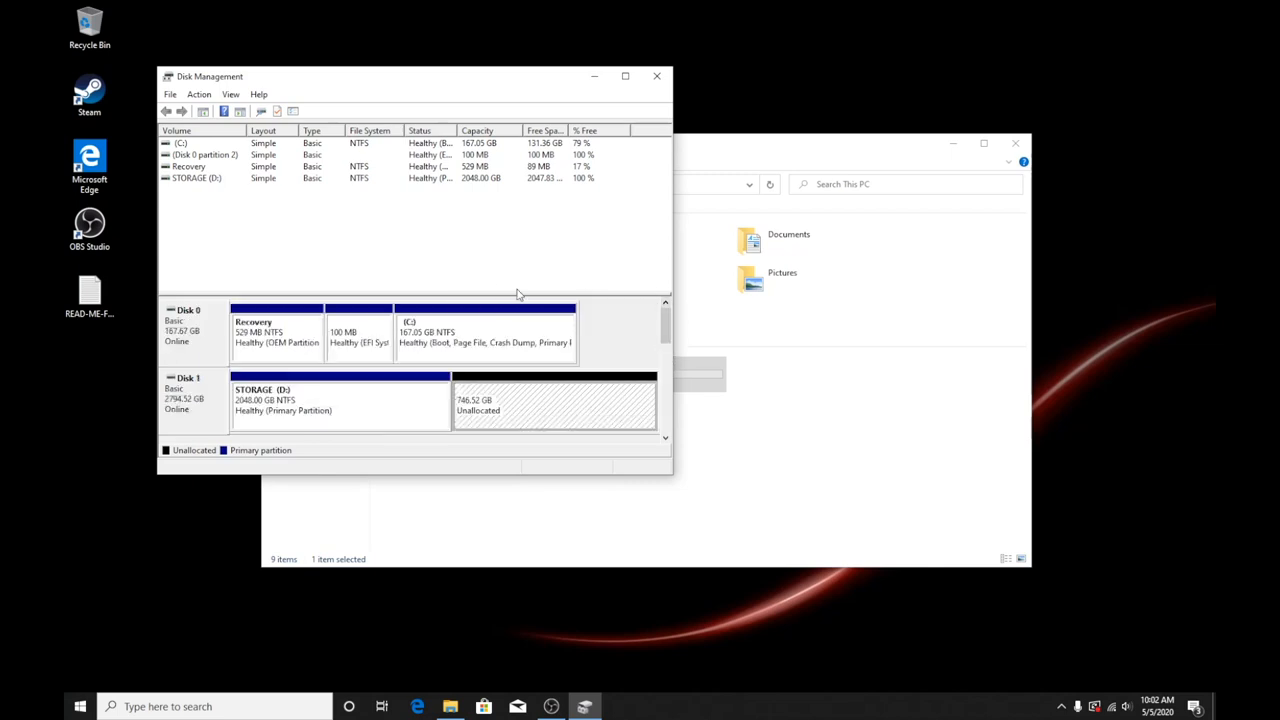
{"action": "mouse_move", "coordinate": [390, 239]}
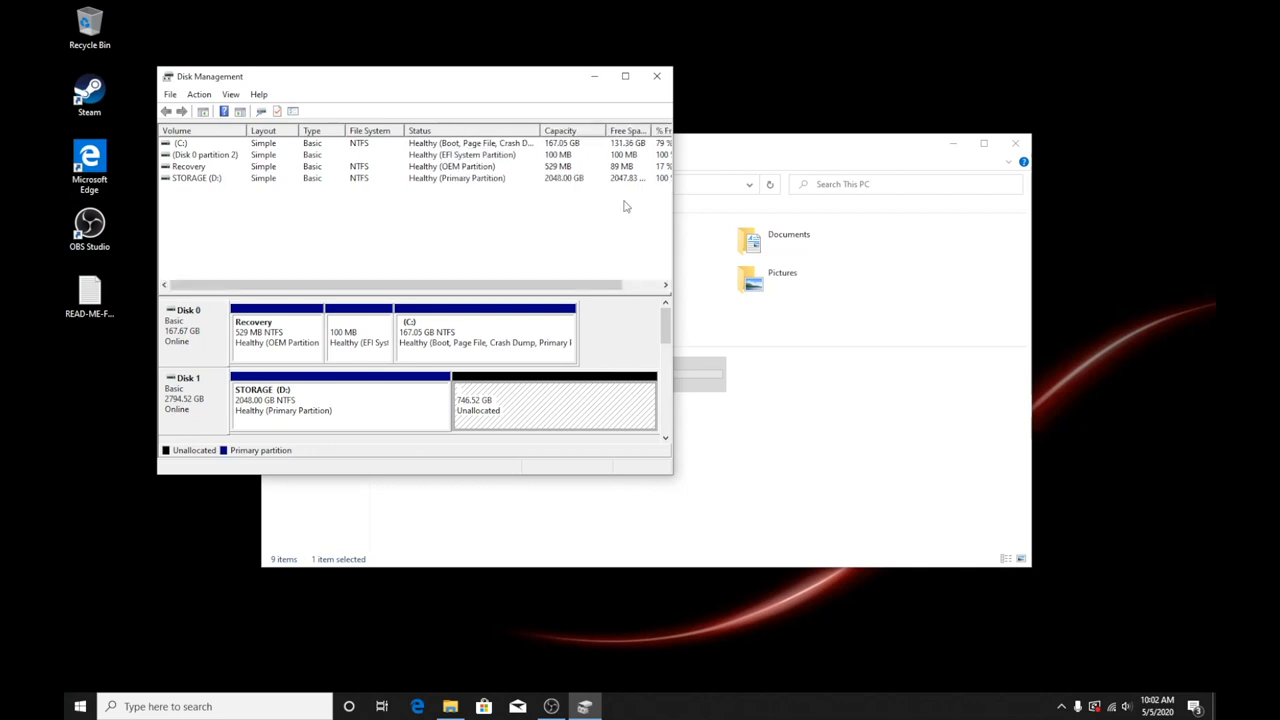
{"action": "left_click", "coordinate": [657, 75]}
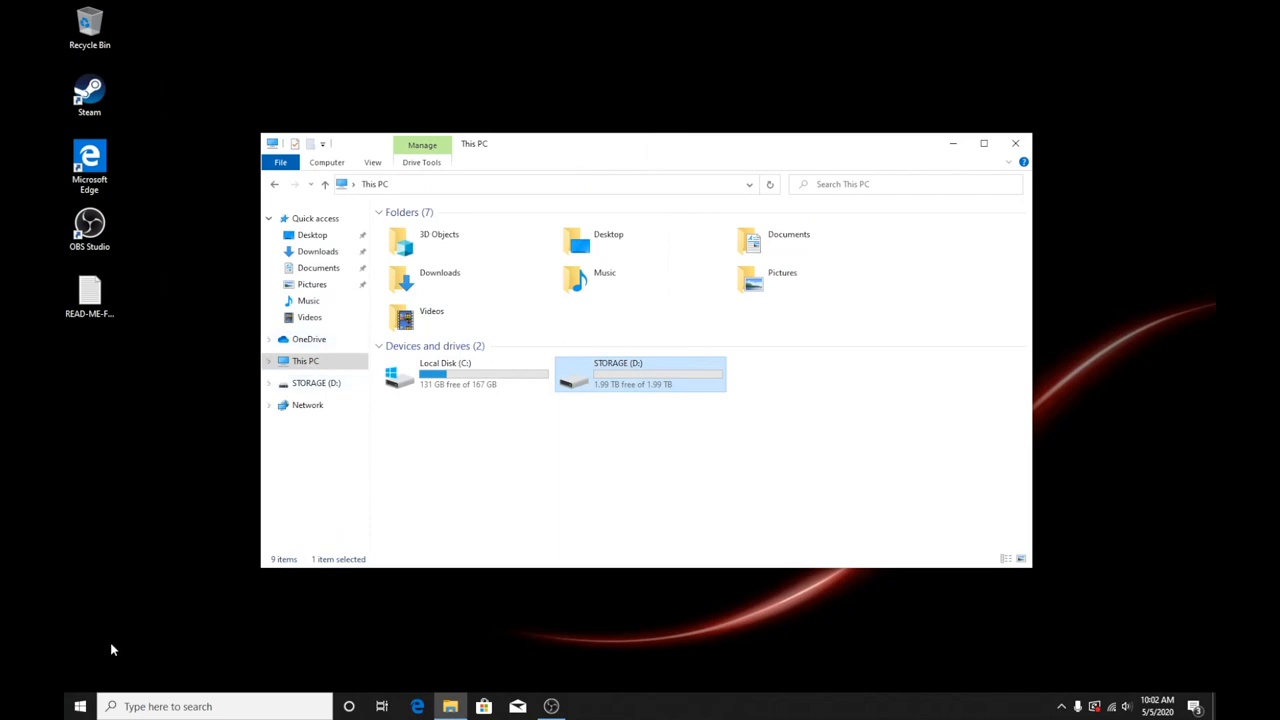
Open the Start menu and launch Microsoft Edge in front of This PC.
{"action": "left_click", "coordinate": [89, 94]}
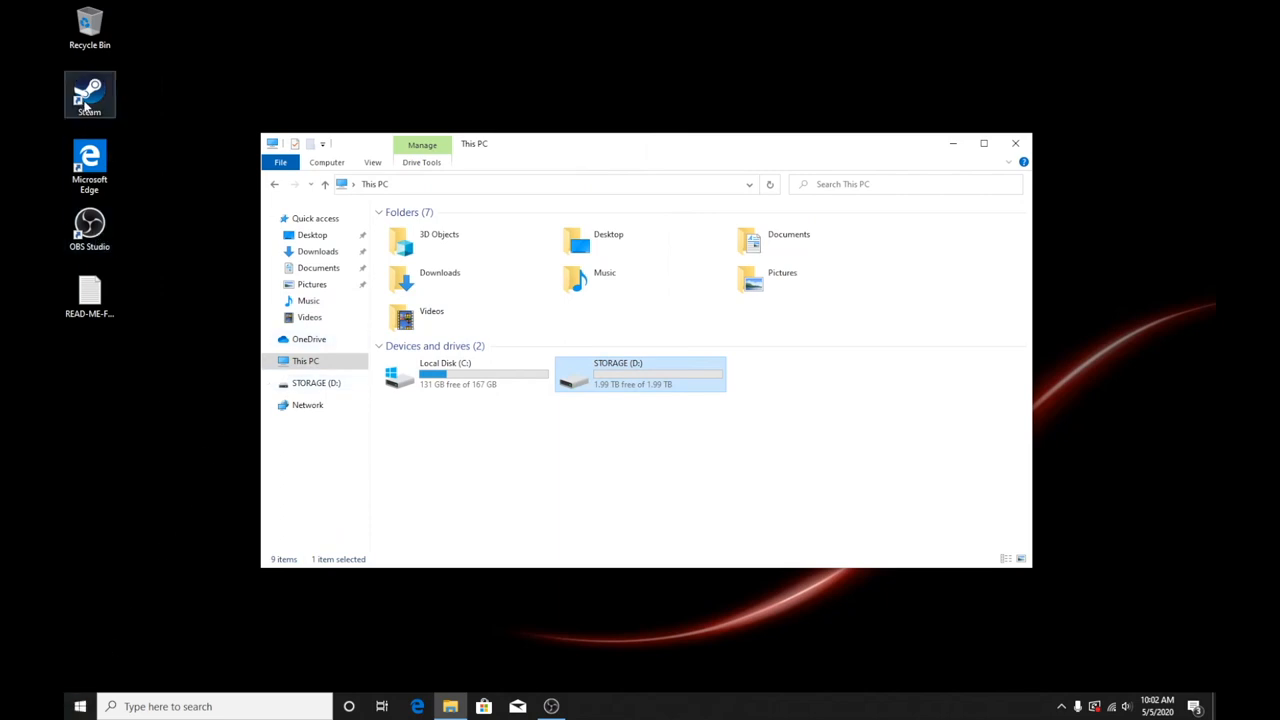
{"action": "mouse_move", "coordinate": [115, 196]}
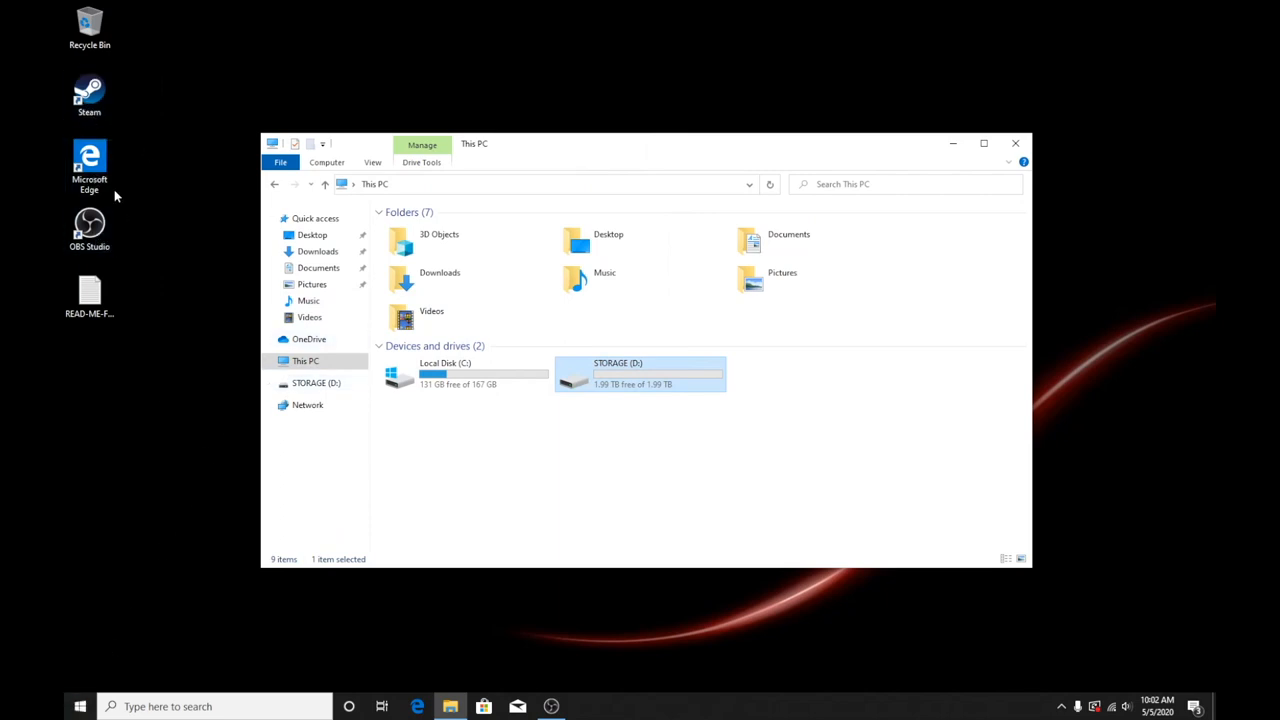
{"action": "mouse_move", "coordinate": [485, 670]}
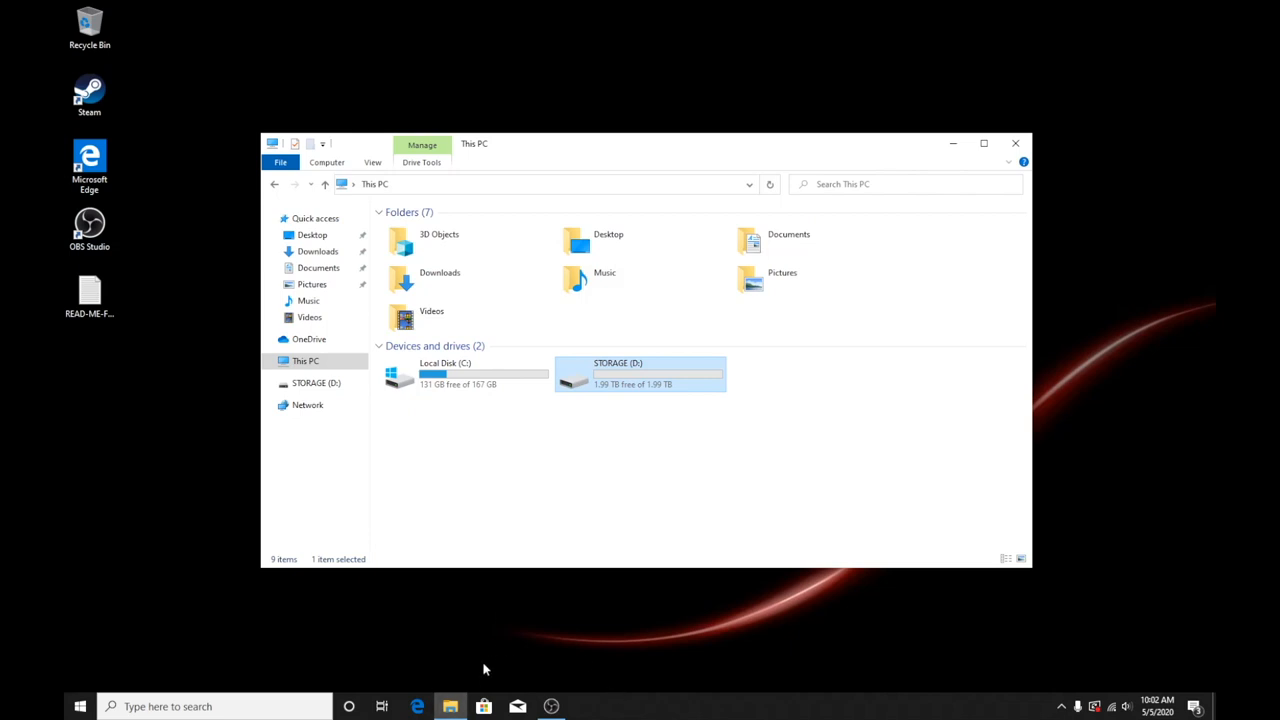
{"action": "left_click", "coordinate": [79, 706]}
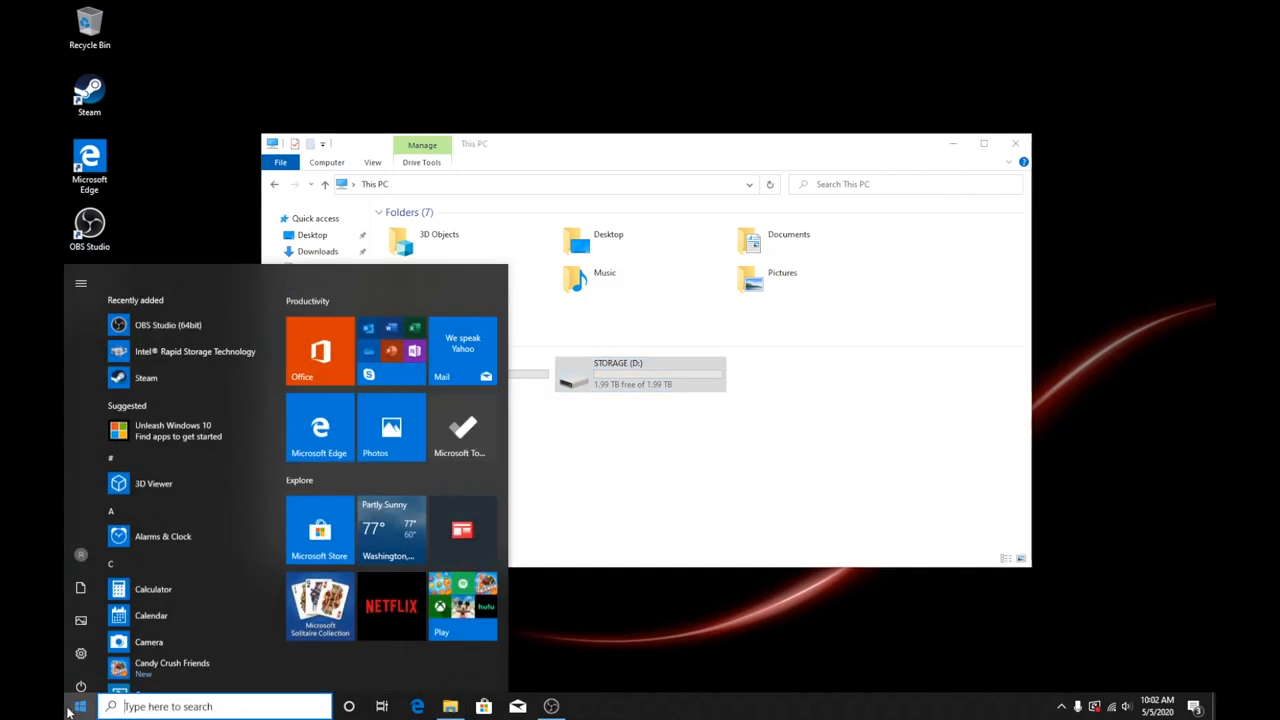
{"action": "left_click", "coordinate": [79, 706]}
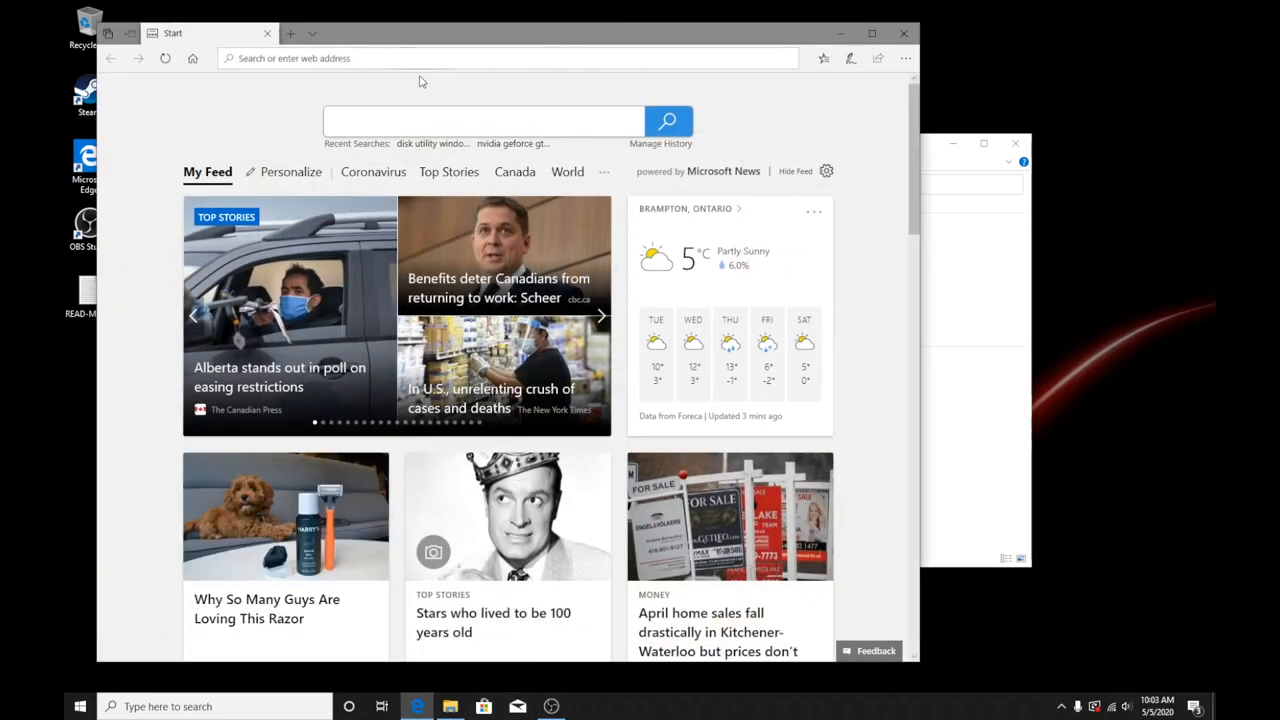
Search Bing for 'new edge browser download' using the suggestion from typing 'new ed'.
{"action": "left_click", "coordinate": [483, 120]}
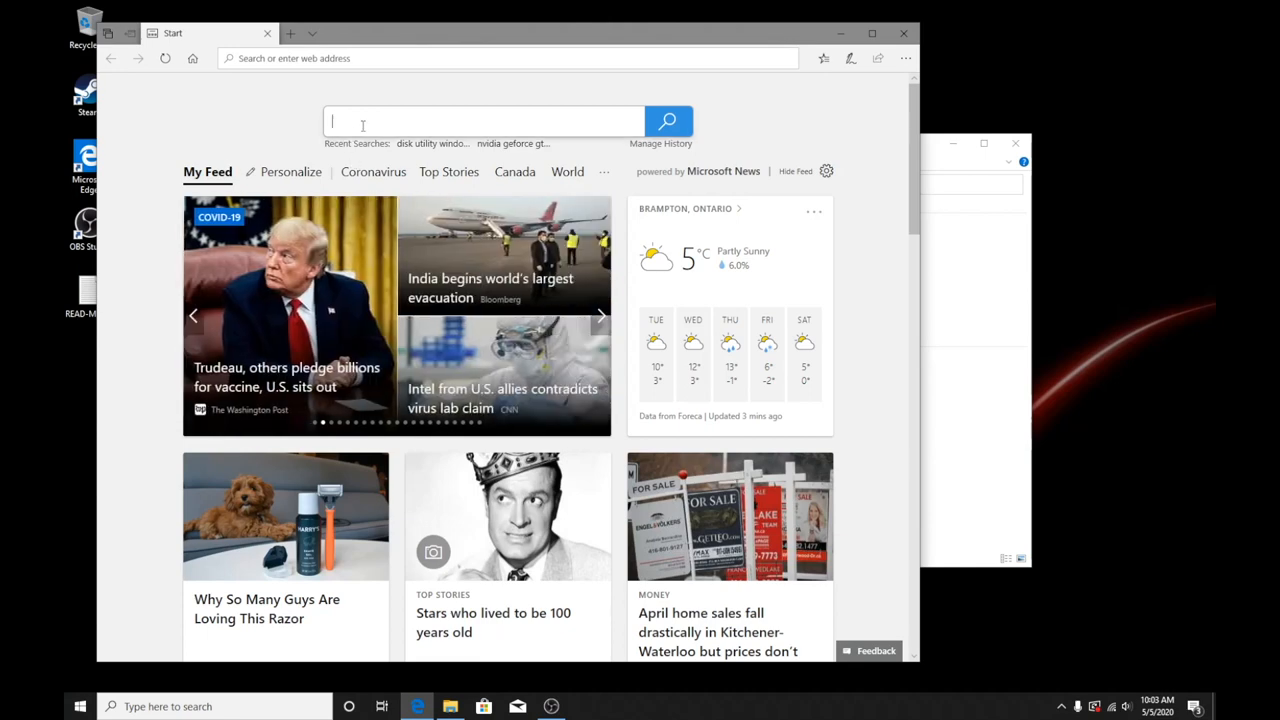
{"action": "left_click", "coordinate": [483, 121]}
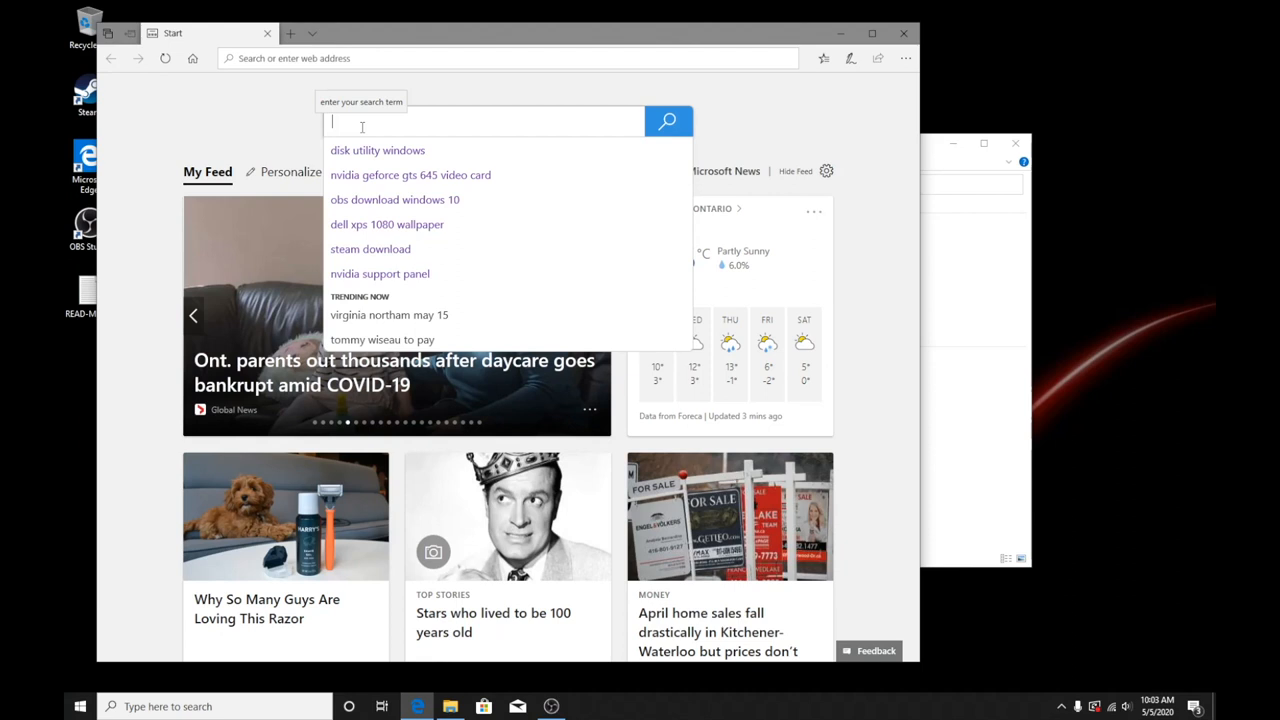
{"action": "type", "text": "netflix"}
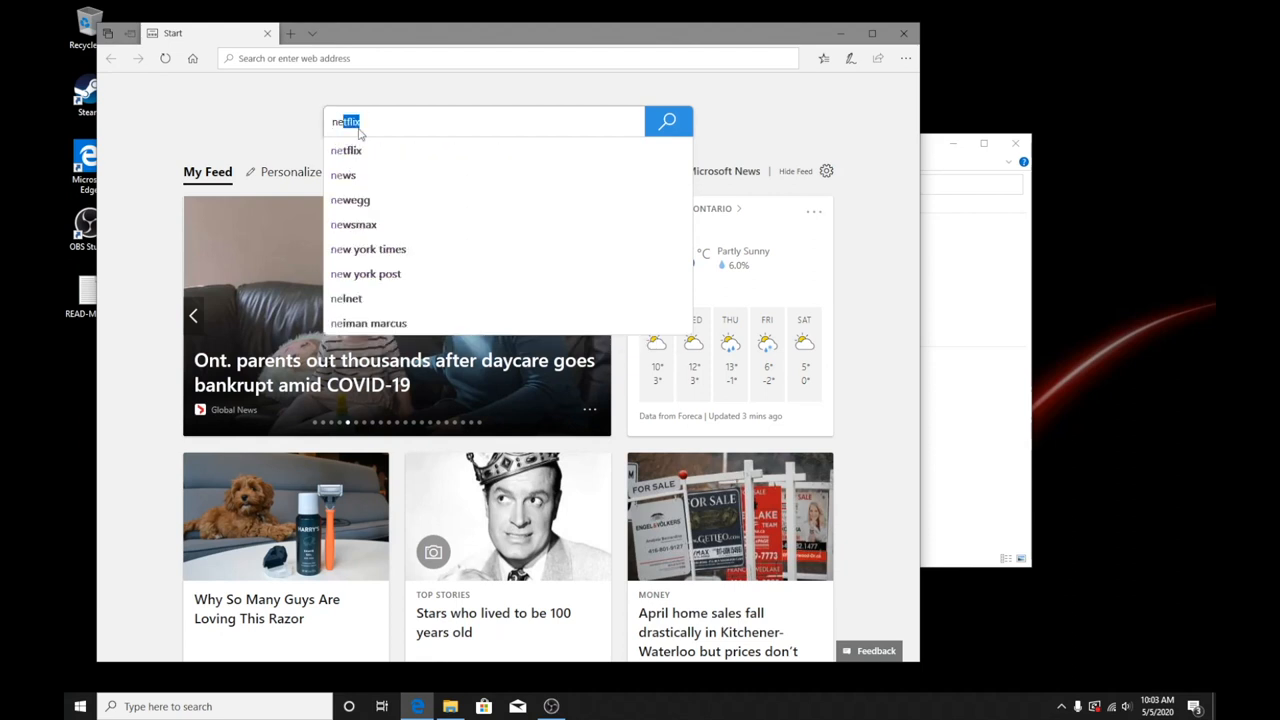
{"action": "type", "text": "new edge b"}
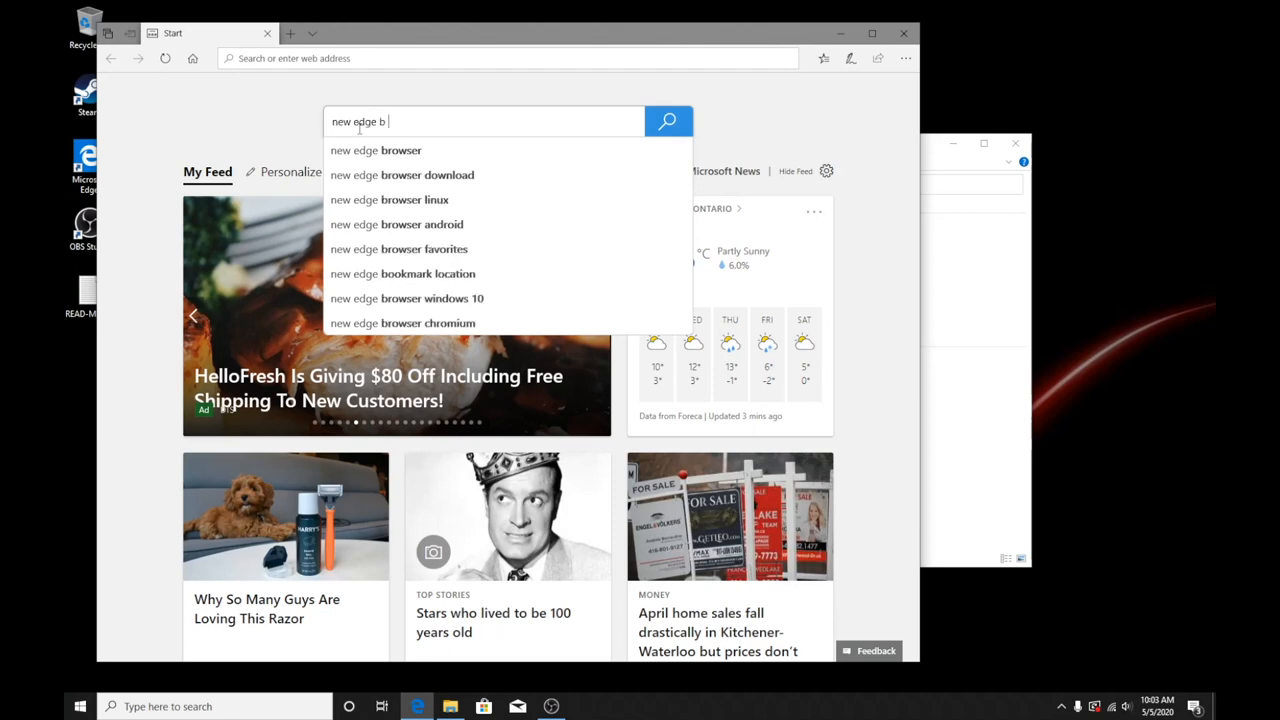
{"action": "left_click", "coordinate": [402, 175]}
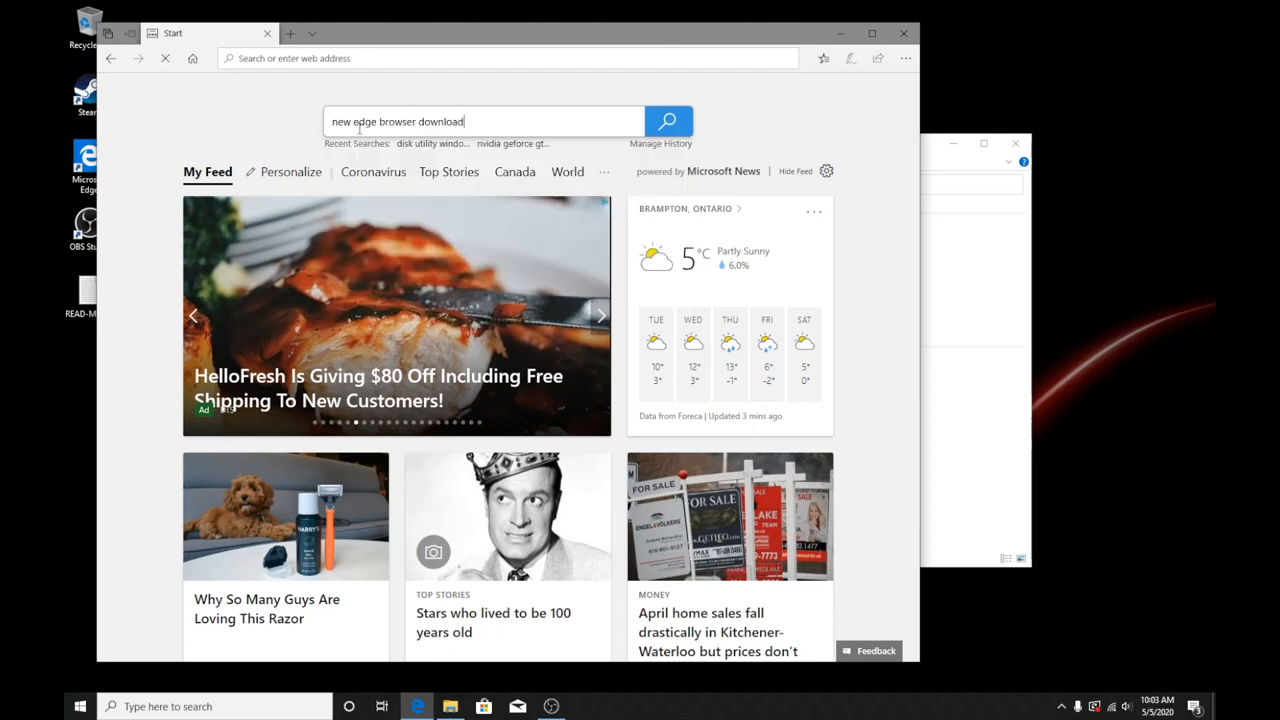
{"action": "left_click", "coordinate": [667, 120]}
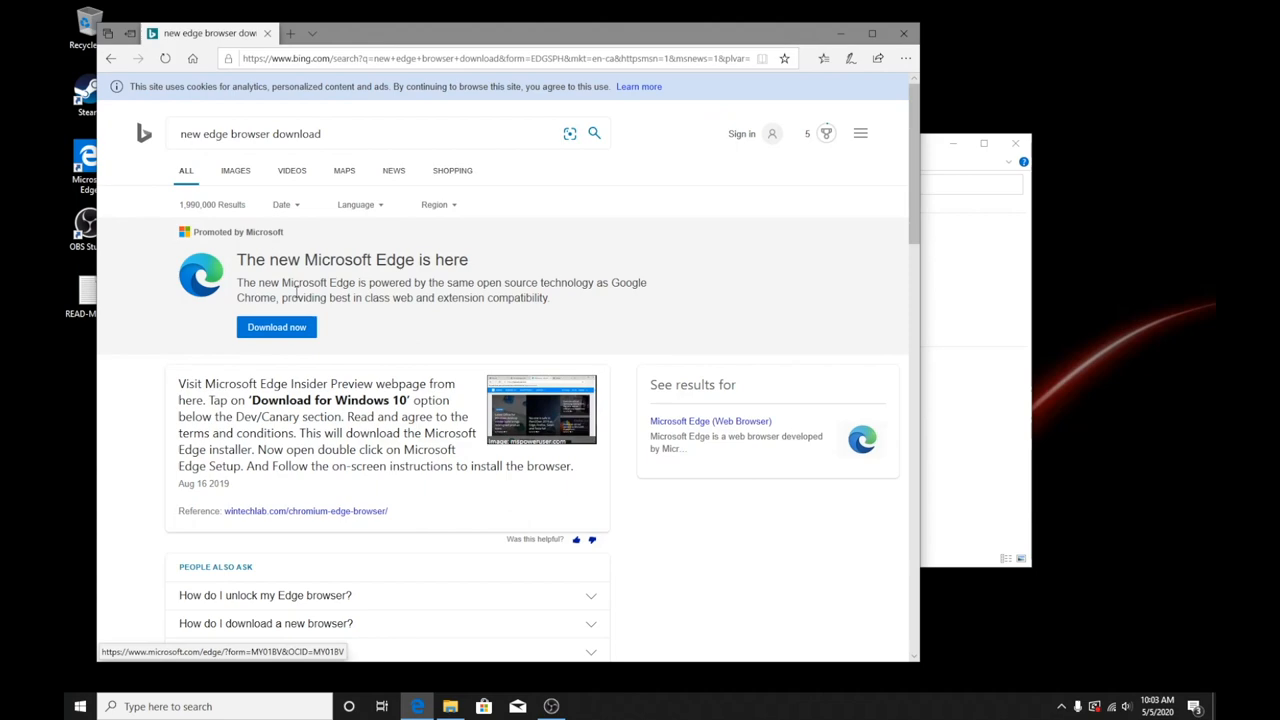
{"action": "mouse_move", "coordinate": [325, 349]}
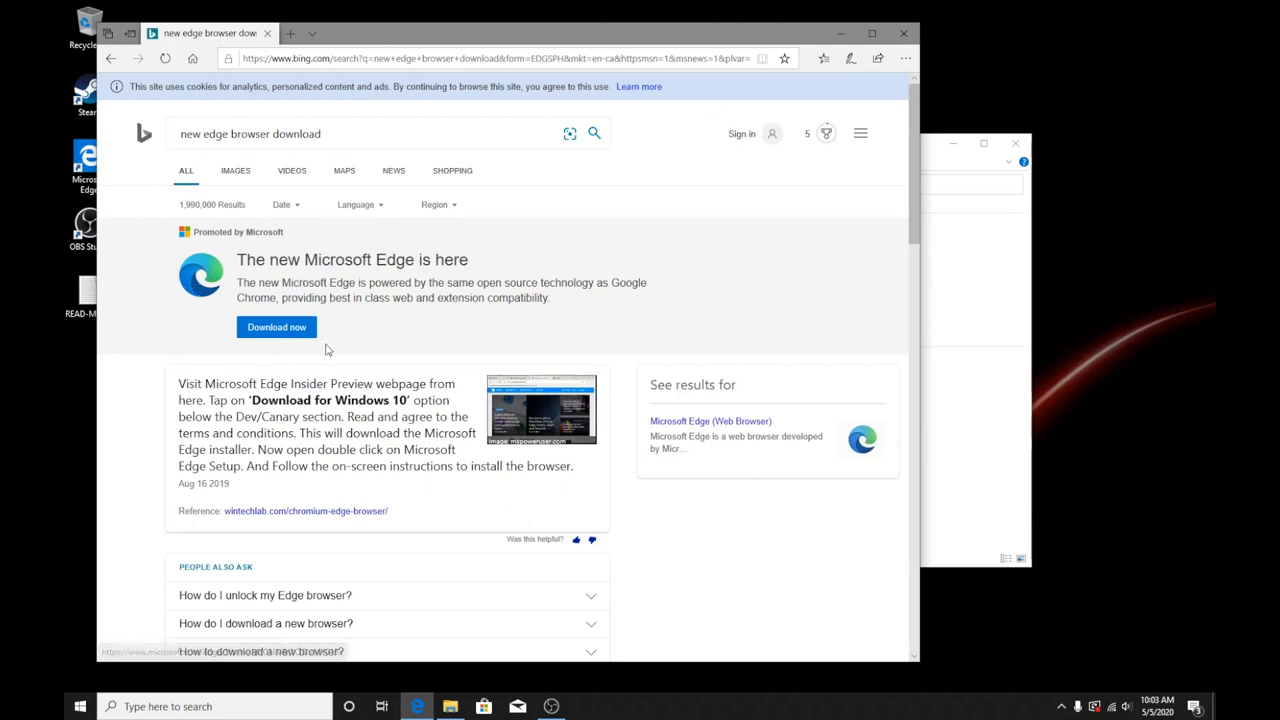
{"action": "scroll", "scroll_direction": "down", "scroll_amount": 3}
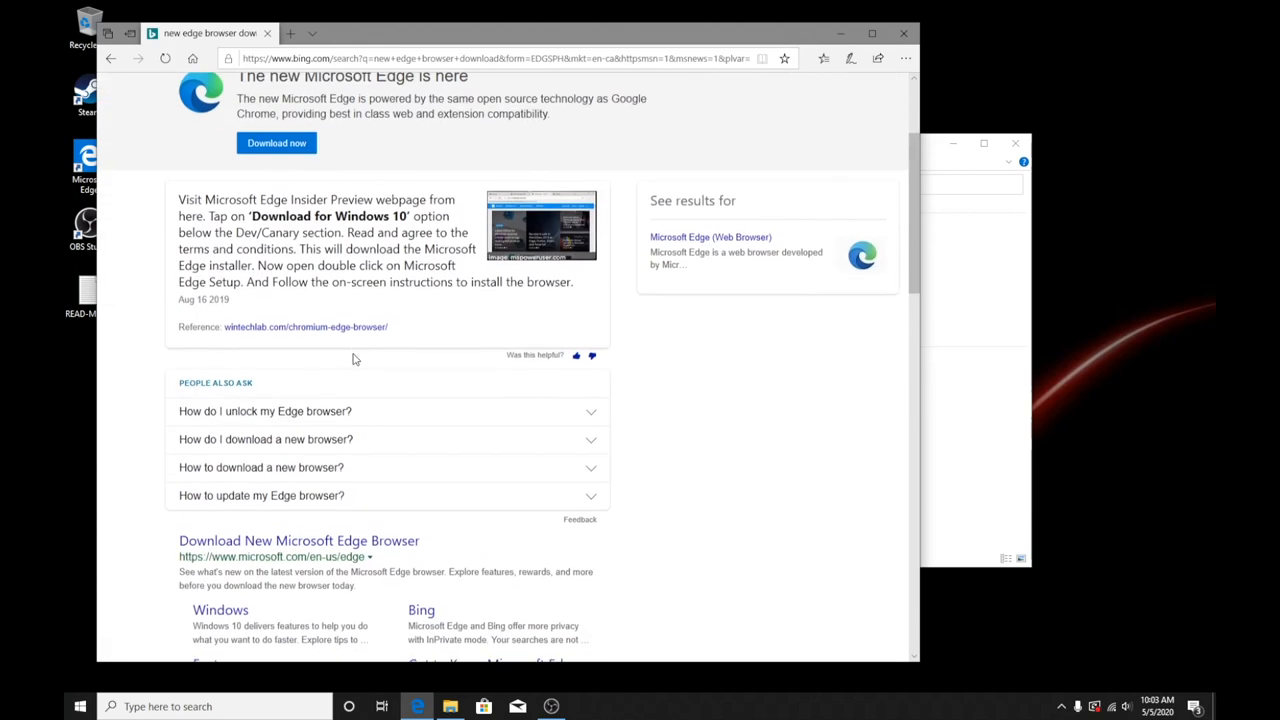
{"action": "scroll", "scroll_direction": "up", "scroll_amount": 3}
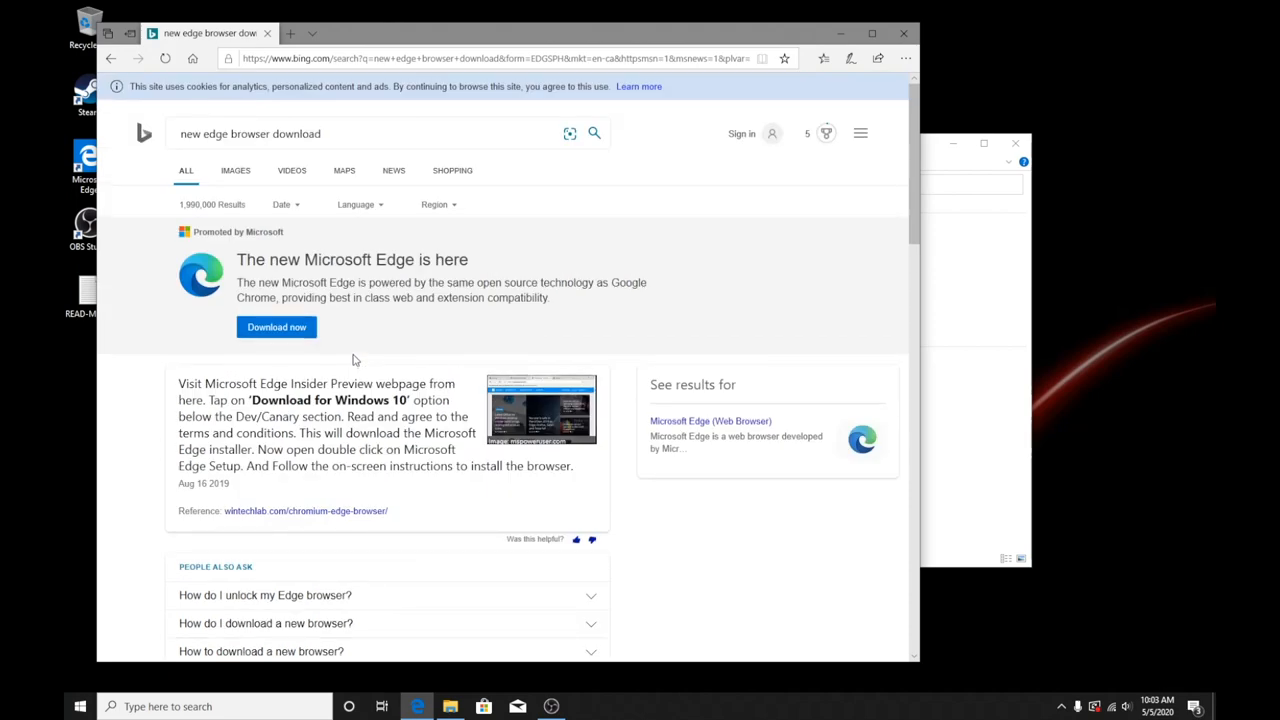
{"action": "scroll", "scroll_direction": "down", "scroll_amount": 3}
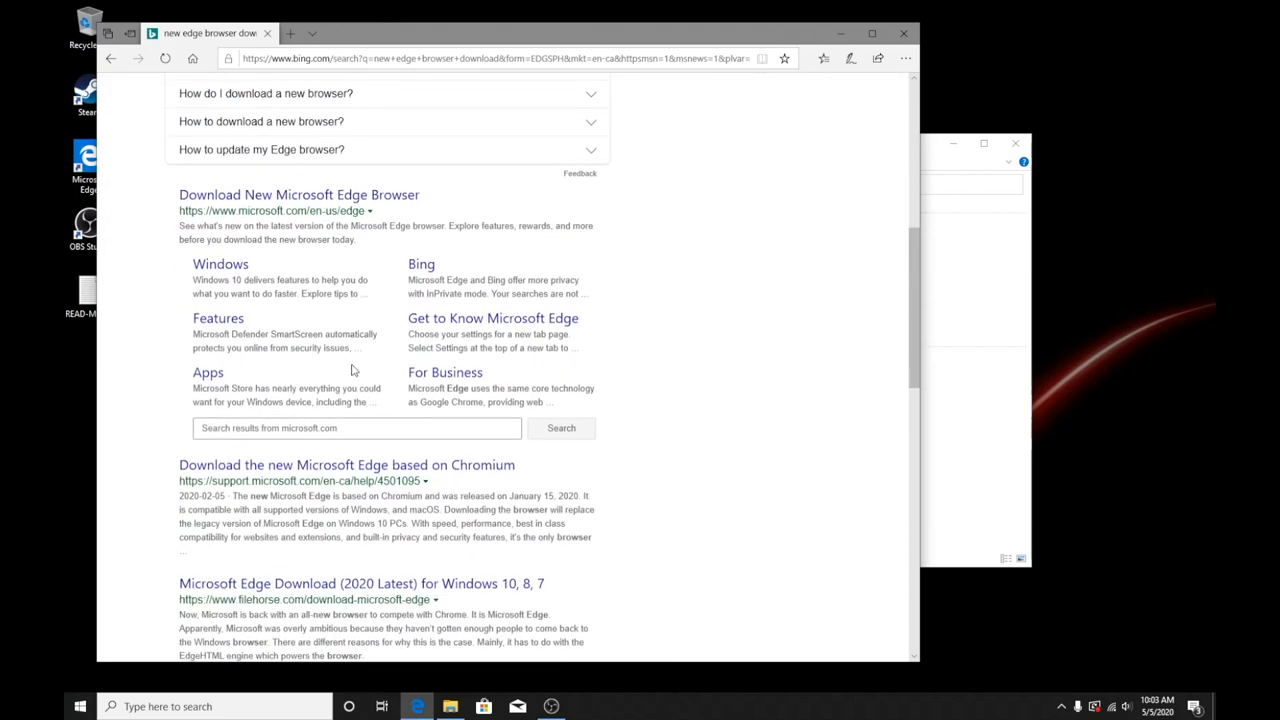
{"action": "scroll", "scroll_direction": "down", "scroll_amount": 3}
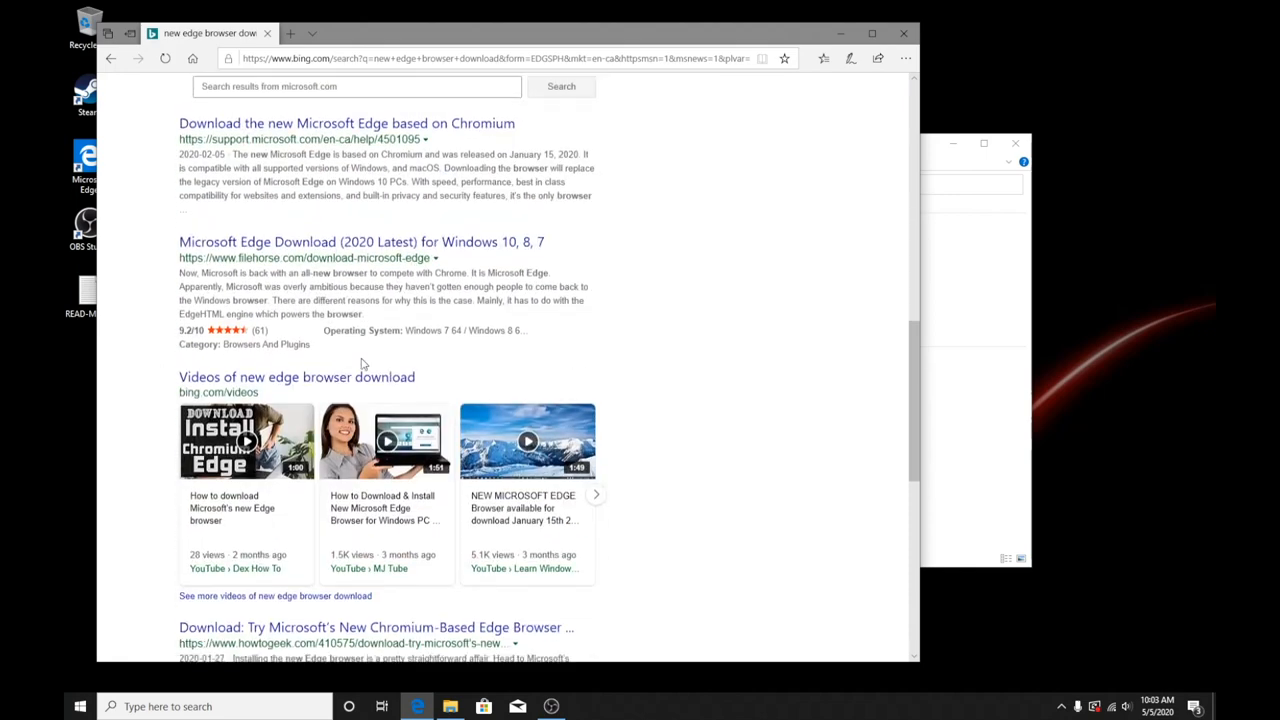
{"action": "scroll", "scroll_direction": "up", "scroll_amount": 3}
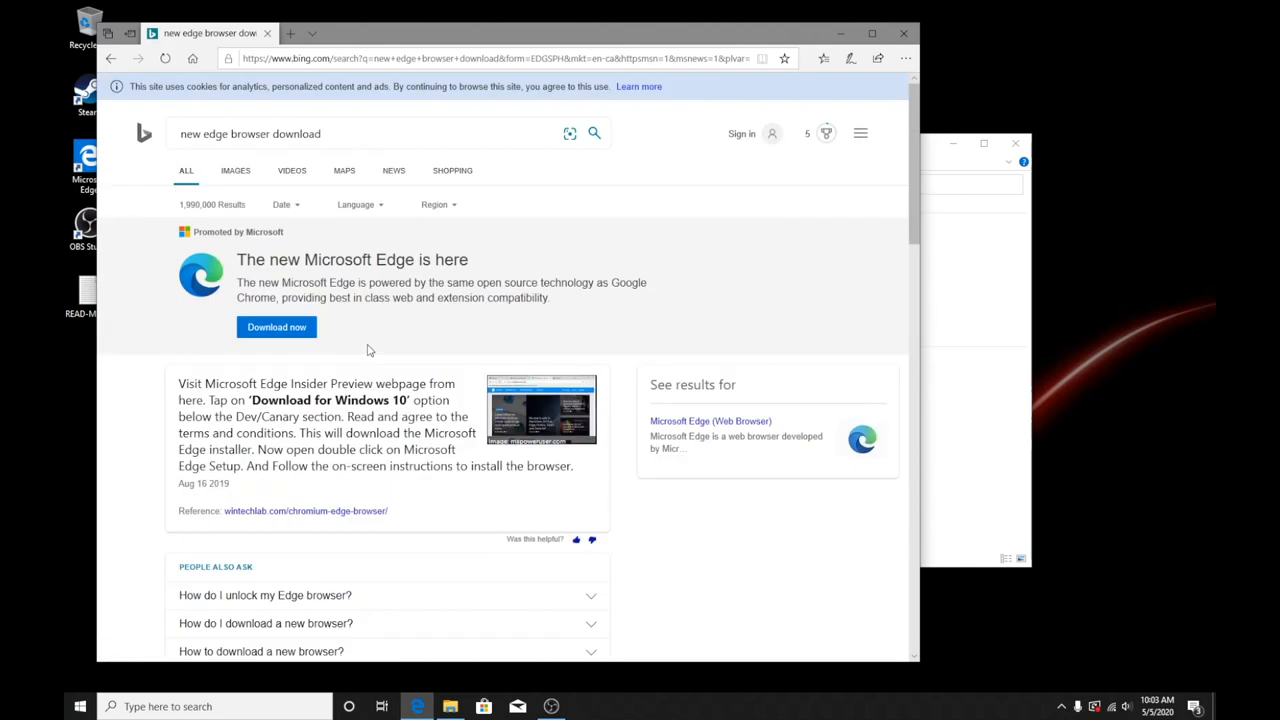
{"action": "scroll", "scroll_direction": "down", "scroll_amount": 3}
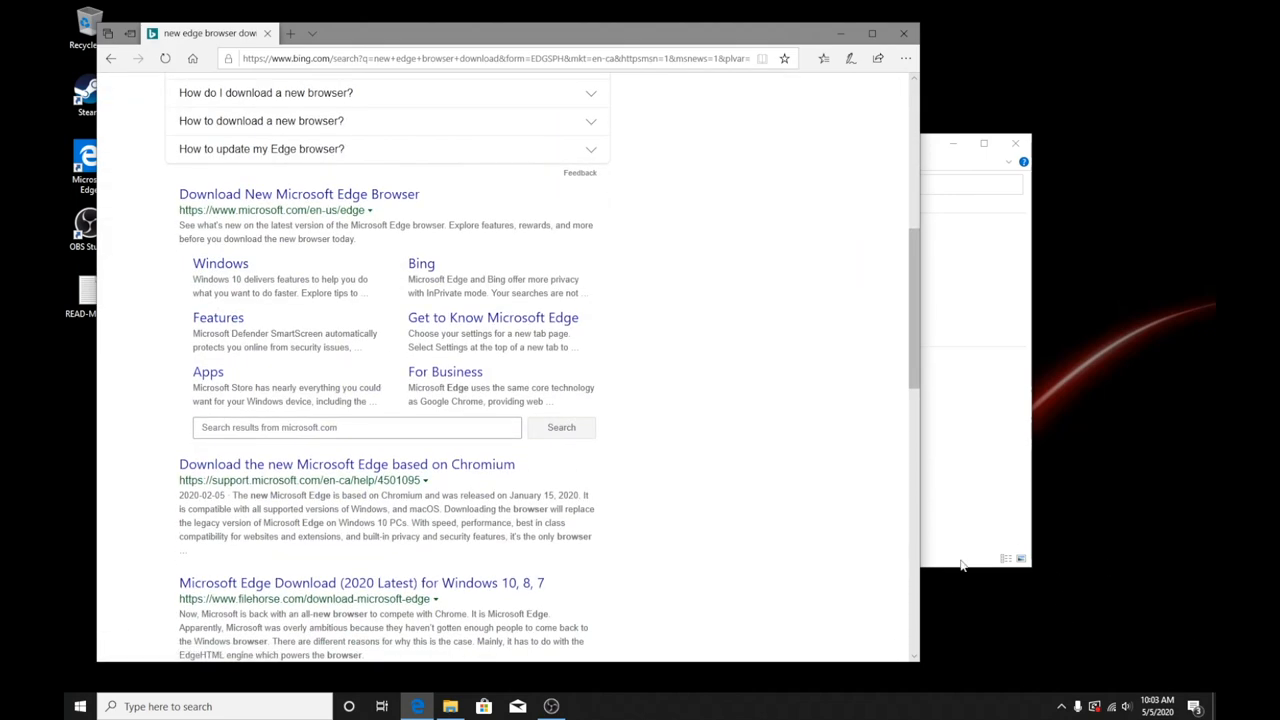
{"action": "mouse_move", "coordinate": [589, 491]}
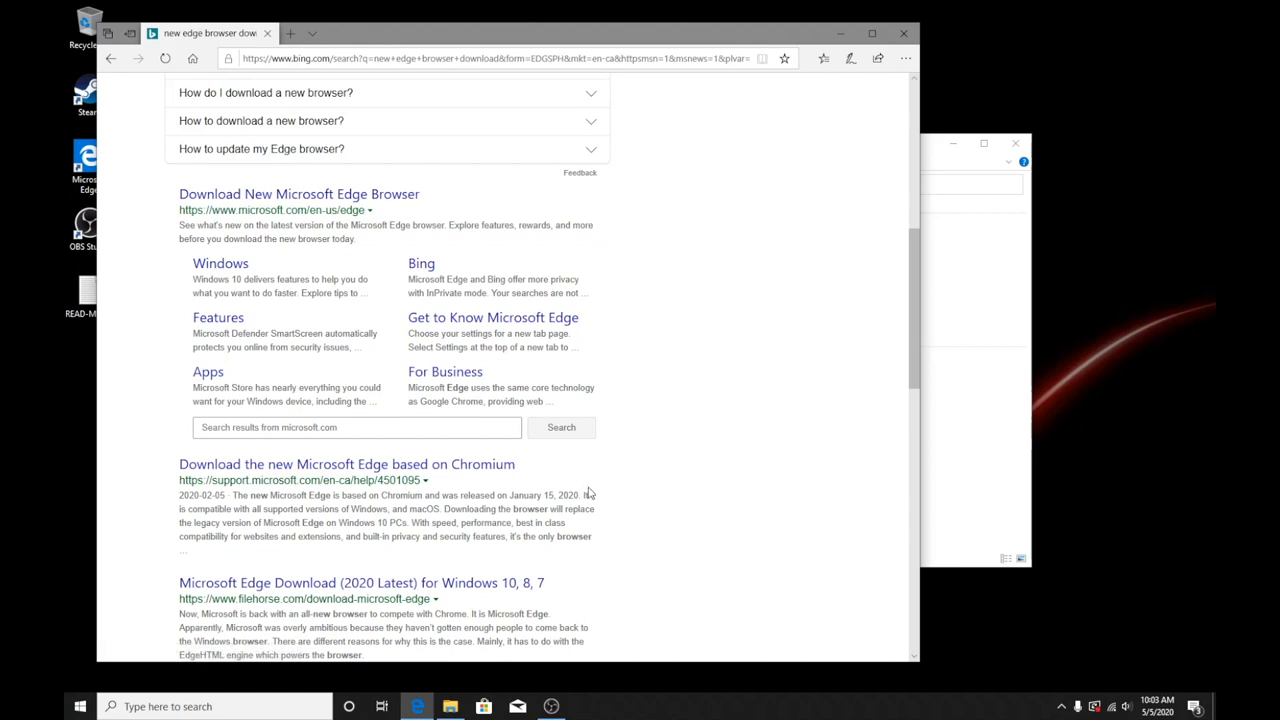
{"action": "mouse_move", "coordinate": [810, 446]}
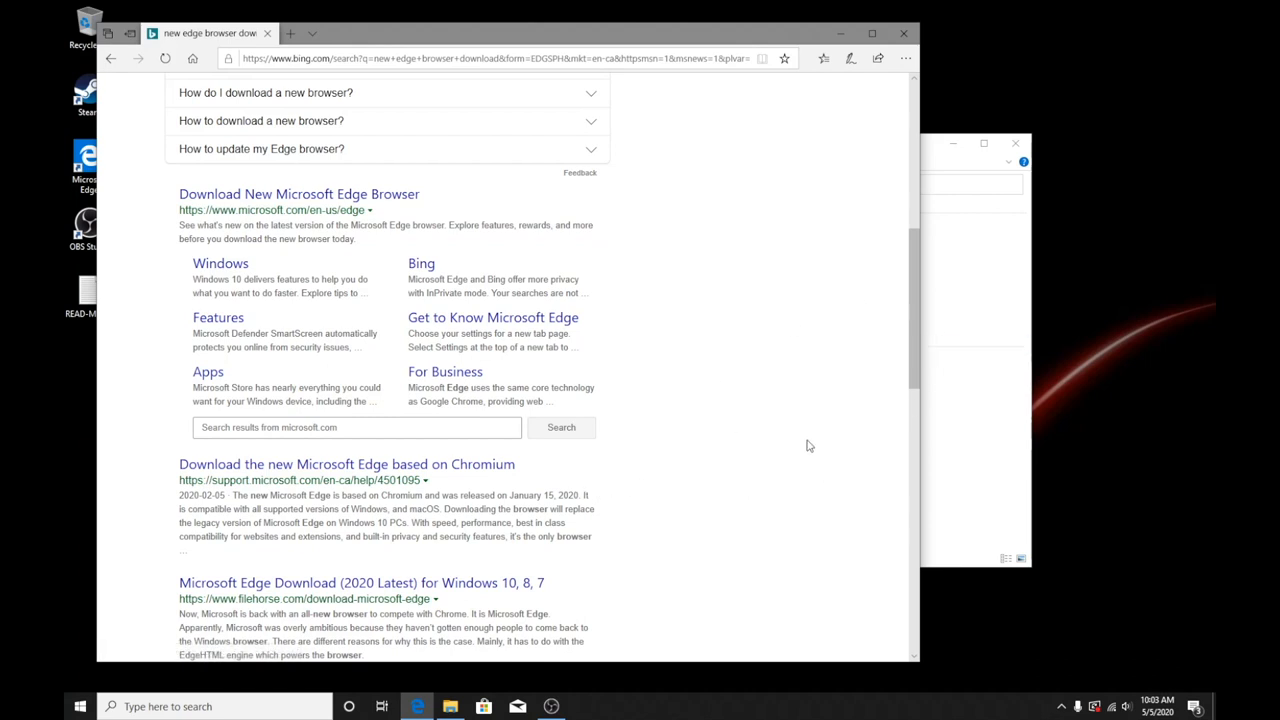
{"action": "mouse_move", "coordinate": [610, 715]}
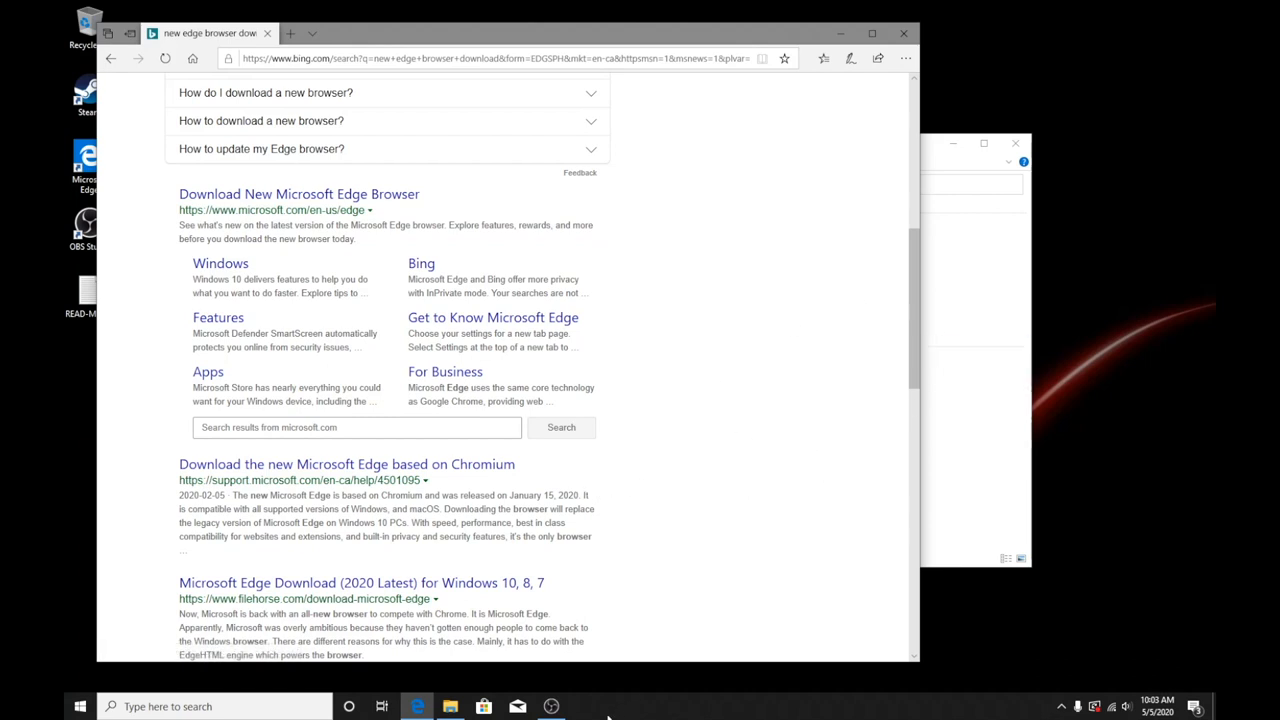